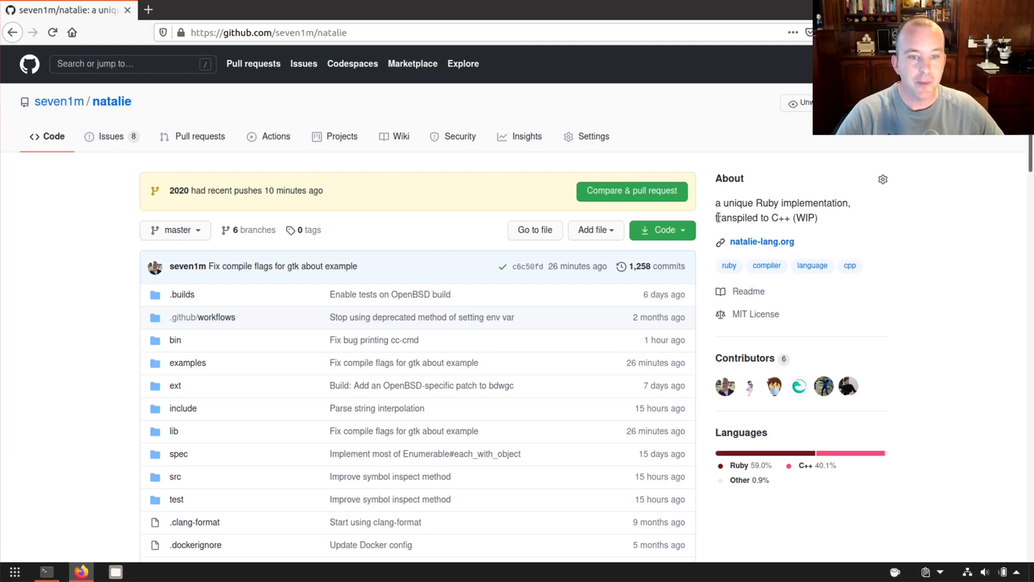
mouse_move(563, 310)
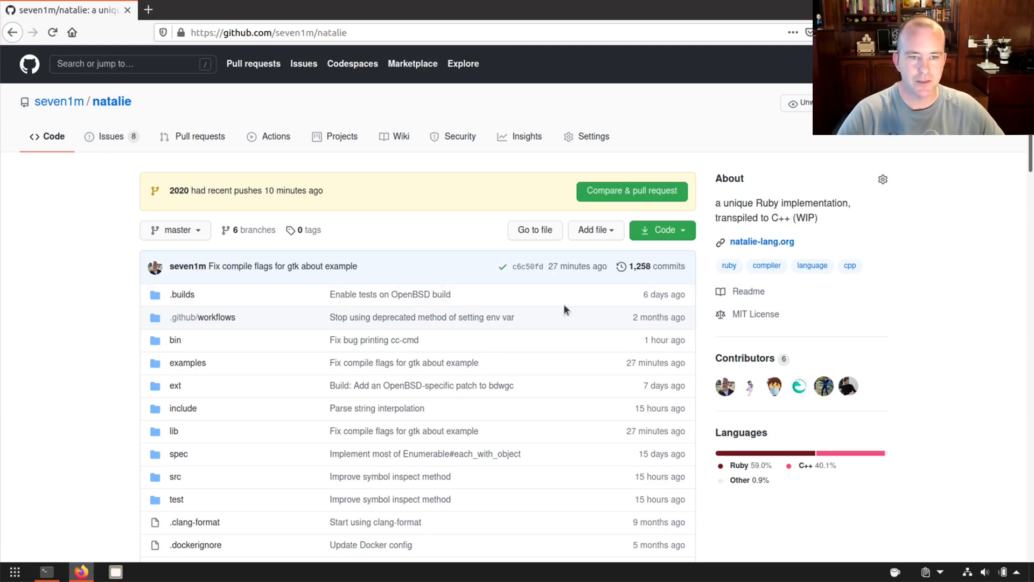
Scroll the seven1m/natalie repository page to its README overview and building requirements
scroll(down, 3)
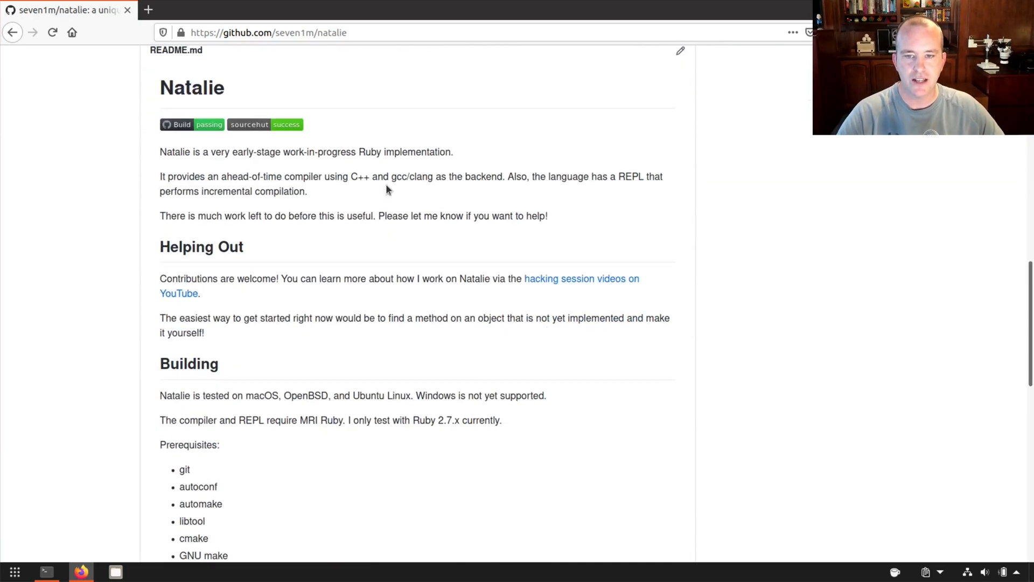
mouse_move(411, 180)
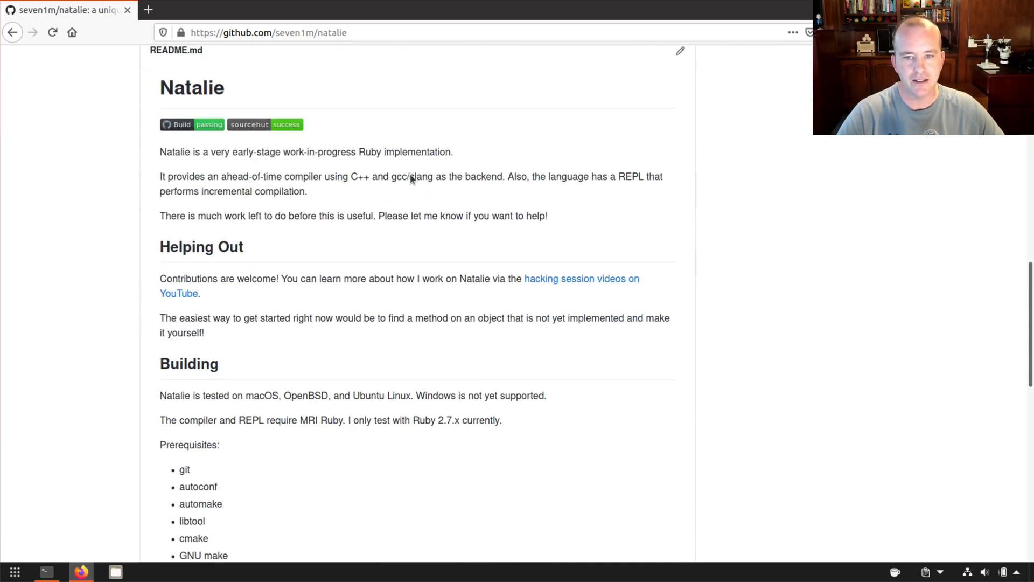
mouse_move(417, 171)
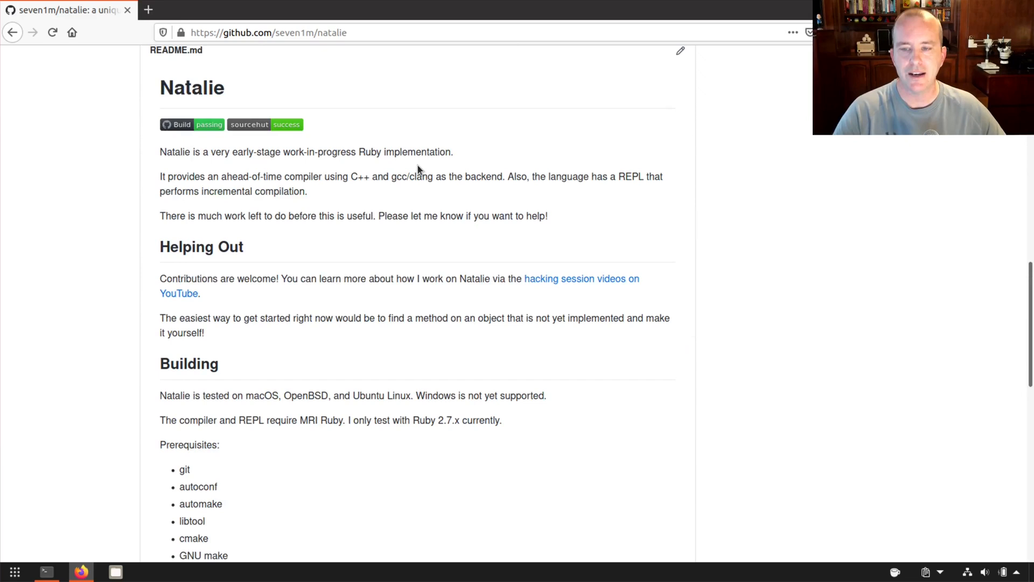
mouse_move(81, 570)
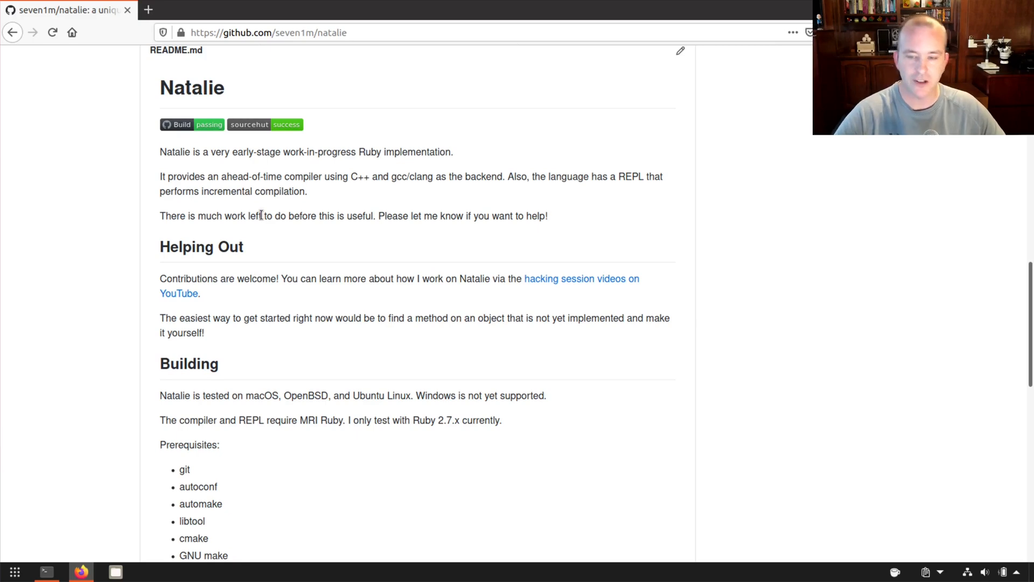
mouse_move(145, 460)
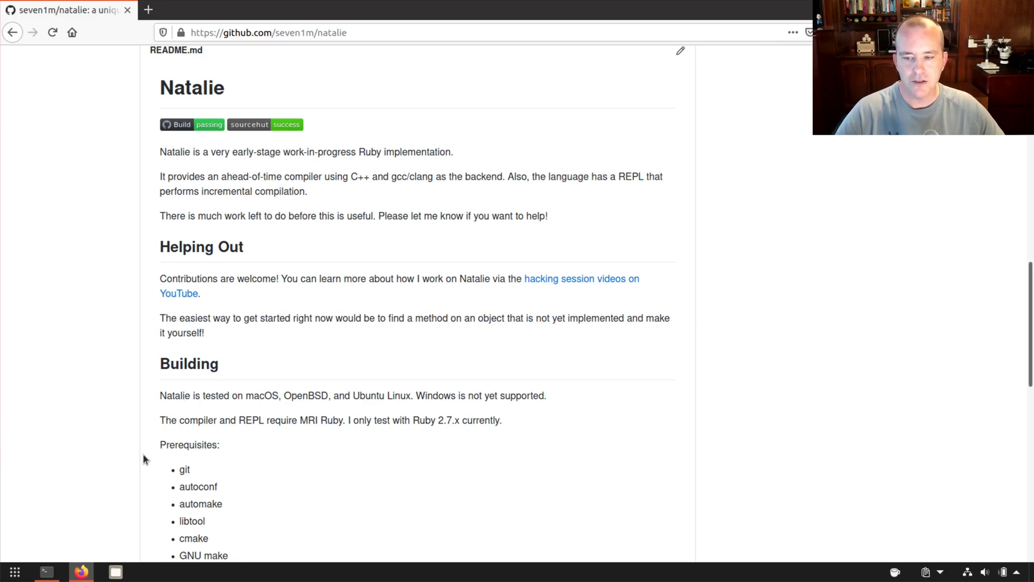
scroll(up, 3)
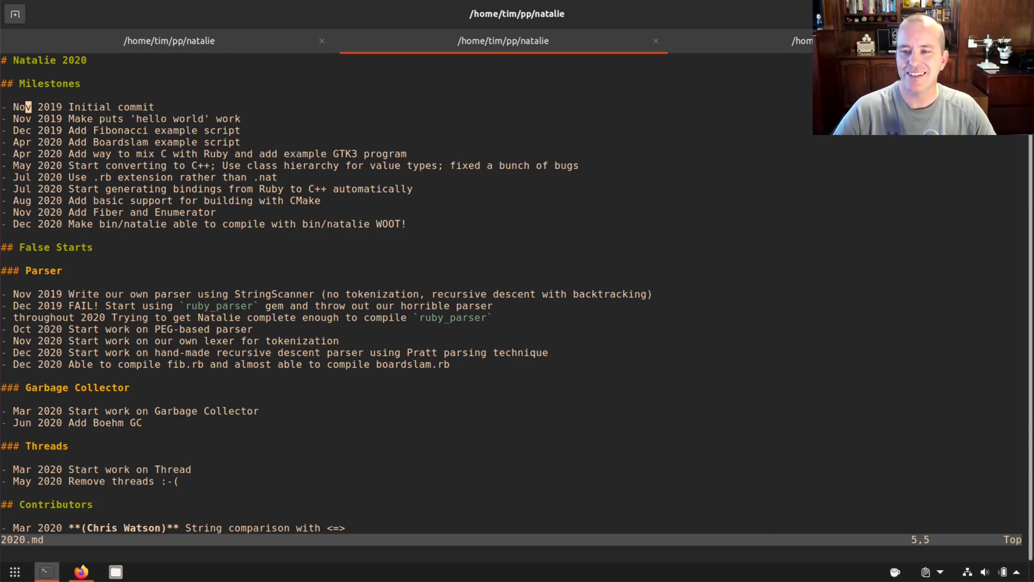
Bring up examples/boardslam.rb from the 2020.md milestones
key(j)
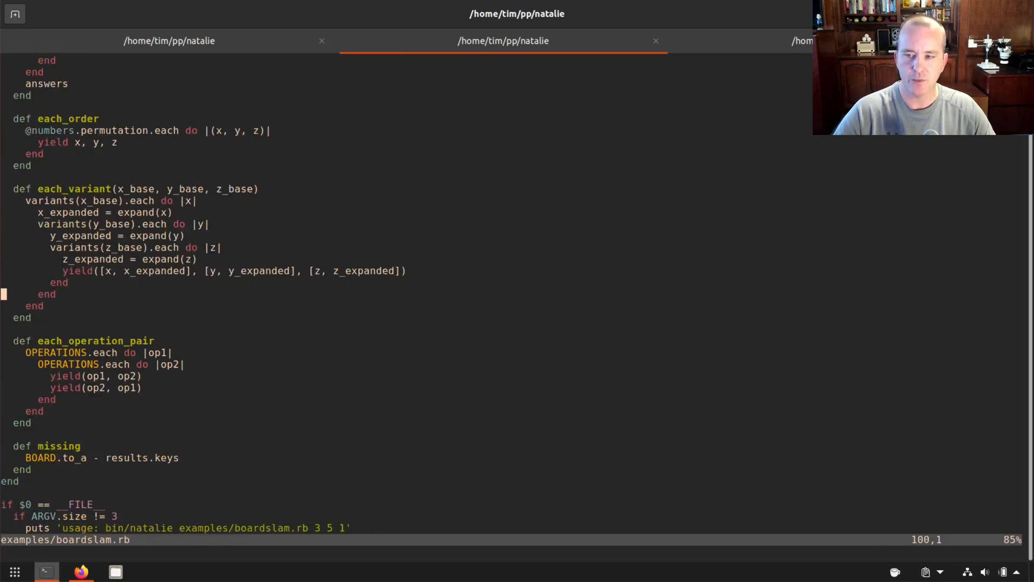
Read boardslam.rb from its header comments down through the lines producing 17 and 36
scroll(up, 3)
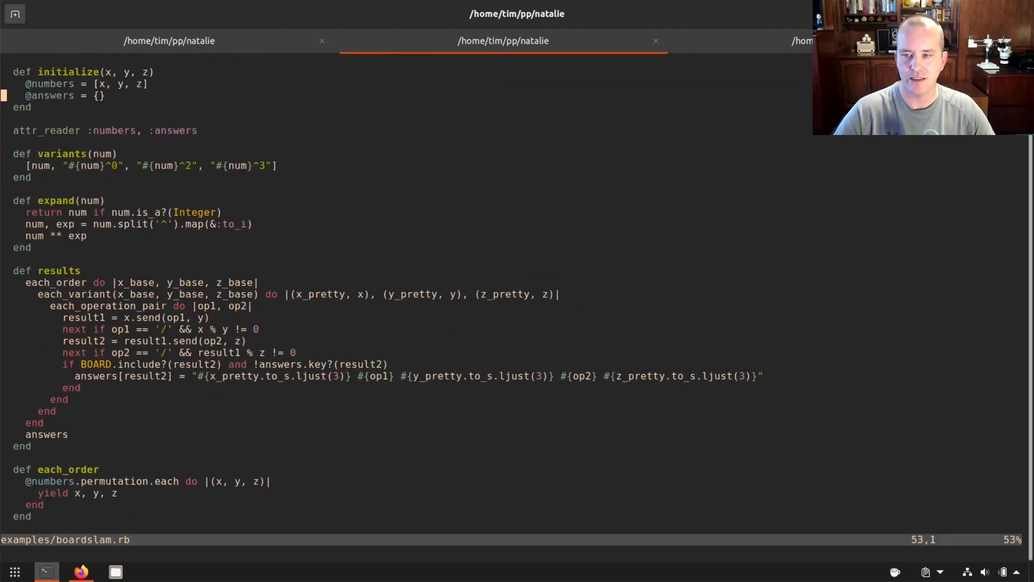
key(gg)
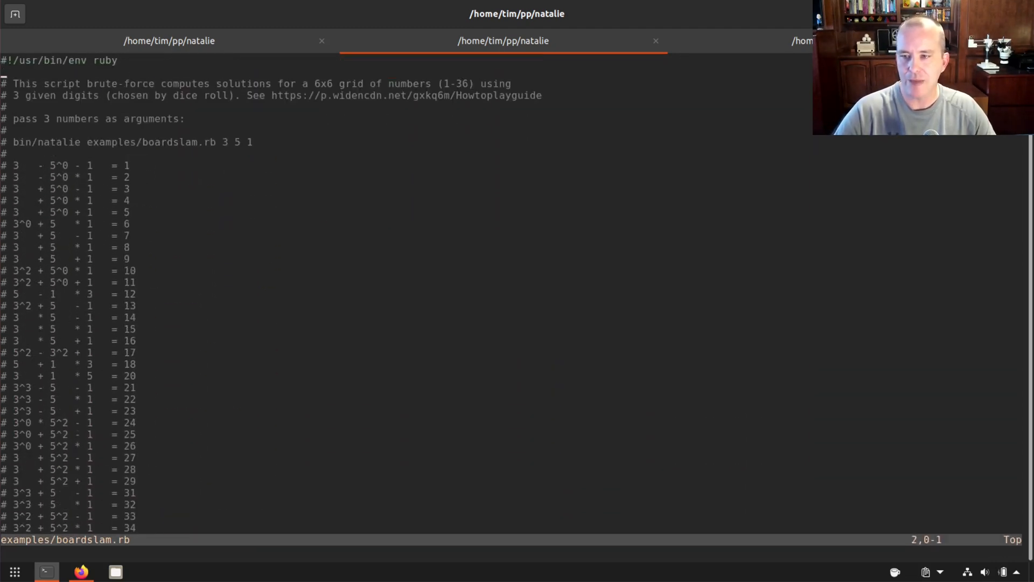
key(Down)
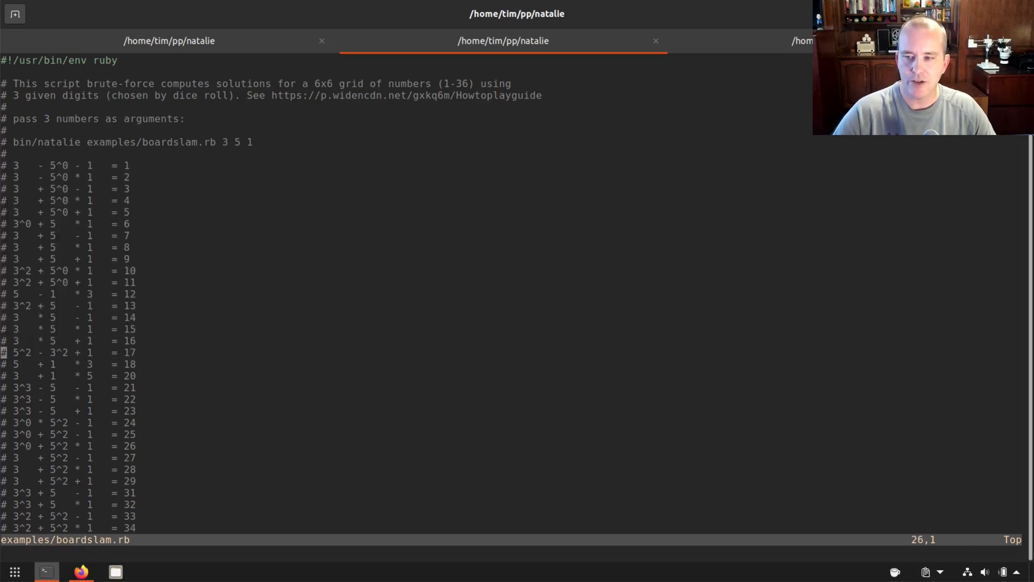
scroll(down, 3)
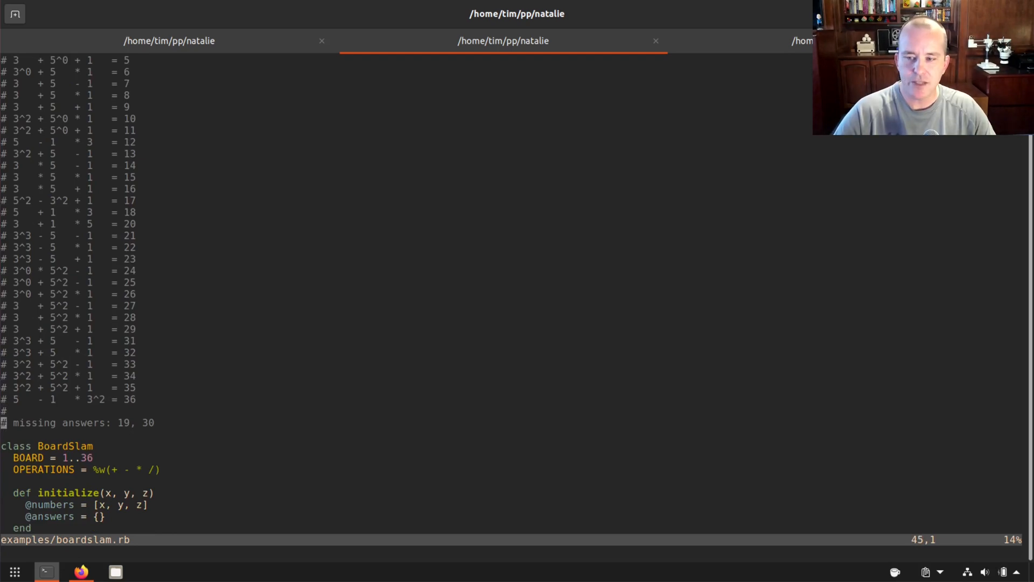
key(V)
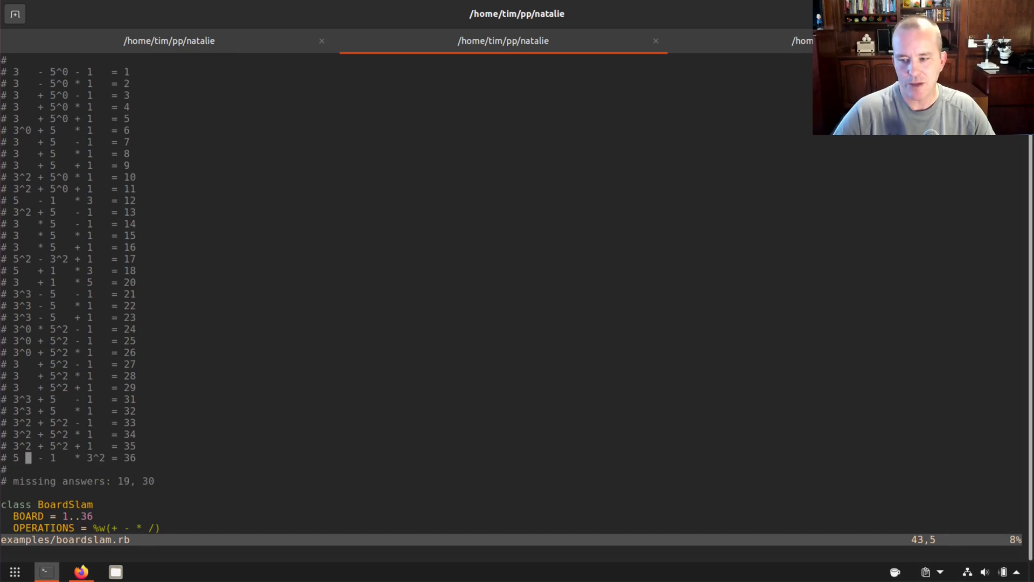
key(Up)
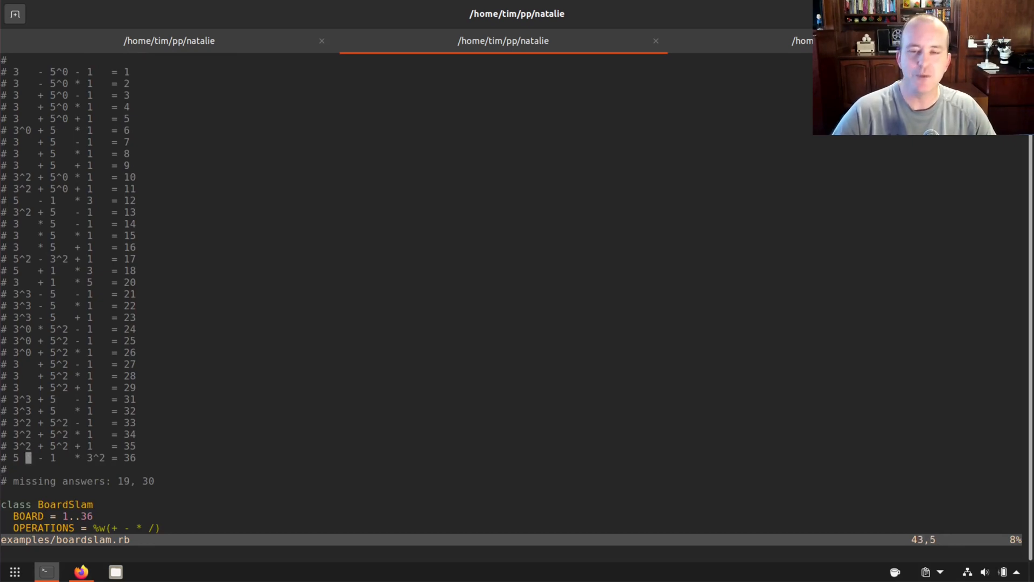
Page through the rest of boardslam.rb's permutation and operation-pair helpers to the end
scroll(down, 3)
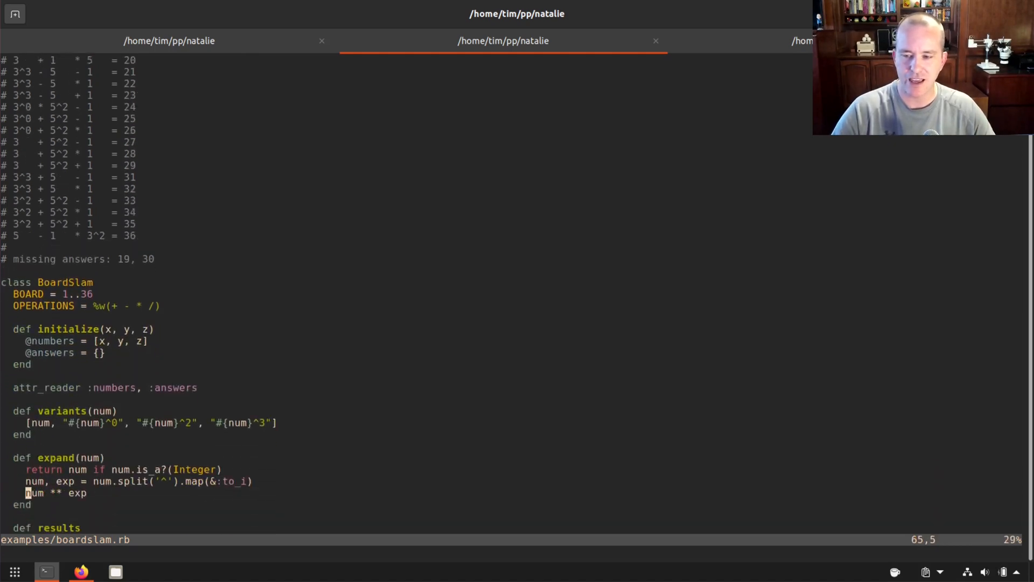
scroll(down, 3)
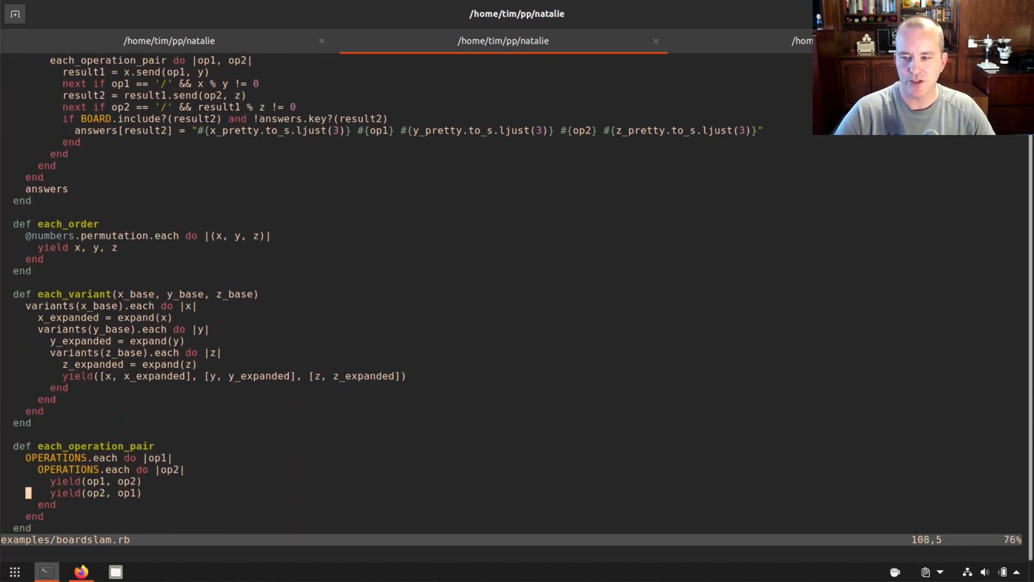
scroll(down, 3)
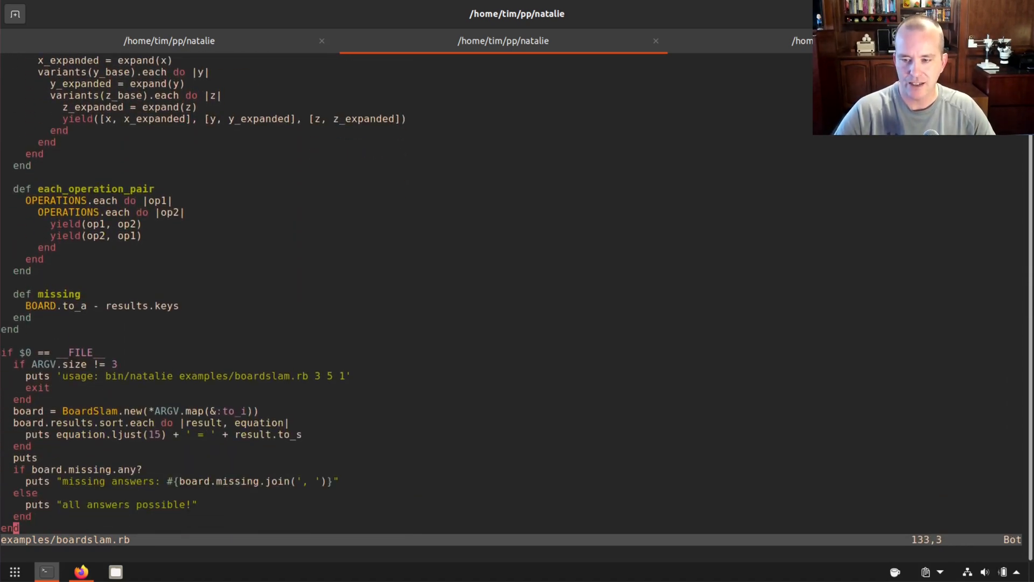
scroll(up, 3)
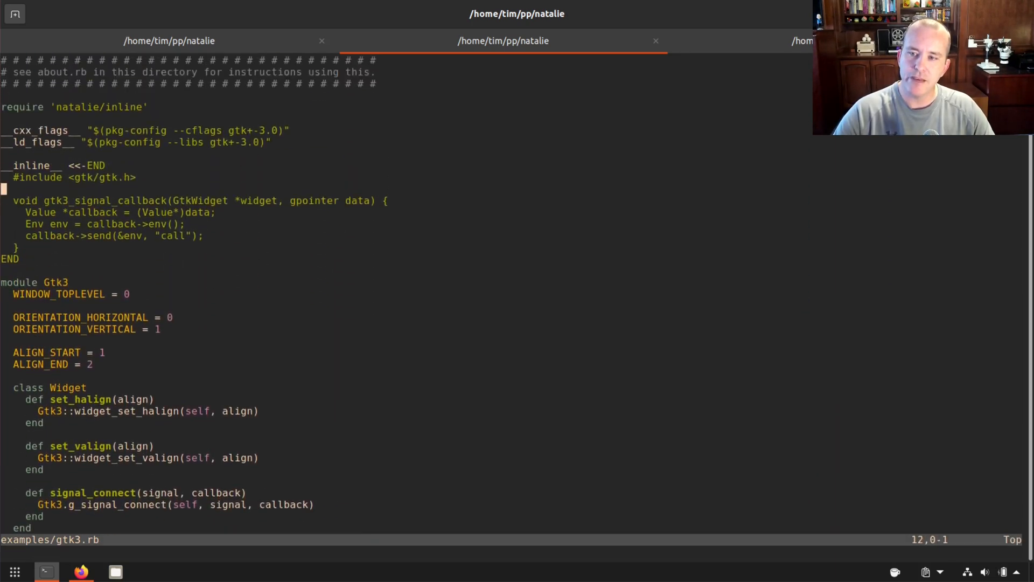
Review gtk3.rb's inline C callback block and mark window_new's argument-checking lines, then return to 2020.md
key(down)
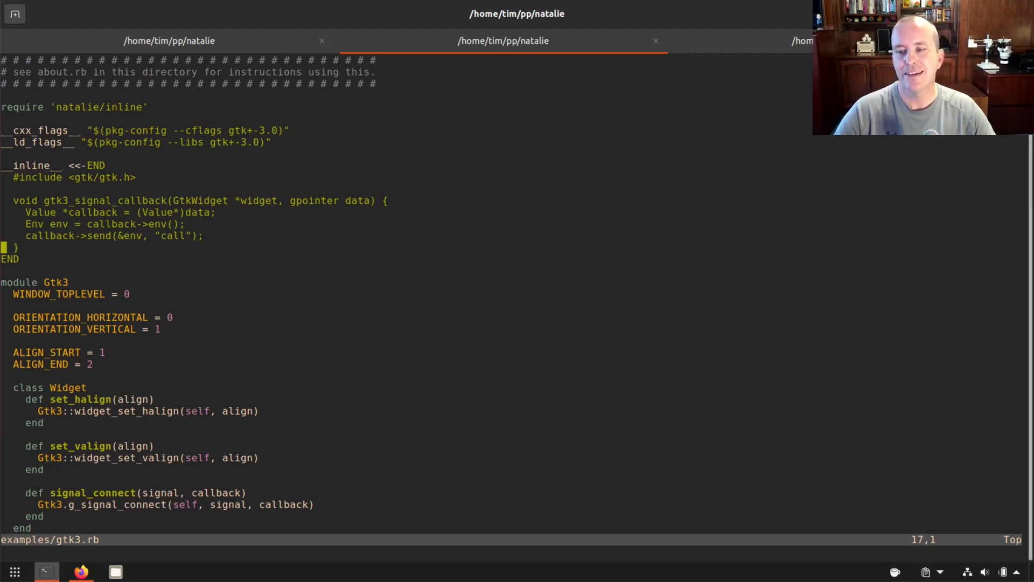
key(Up)
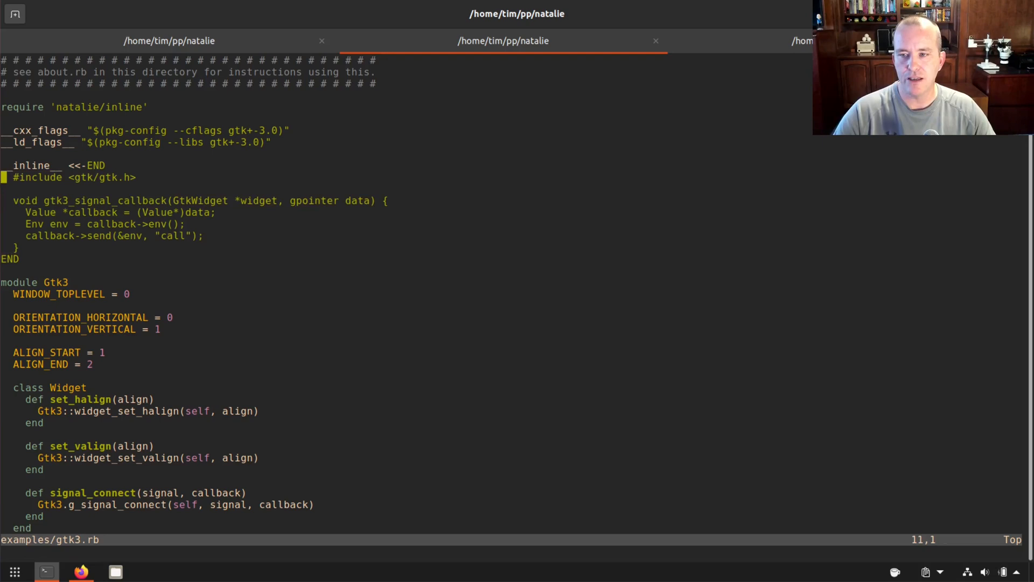
scroll(down, 3)
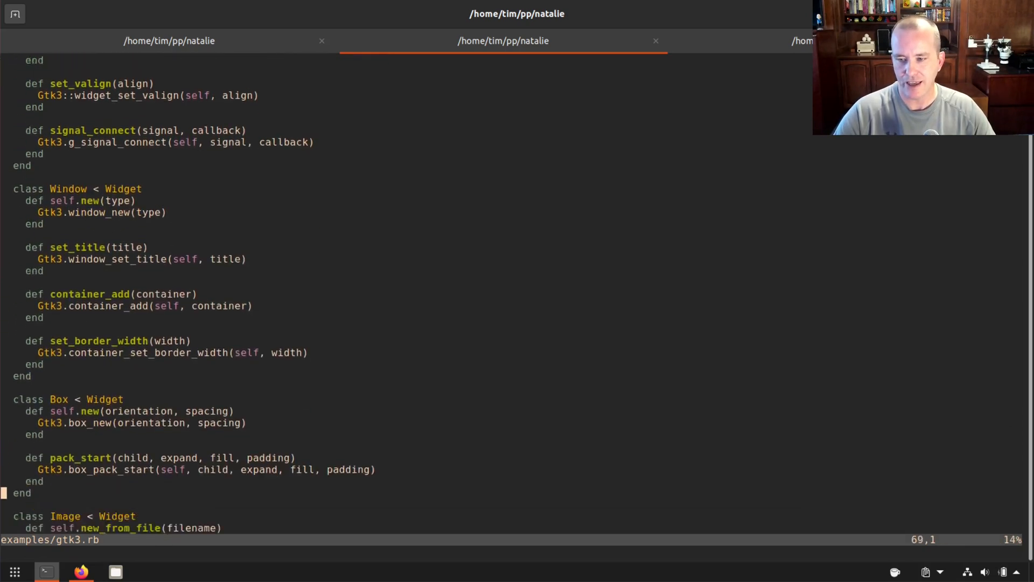
scroll(down, 3)
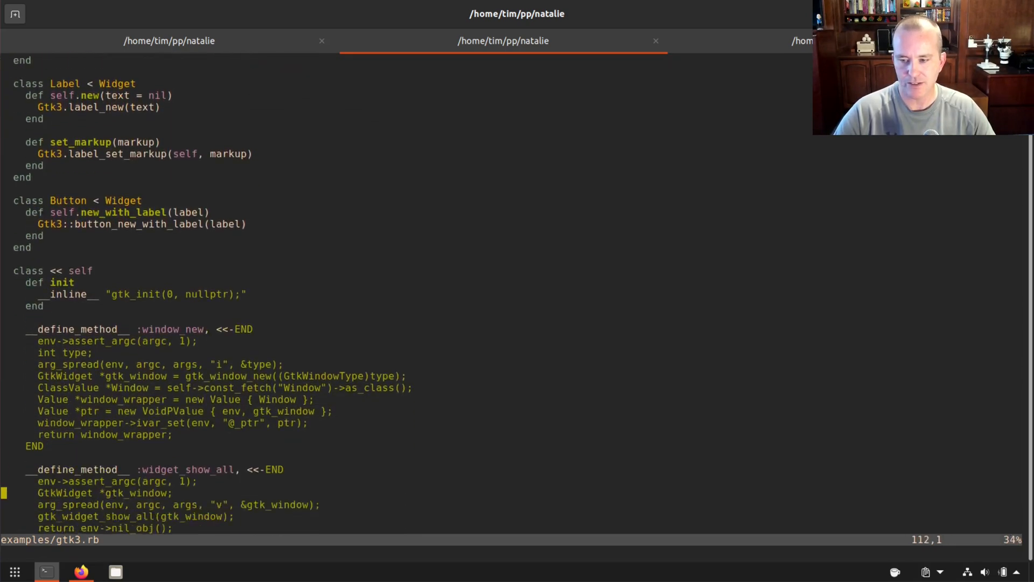
key(V)
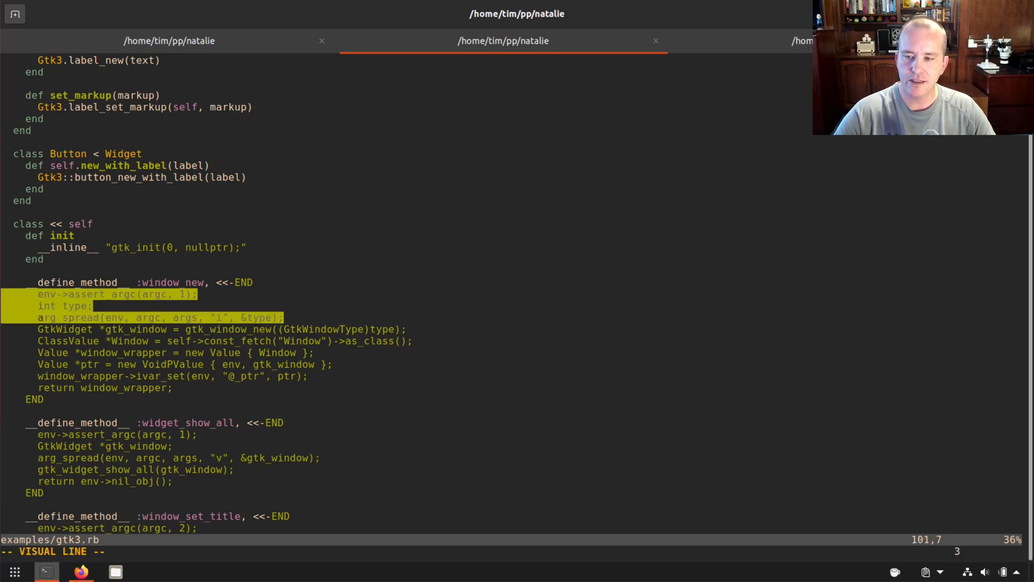
key(Escape)
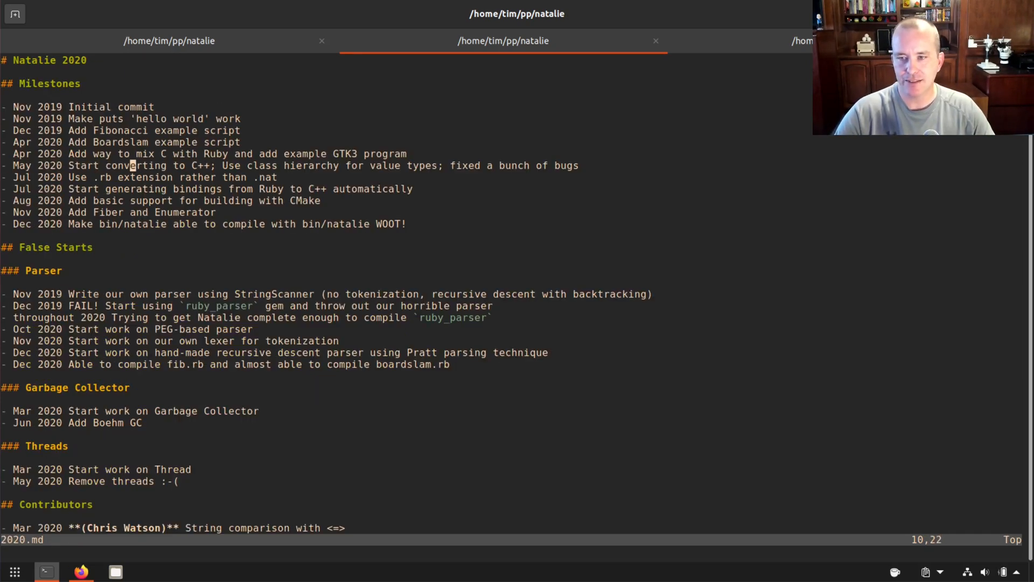
Highlight the May 2020 C++ conversion milestone line twice, then switch to Firefox
key(V)
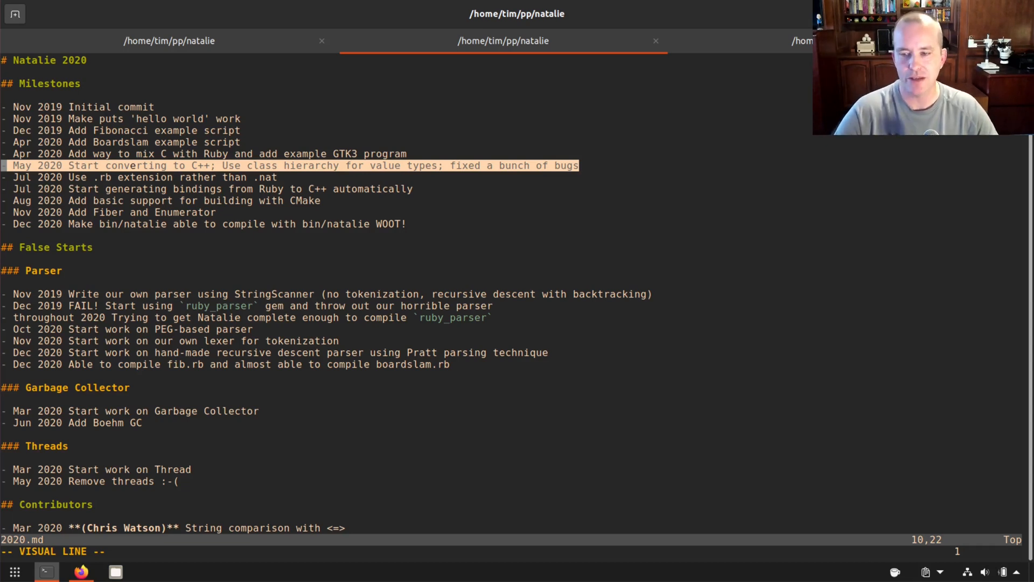
key(Escape)
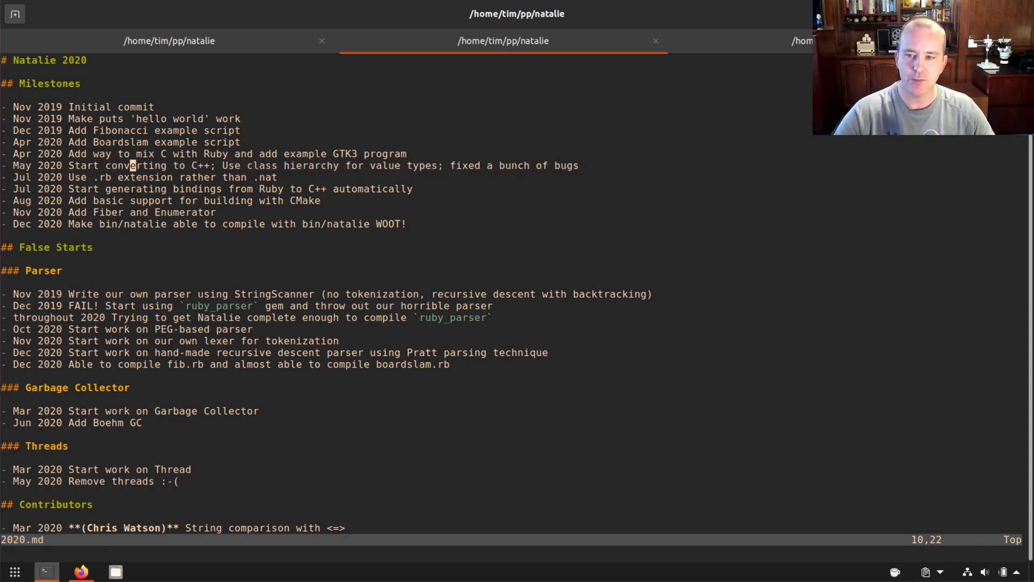
key(V)
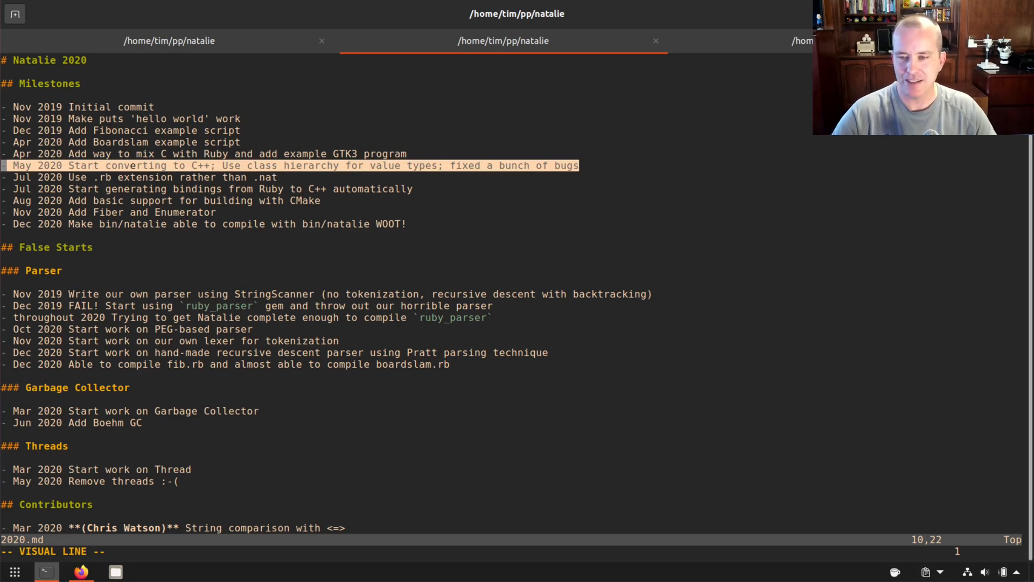
key(j)
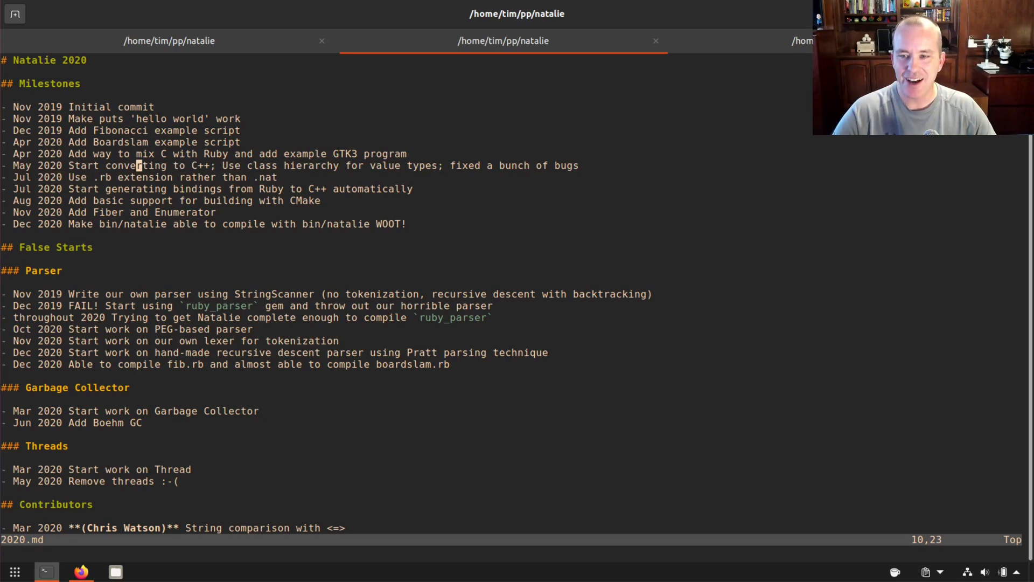
click(81, 571)
text(c++)
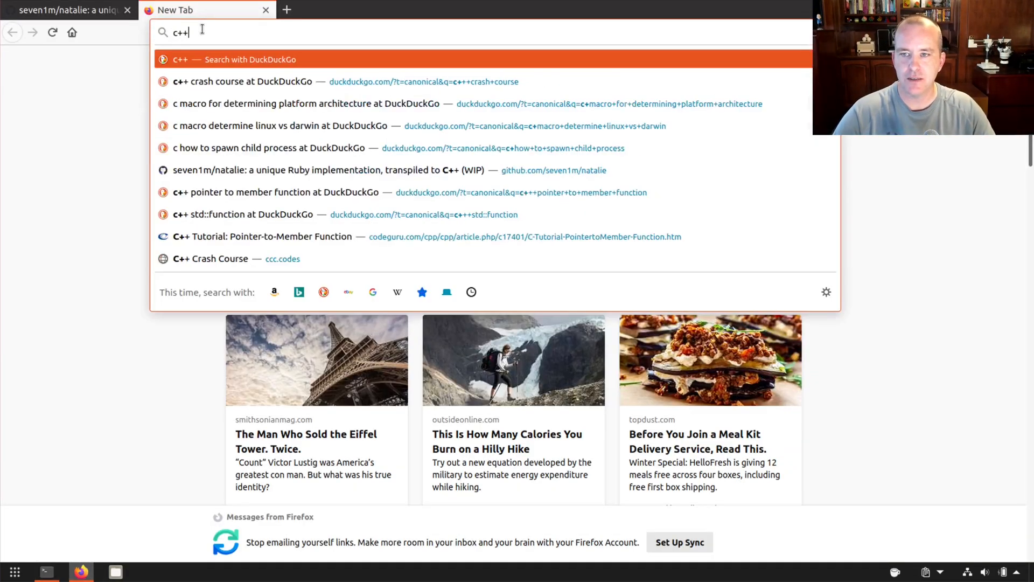
Search DuckDuckGo for a C++ crash course, visit ccc.codes, and return to the natalie repository tab
click(243, 80)
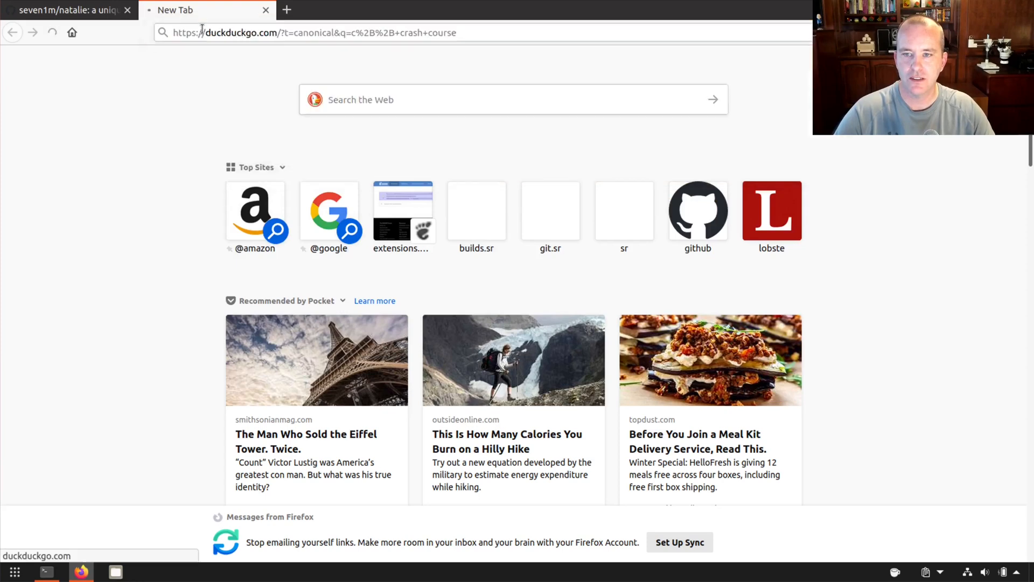
key(Return)
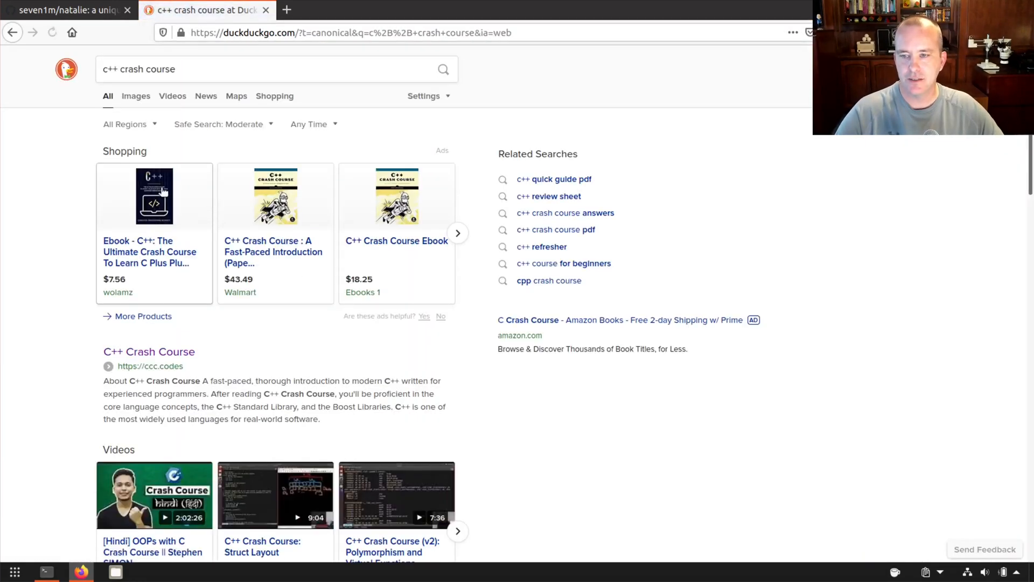
click(148, 351)
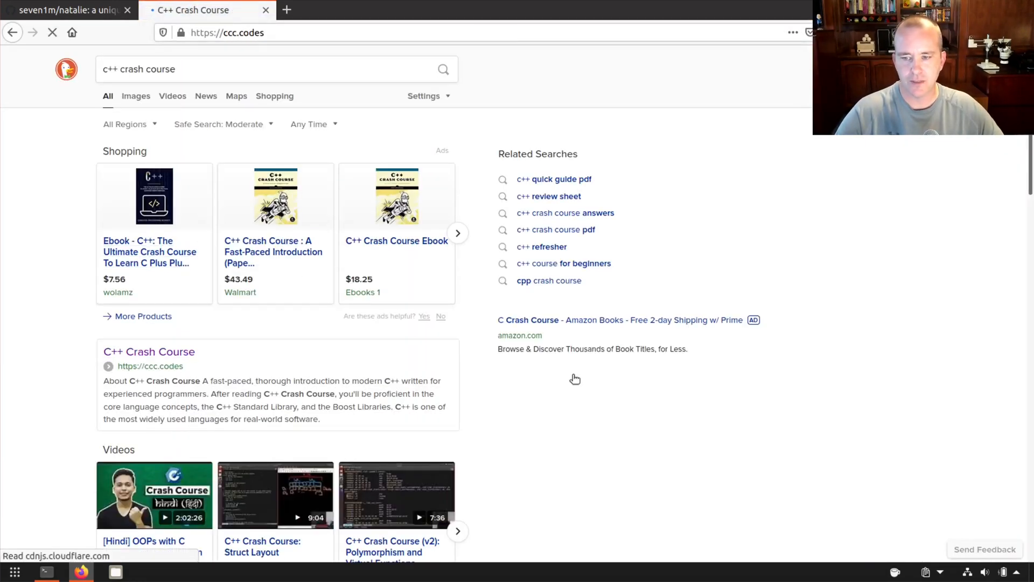
click(148, 352)
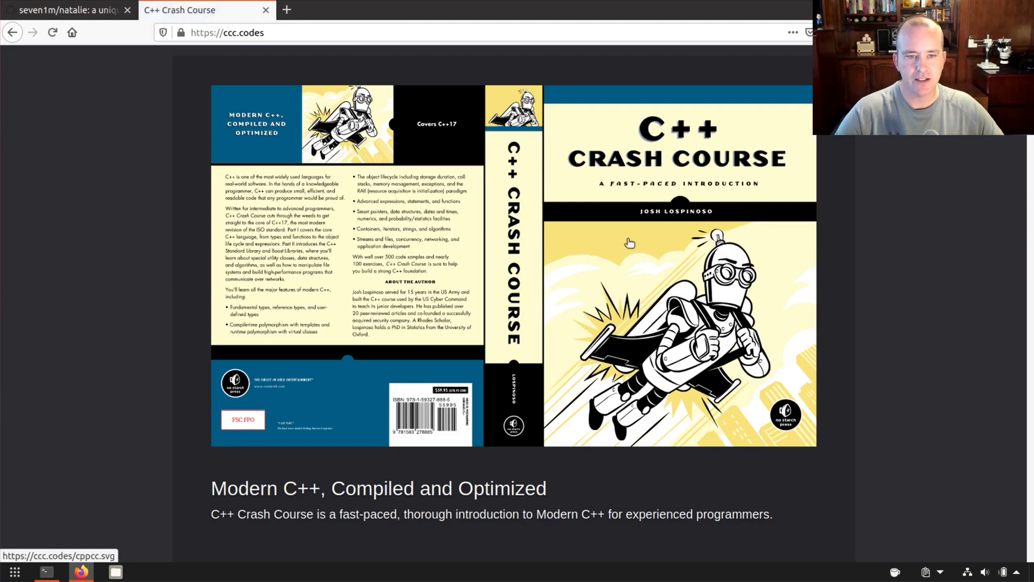
mouse_move(752, 231)
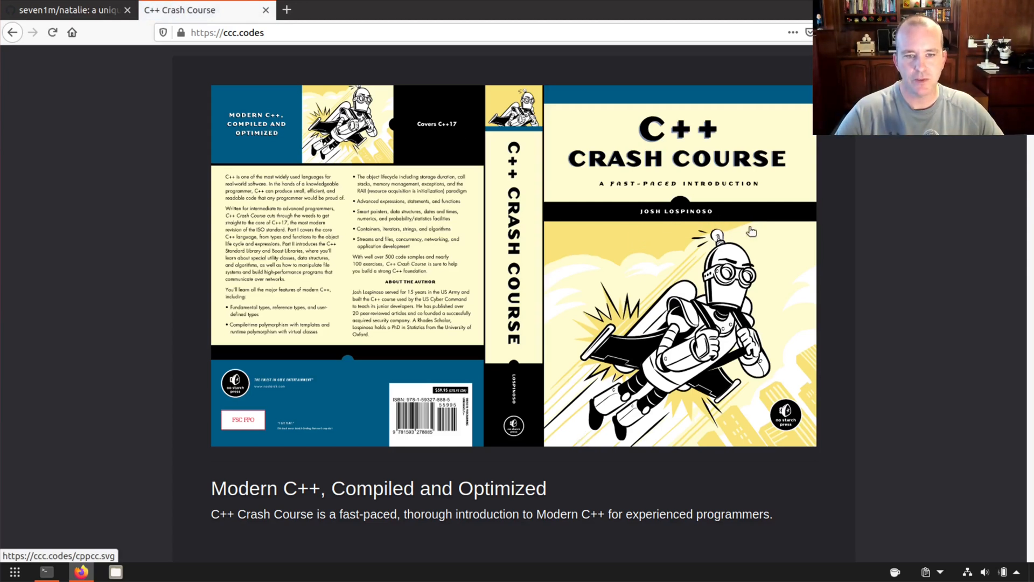
mouse_move(601, 111)
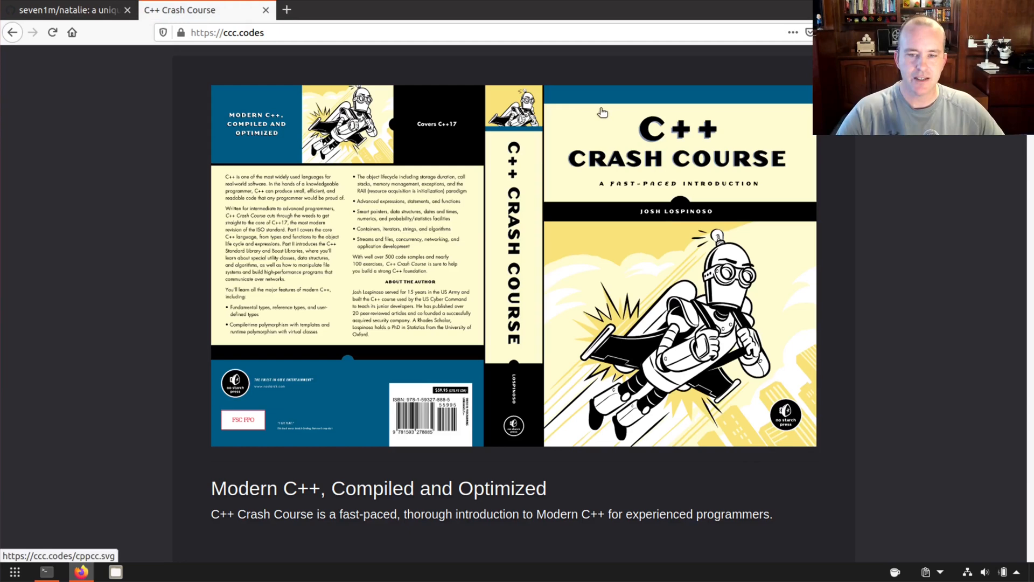
click(66, 10)
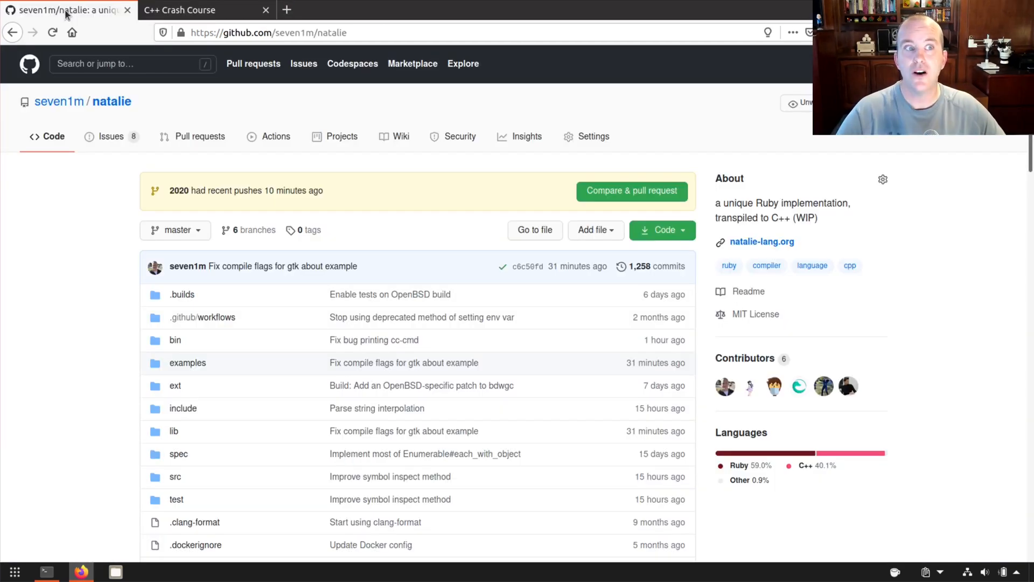
mouse_move(451, 335)
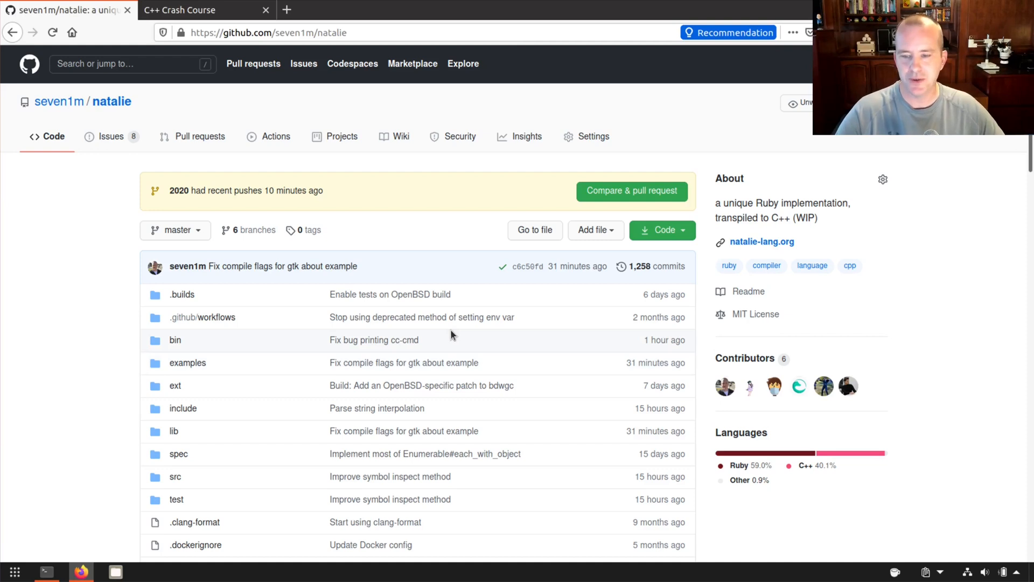
mouse_move(366, 277)
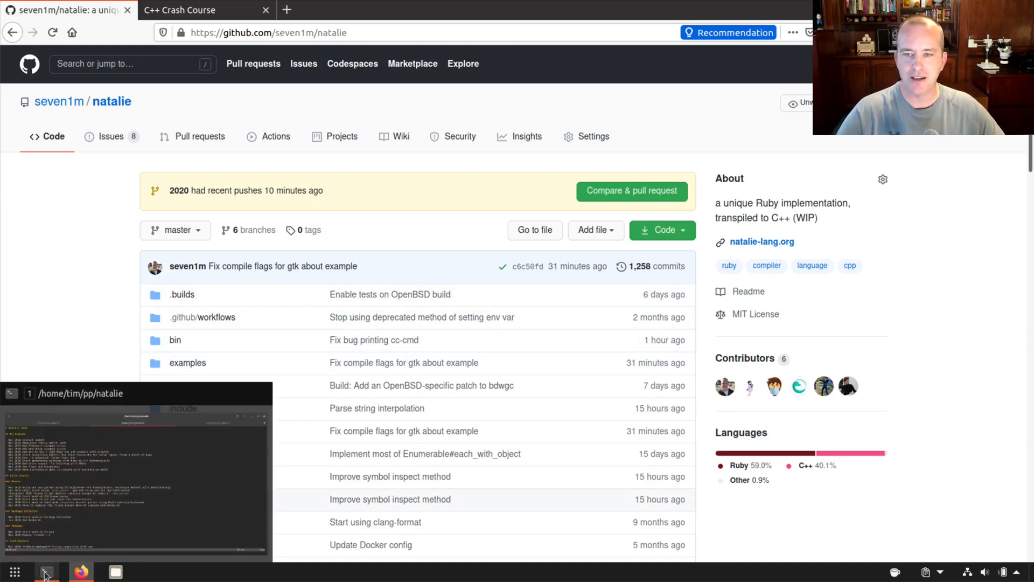
Bring the Vim window with 2020.md back to the front
click(46, 571)
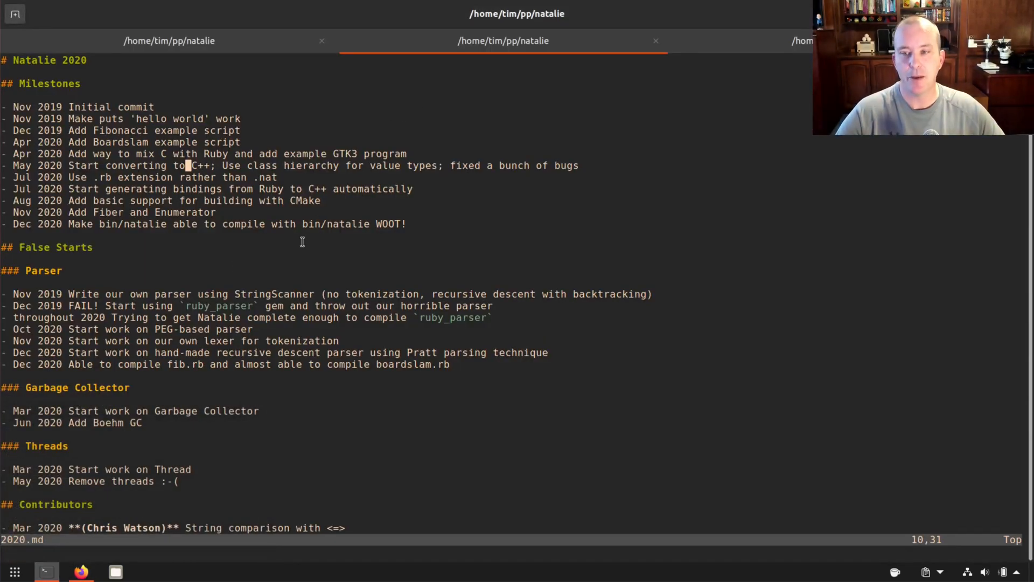
key(Up)
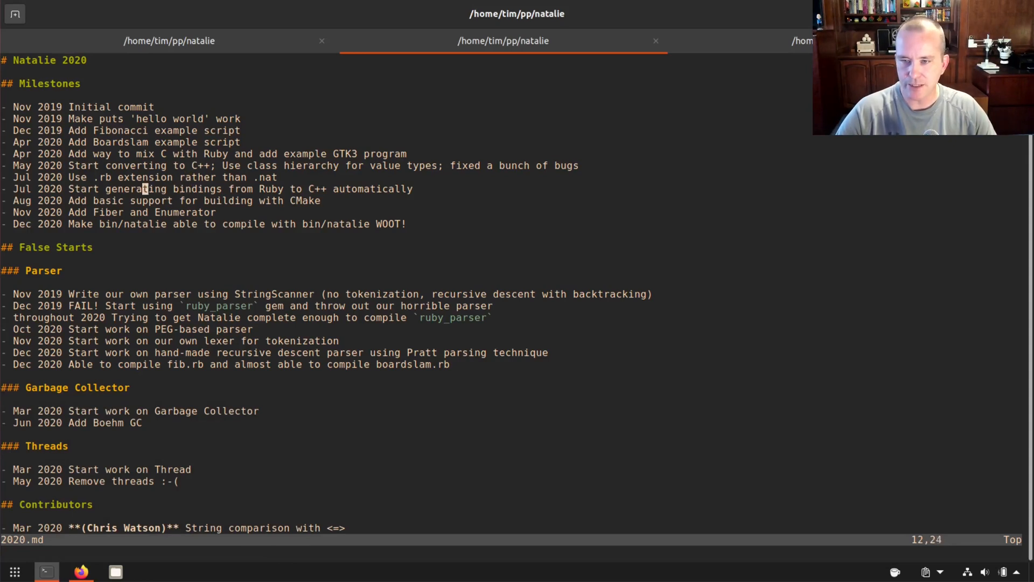
key(V)
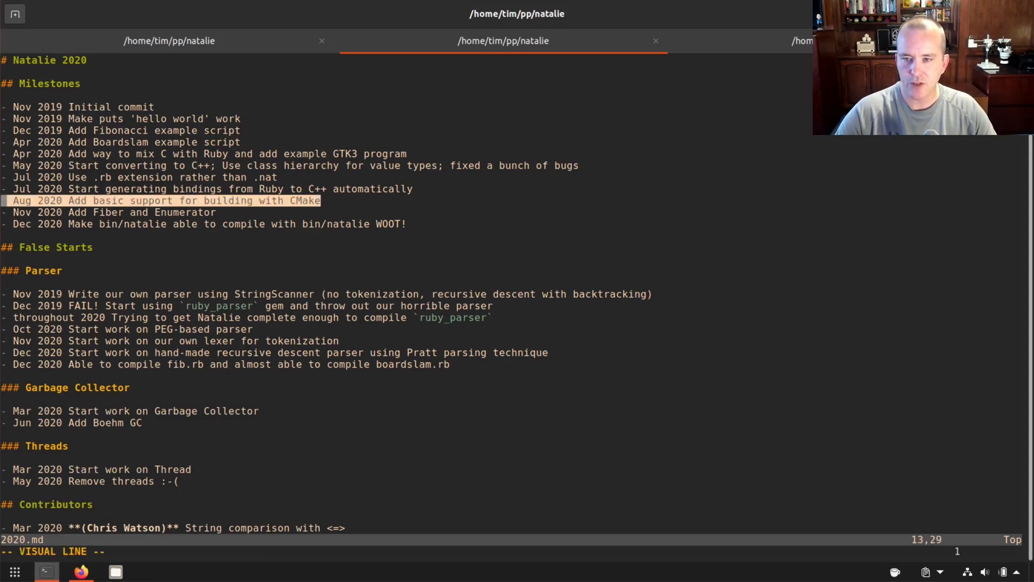
key(Escape)
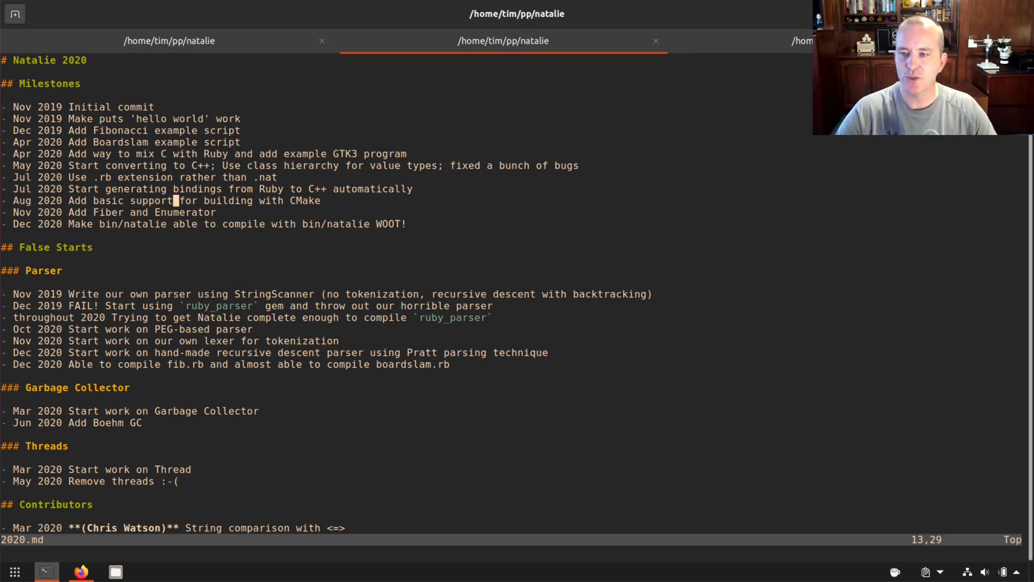
key(V)
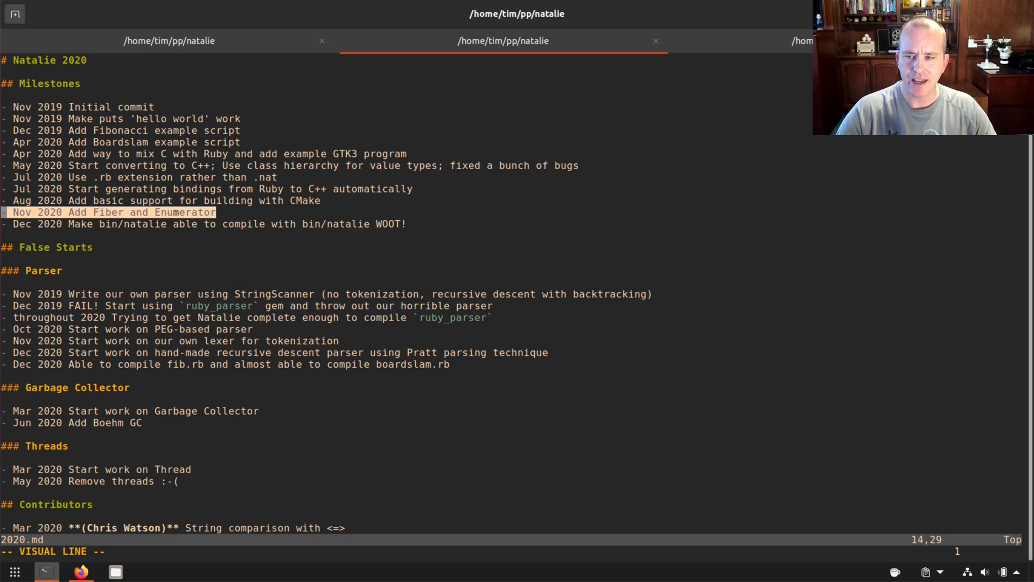
key(Escape)
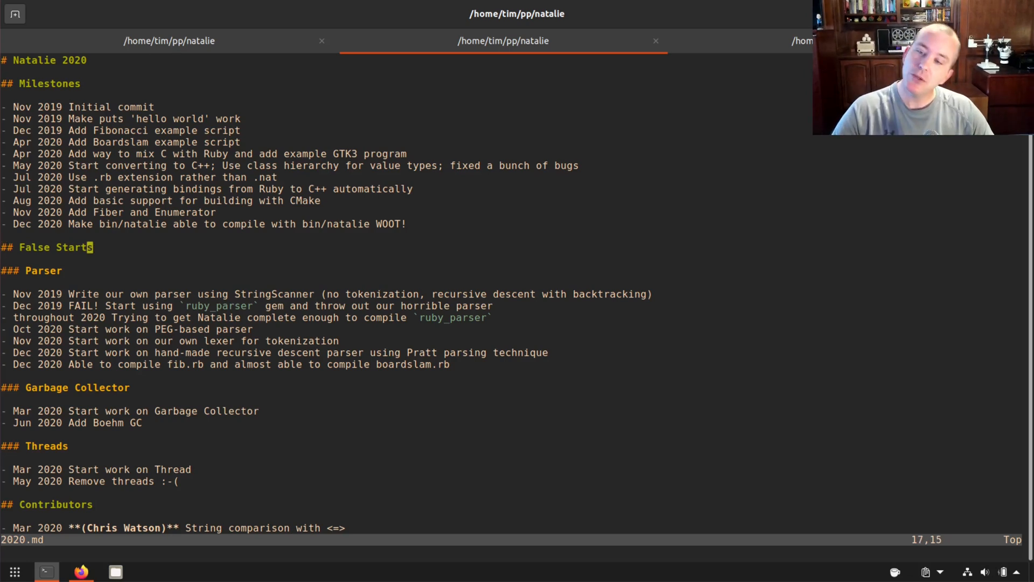
key(V)
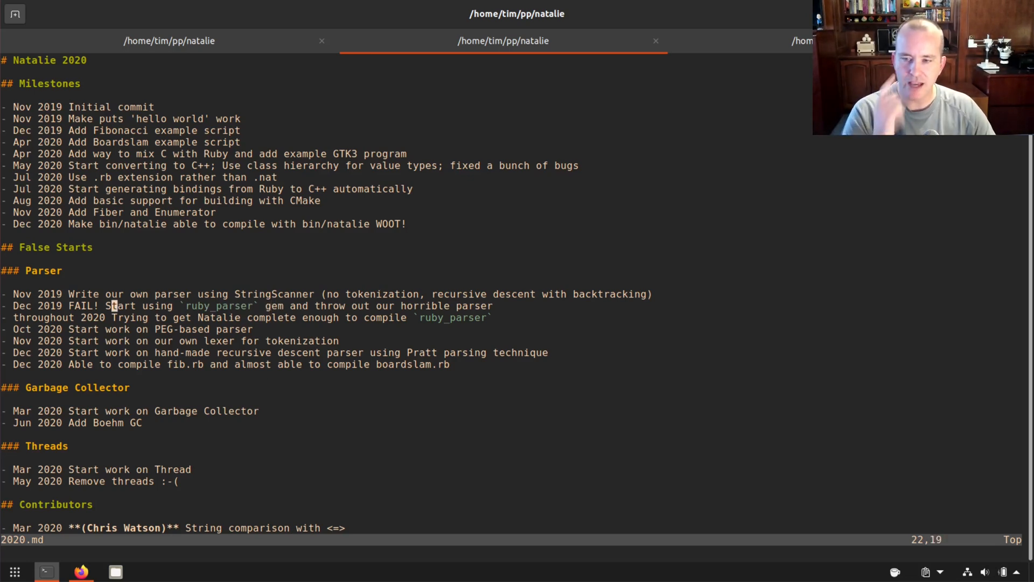
key(V)
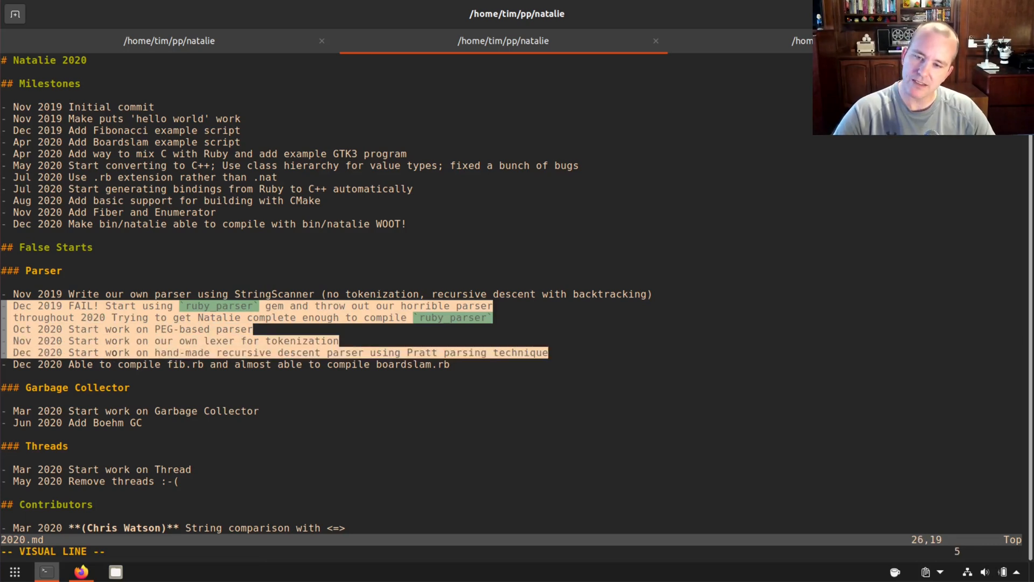
key(k)
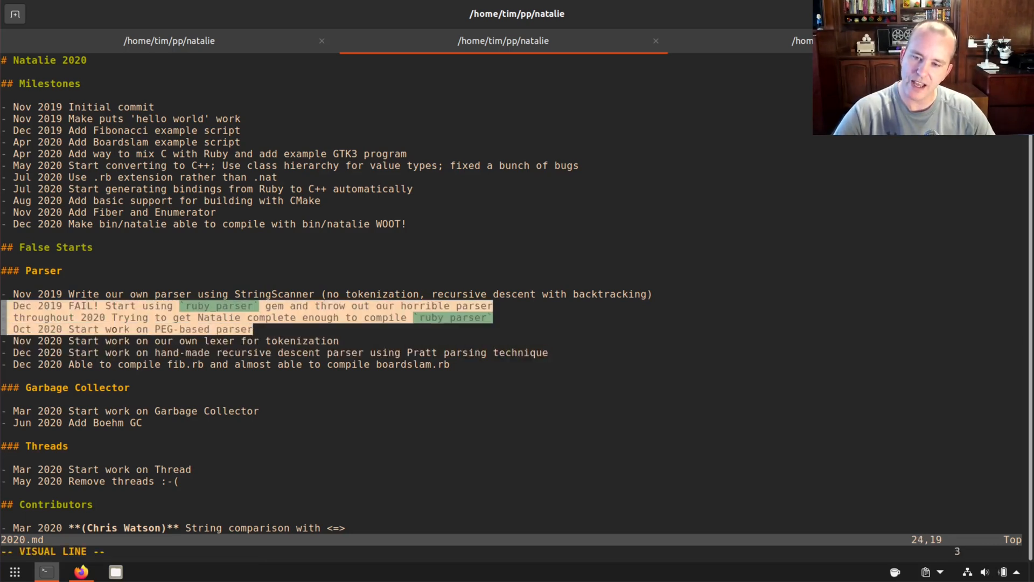
key(Escape)
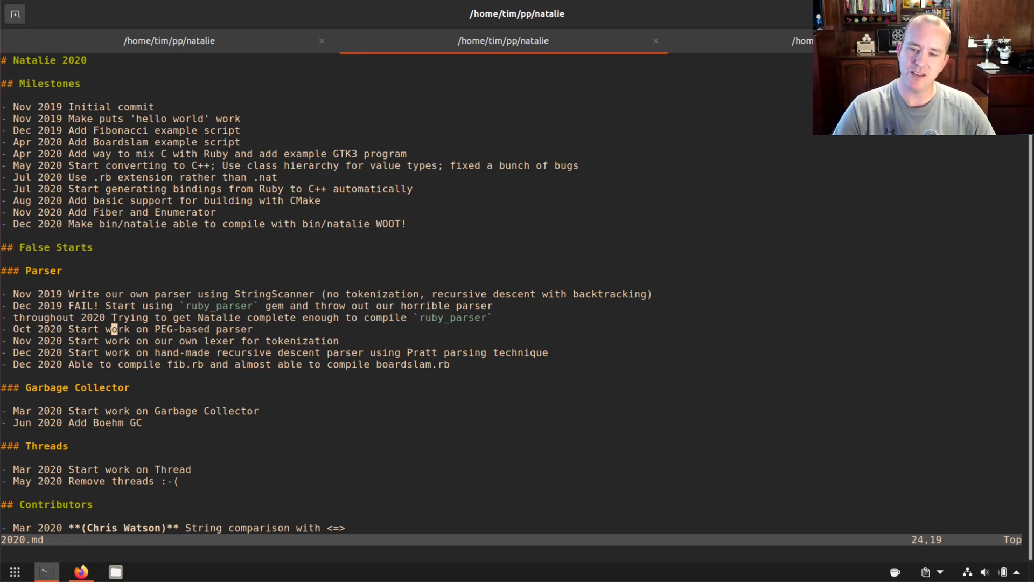
key(V)
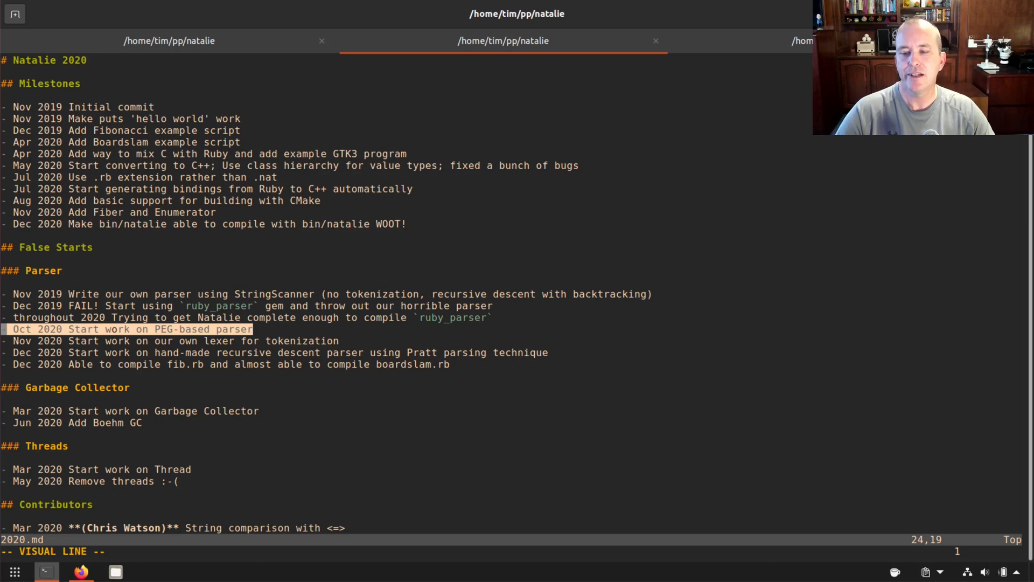
key(Escape)
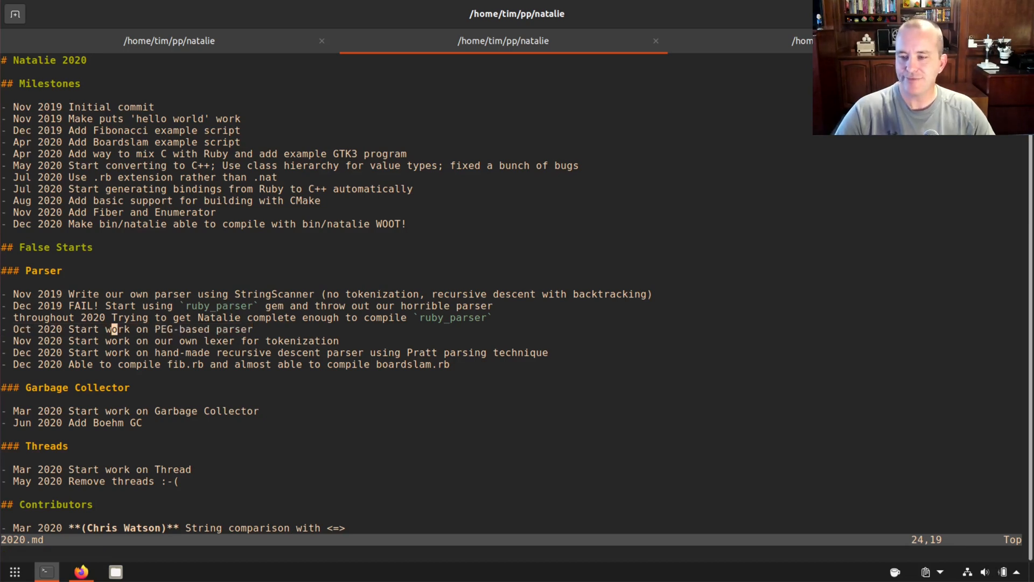
key(V)
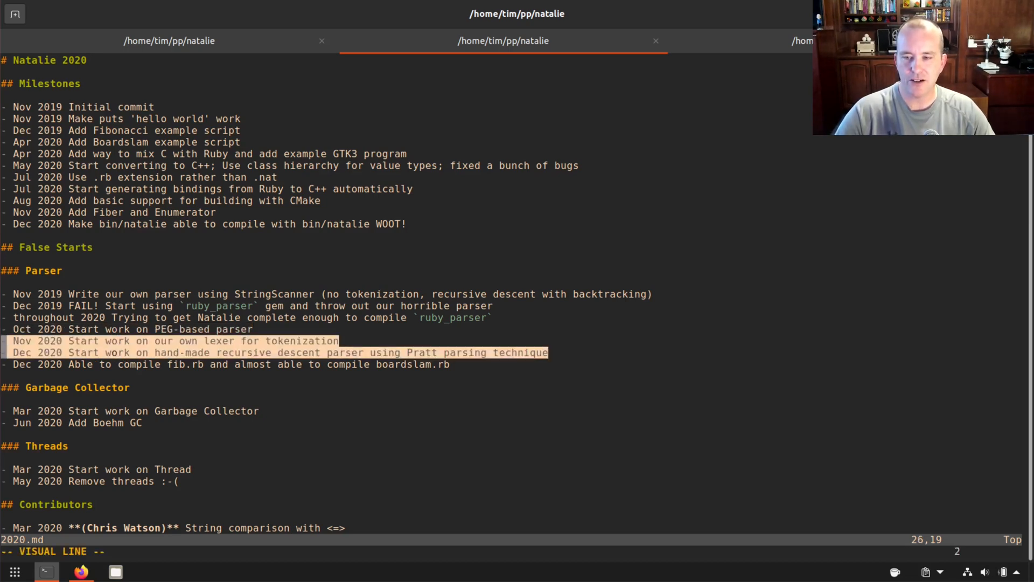
key(Escape)
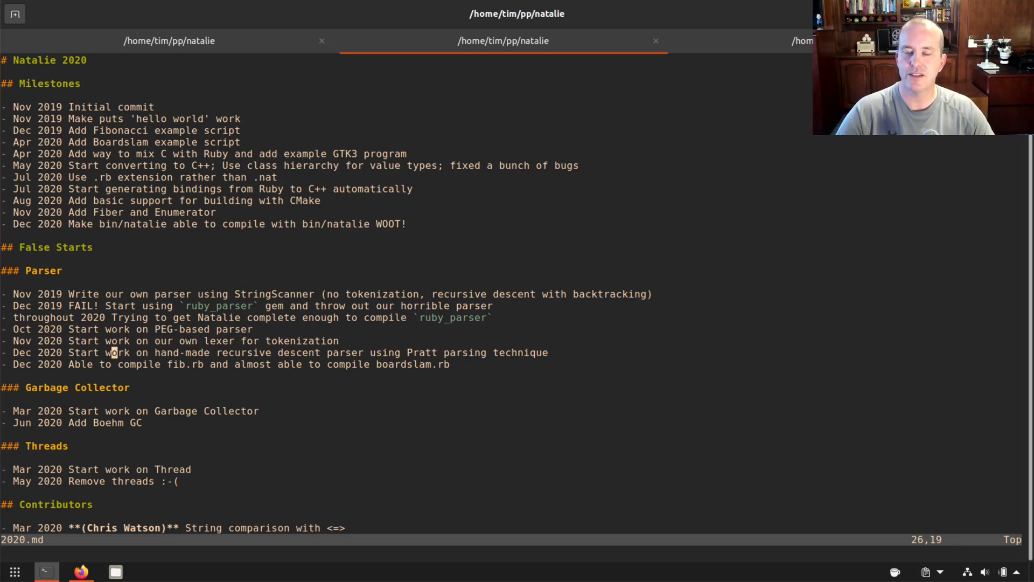
key(V)
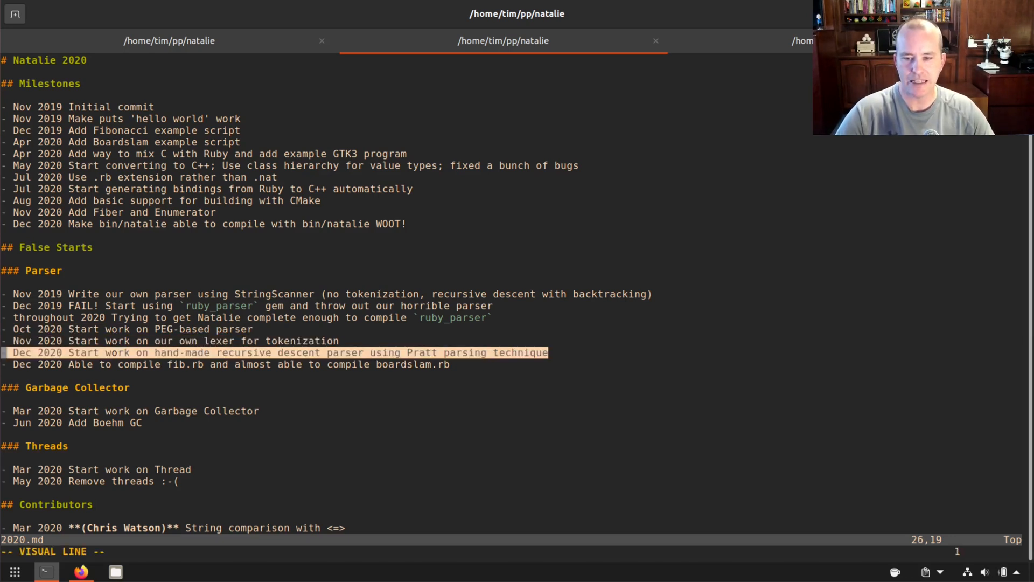
key(k)
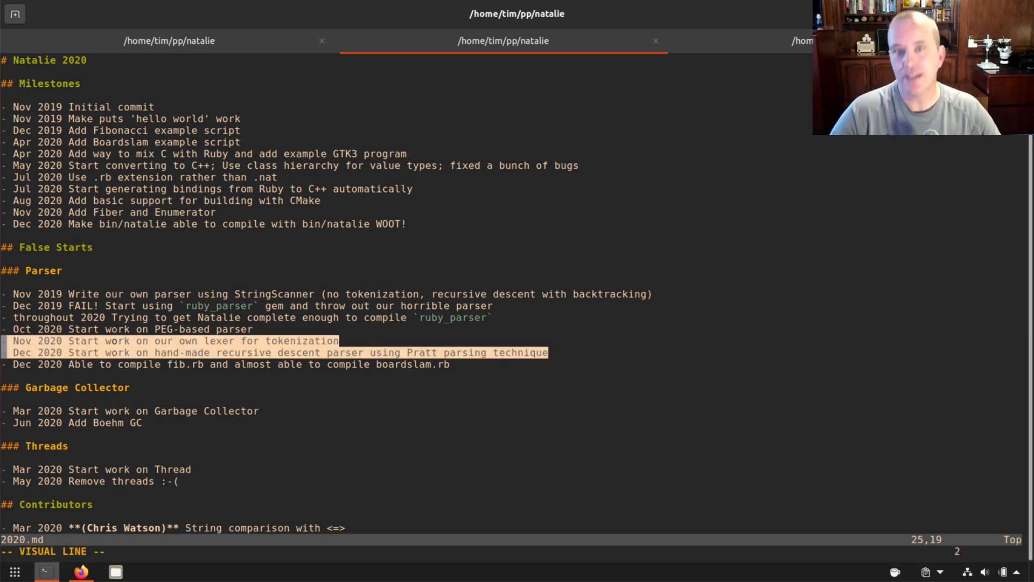
key(Escape)
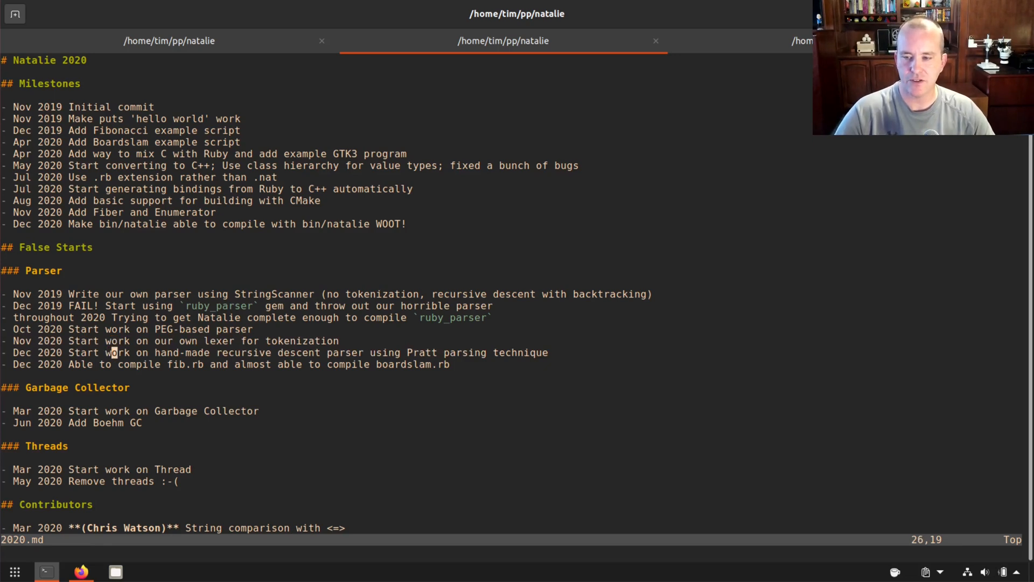
key(V)
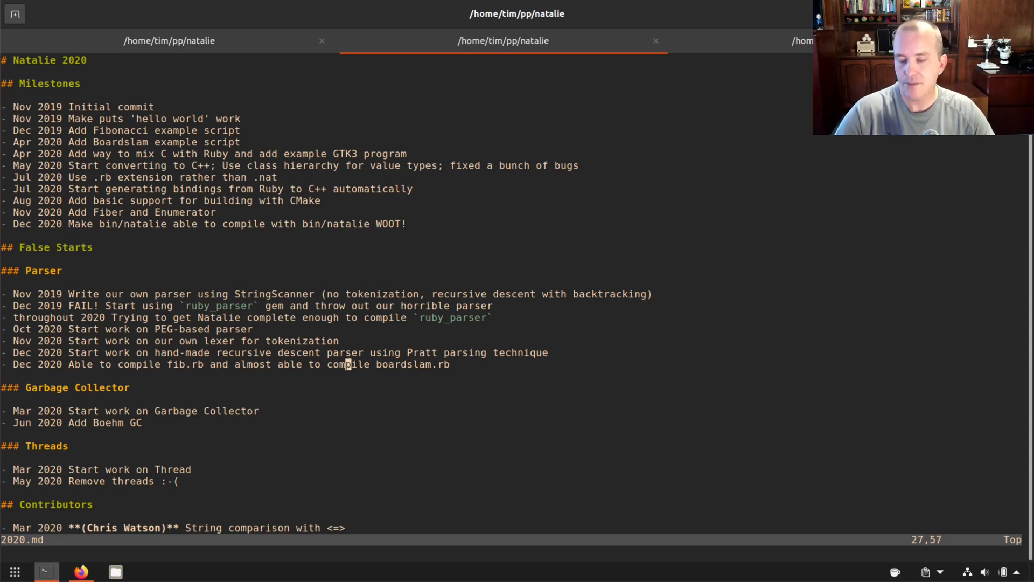
key(v)
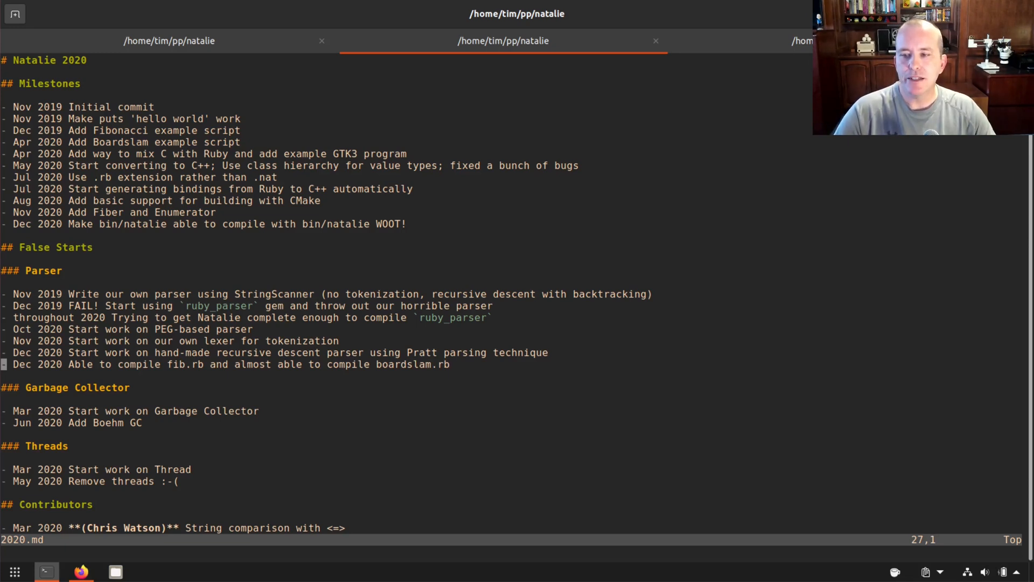
key(V)
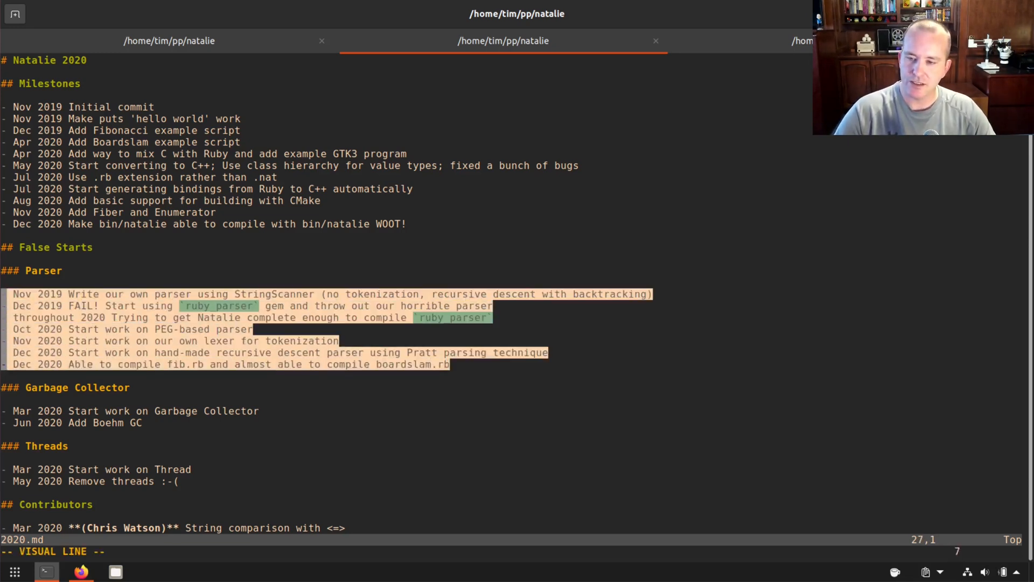
key(Escape)
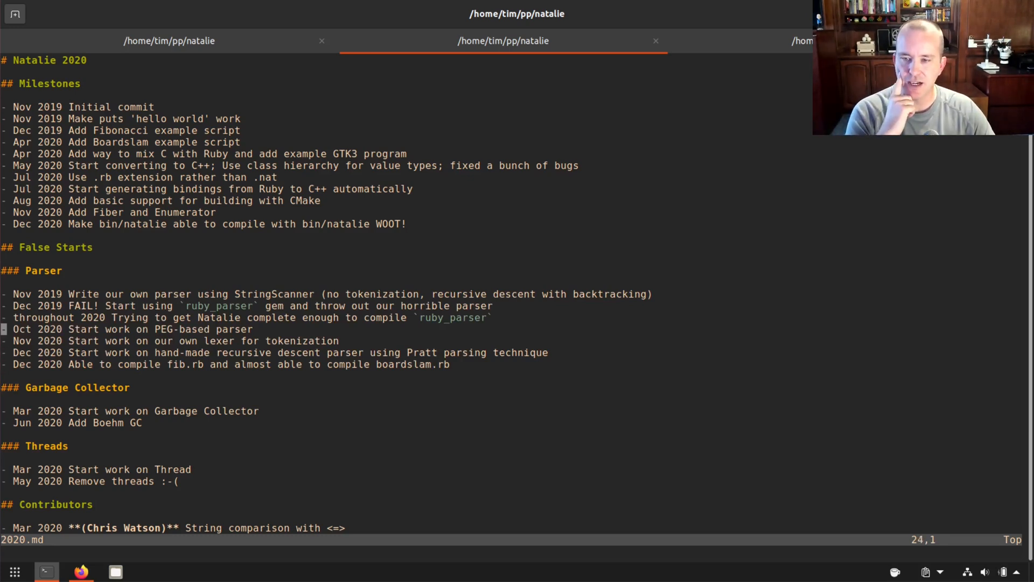
key(V)
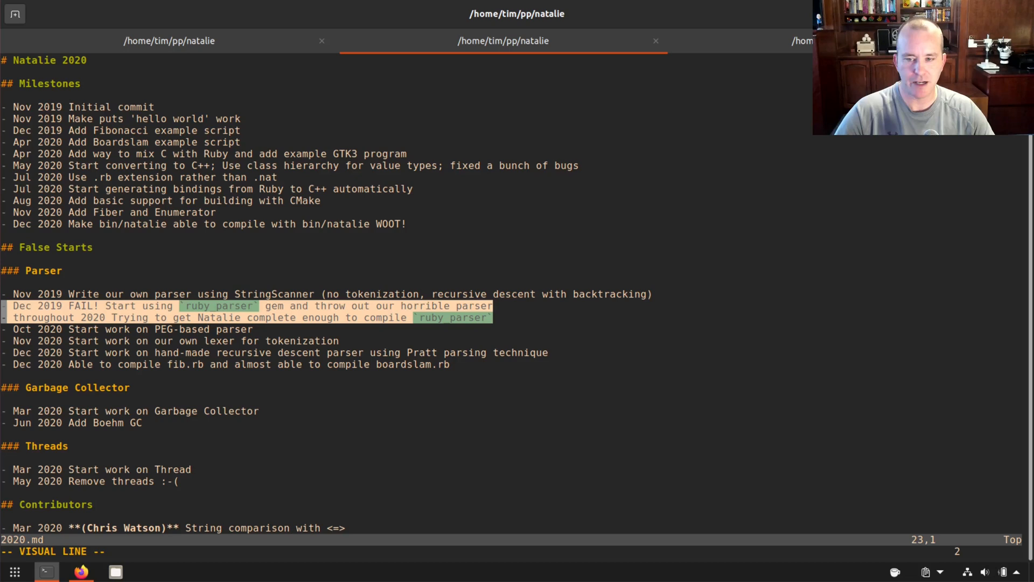
key(Escape)
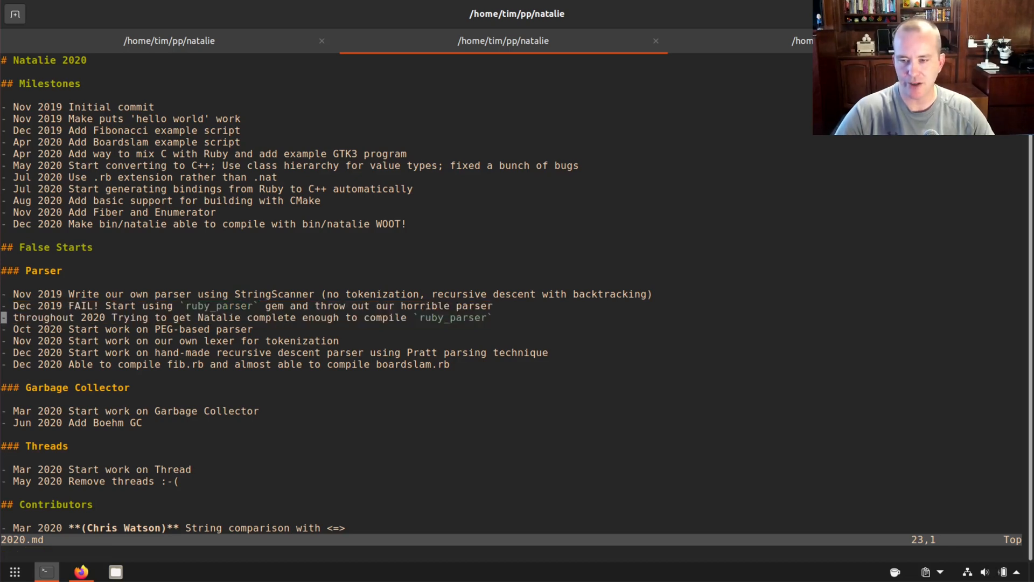
key(V)
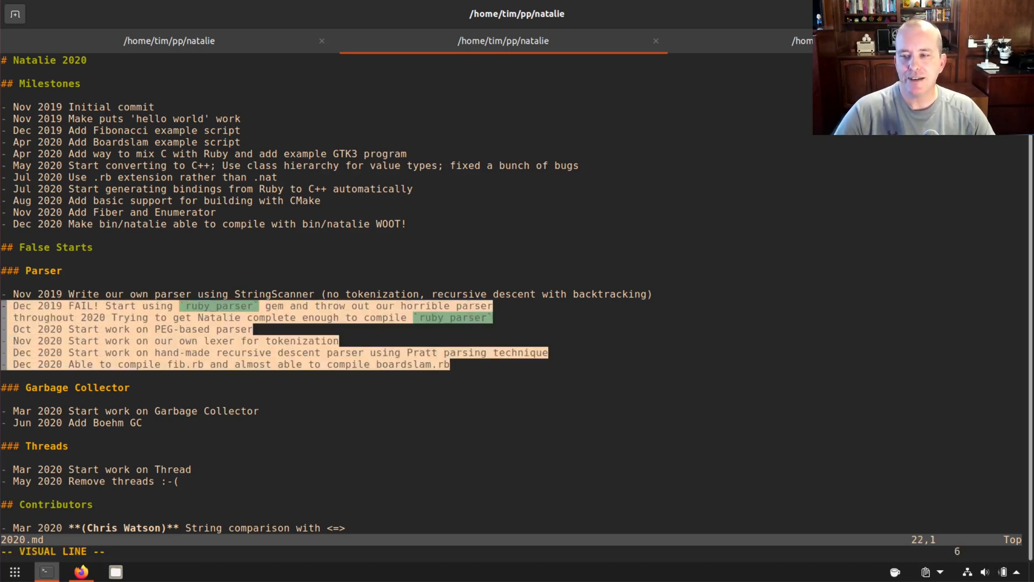
key(Escape)
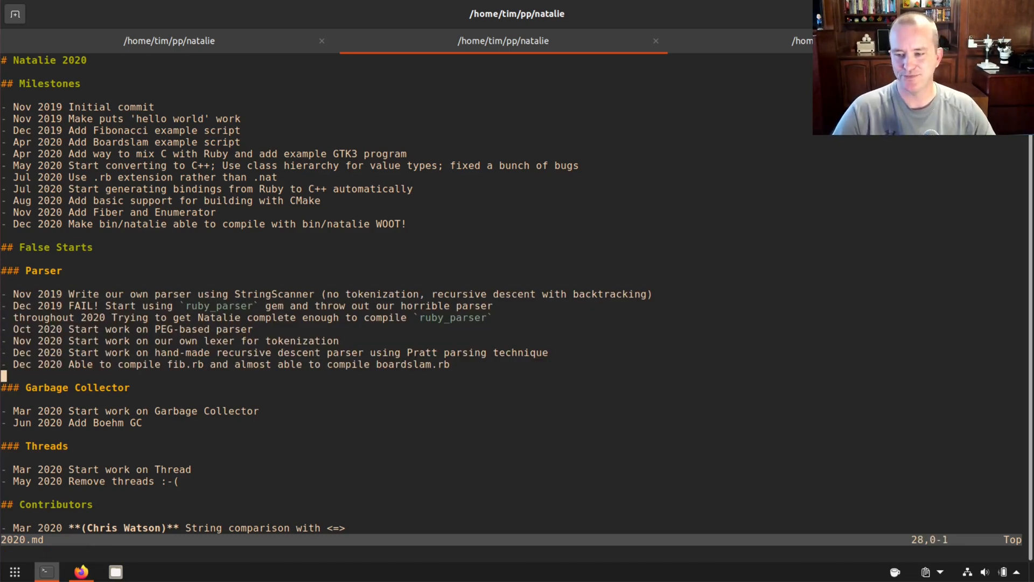
Move through the Garbage Collector, Threads and Contributors sections of 2020.md, then switch to Firefox
key(j)
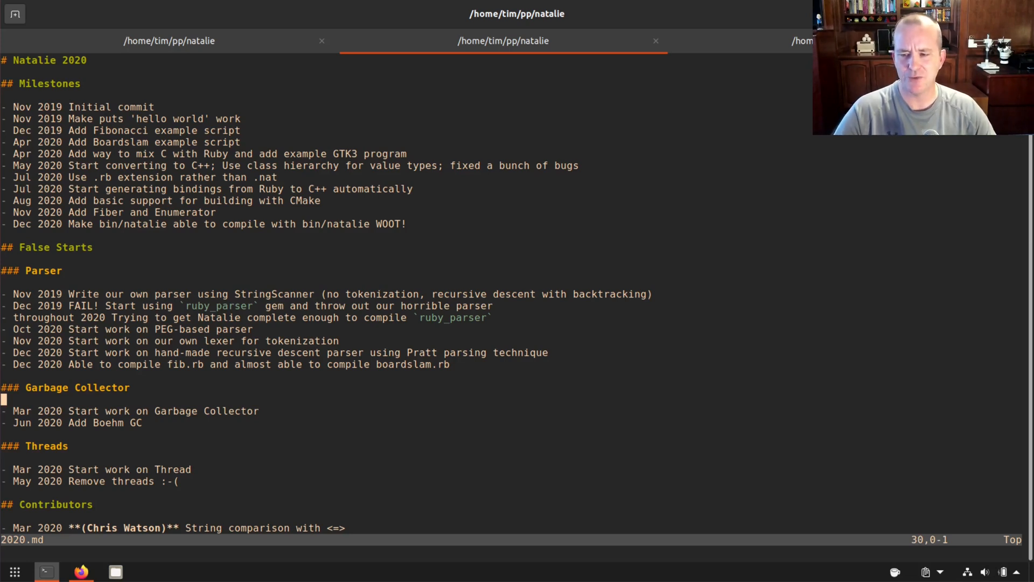
key(j)
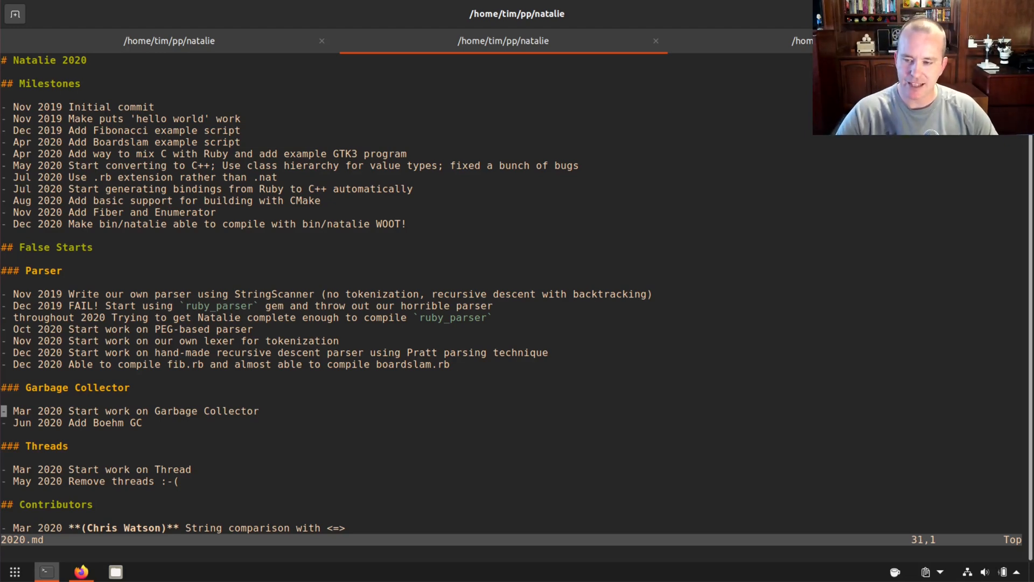
key(j)
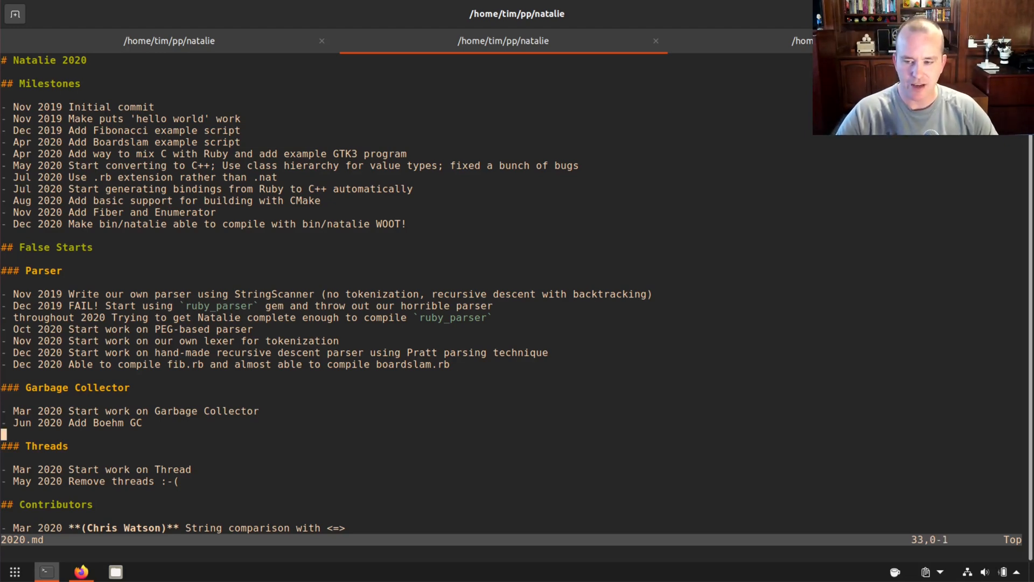
scroll(down, 3)
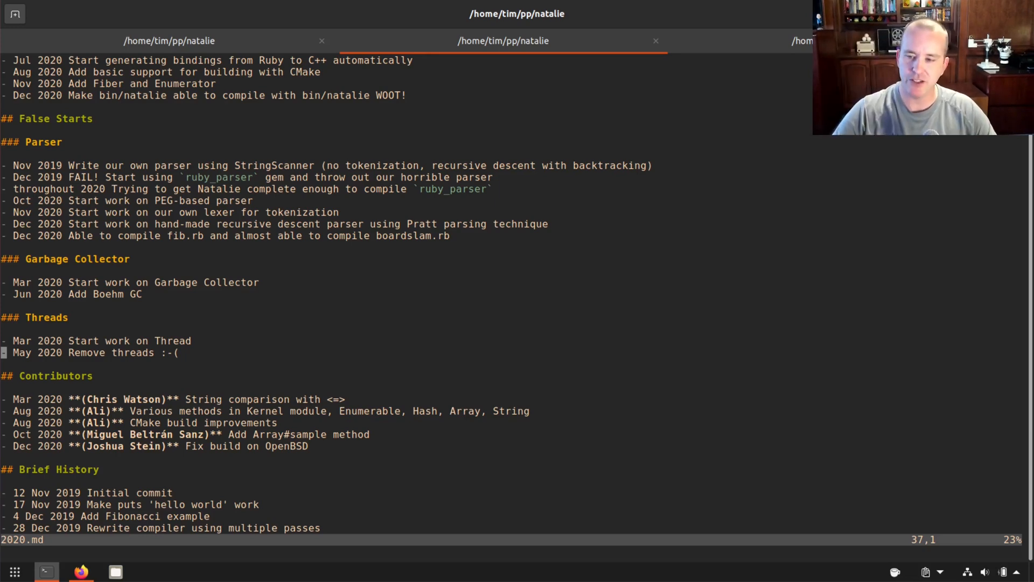
key(j)
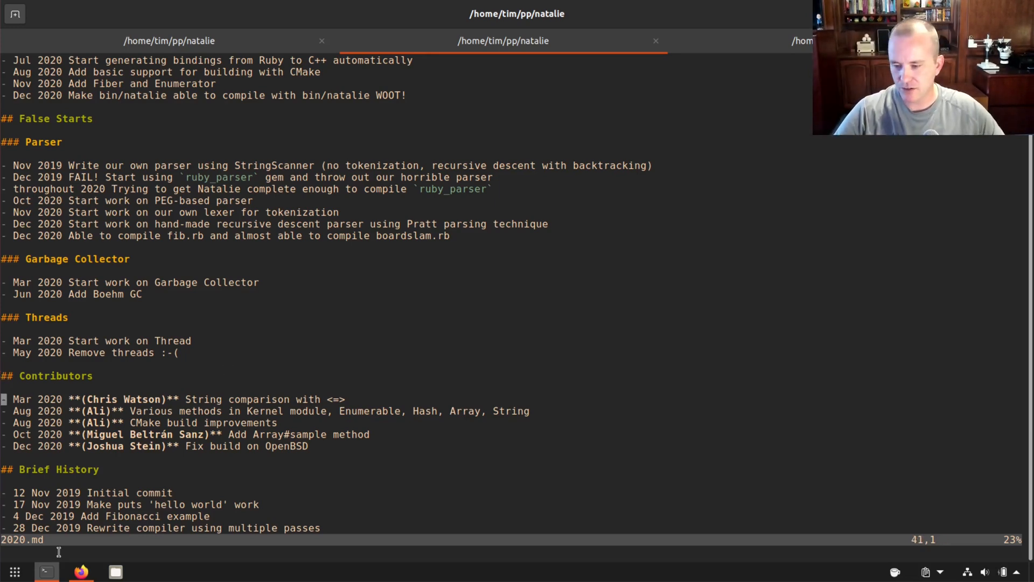
click(81, 571)
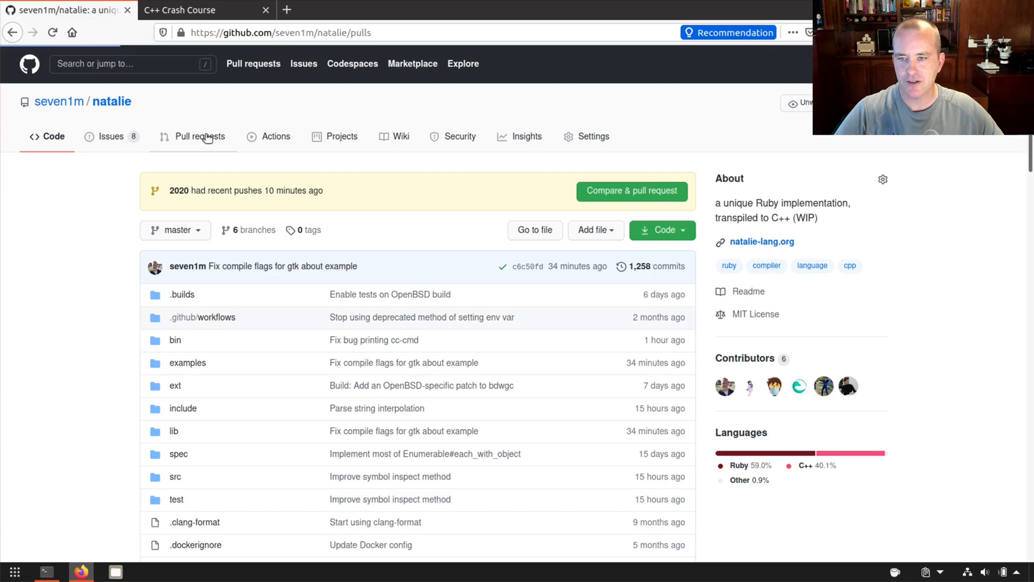
View the natalie project's 13 closed pull requests on GitHub
click(199, 136)
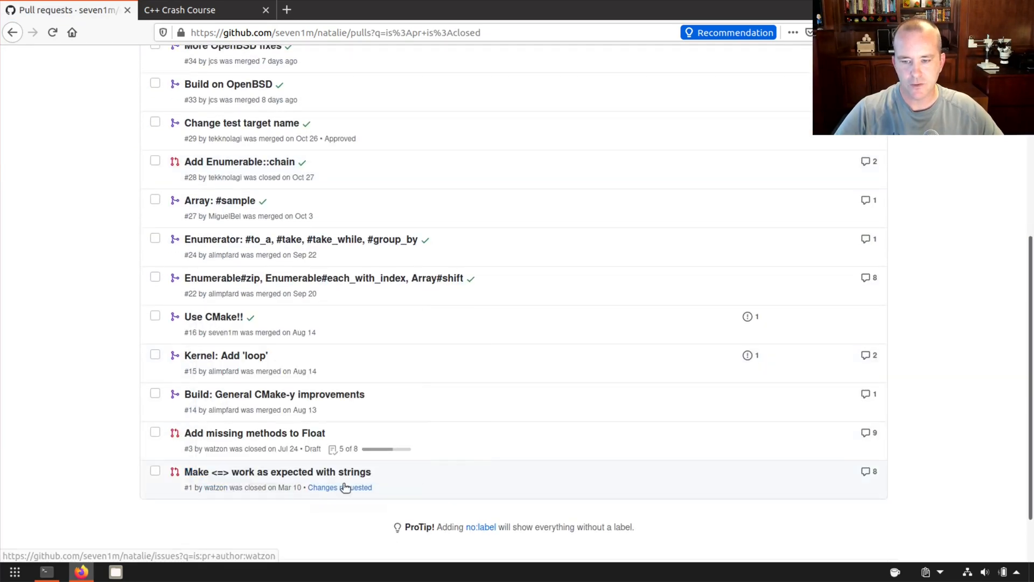
mouse_move(254, 433)
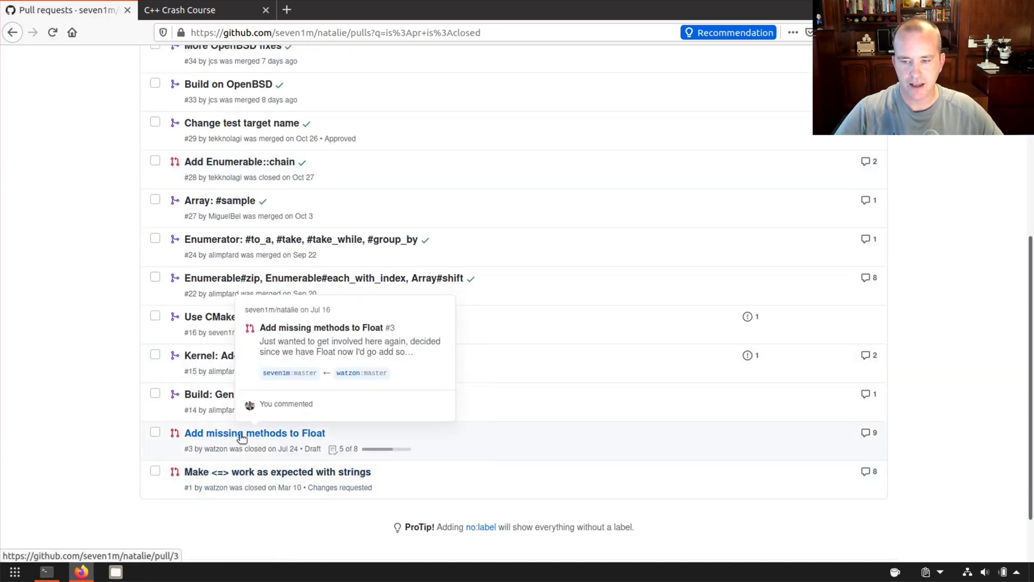
mouse_move(248, 460)
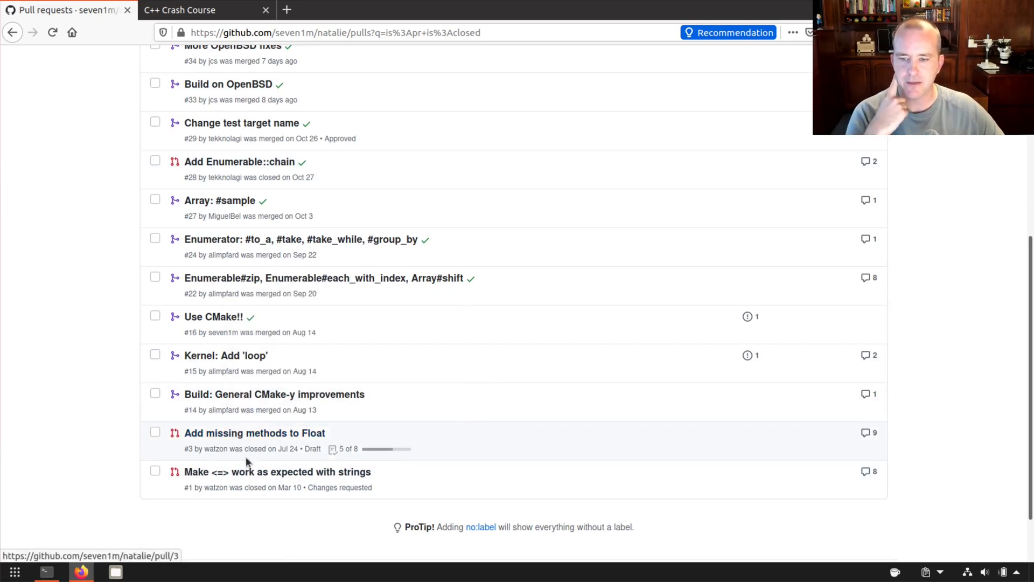
mouse_move(223, 409)
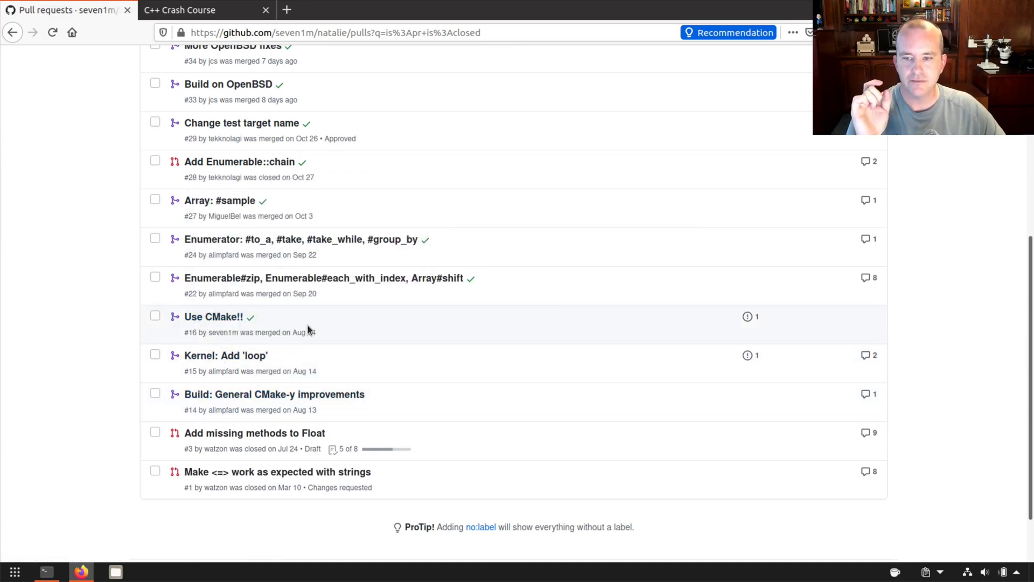
mouse_move(369, 277)
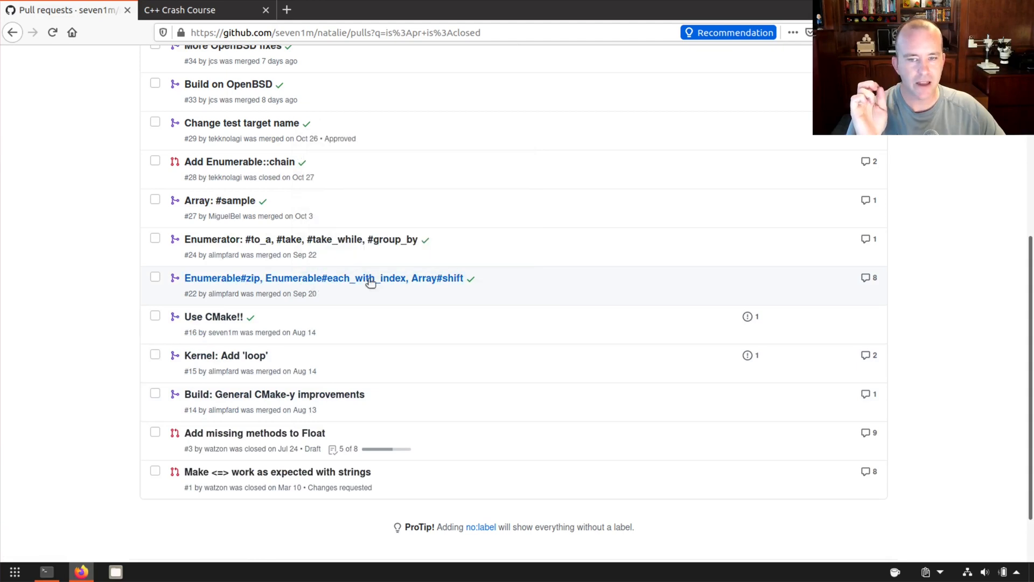
mouse_move(268, 242)
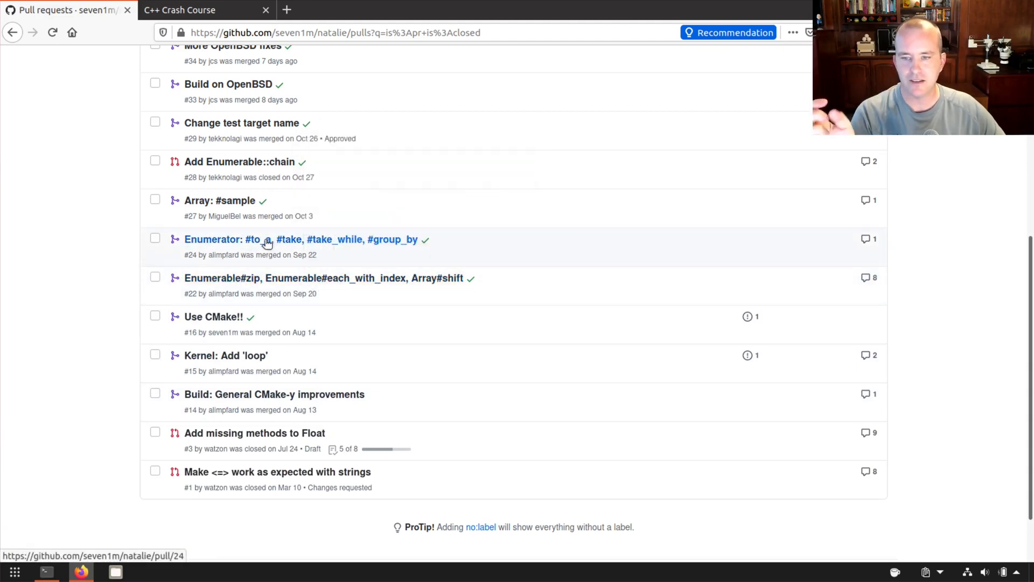
scroll(up, 3)
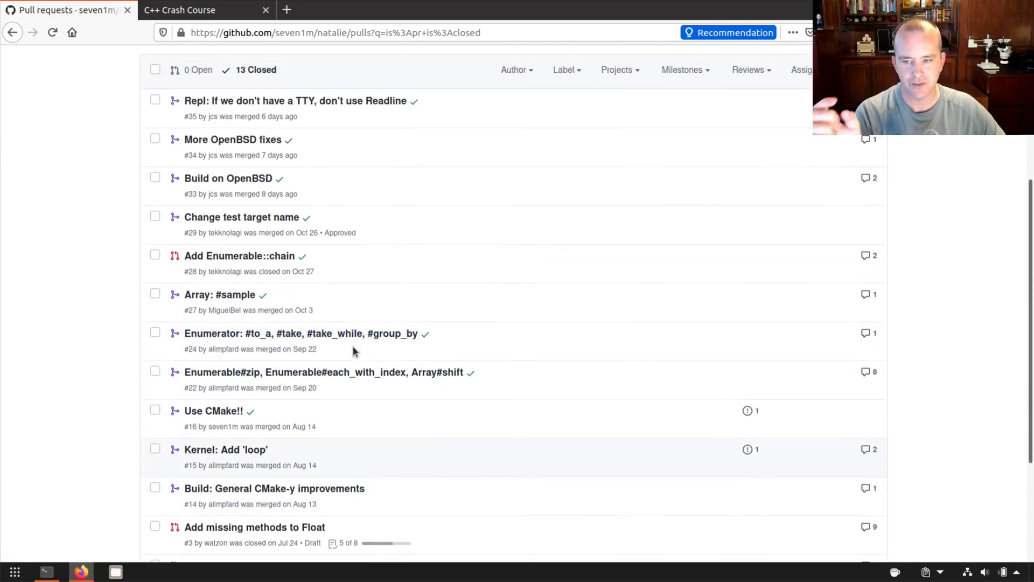
scroll(up, 3)
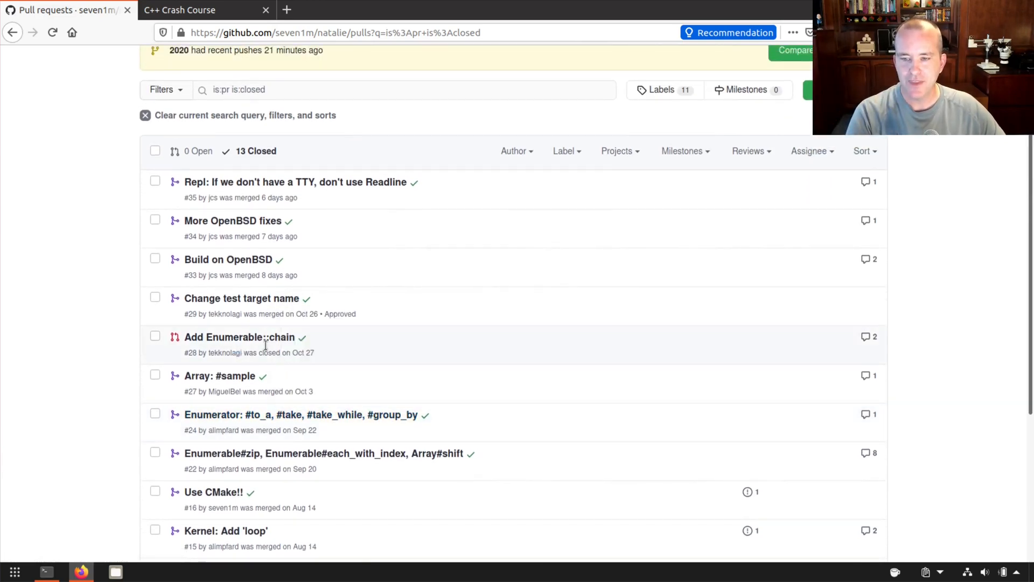
mouse_move(224, 353)
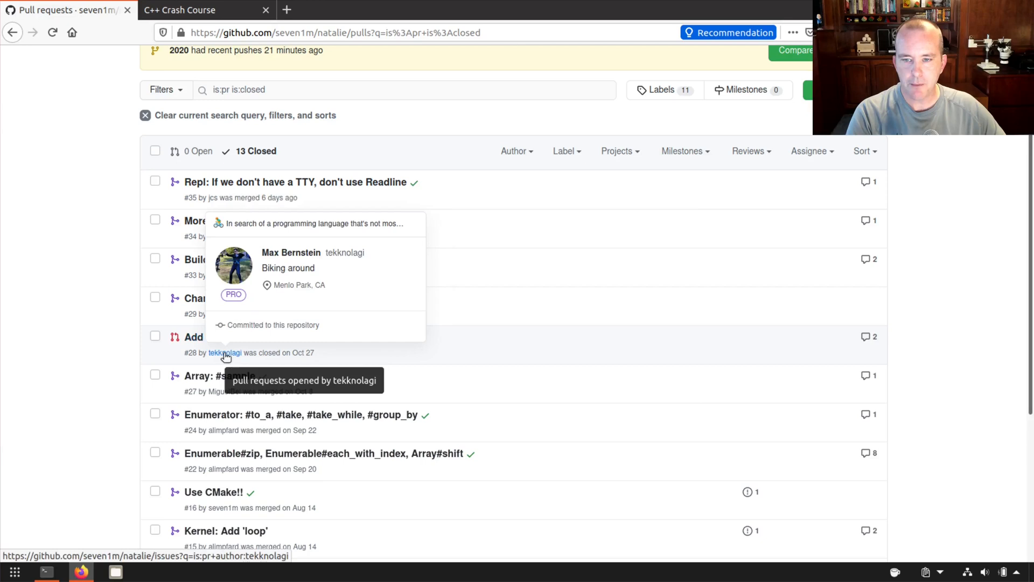
mouse_move(239, 338)
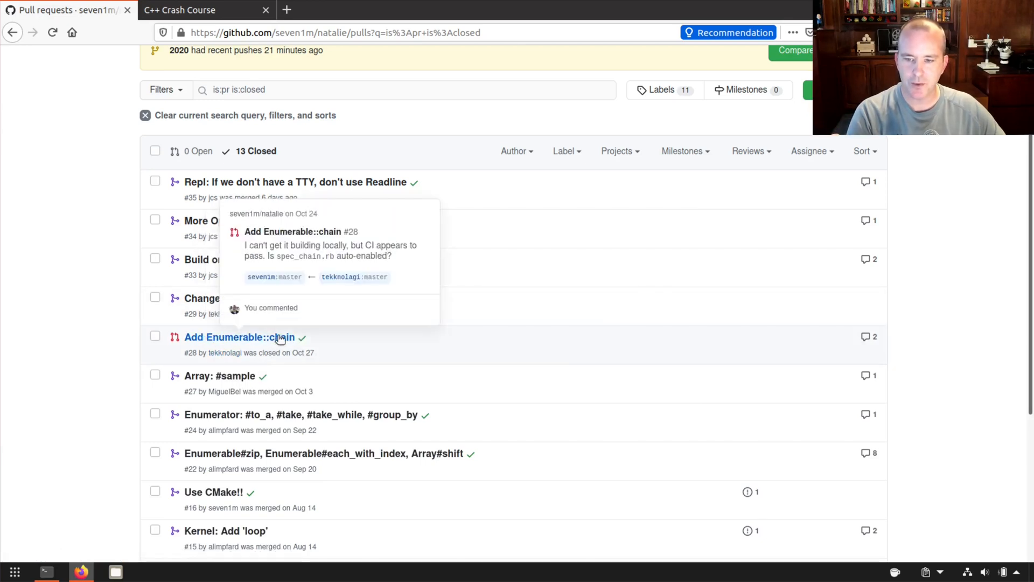
mouse_move(338, 346)
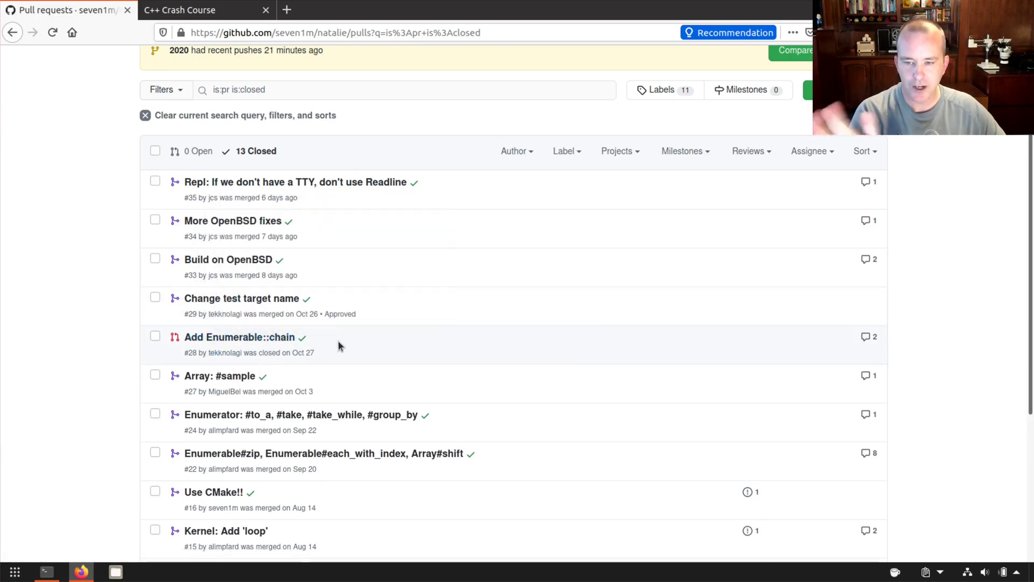
mouse_move(239, 336)
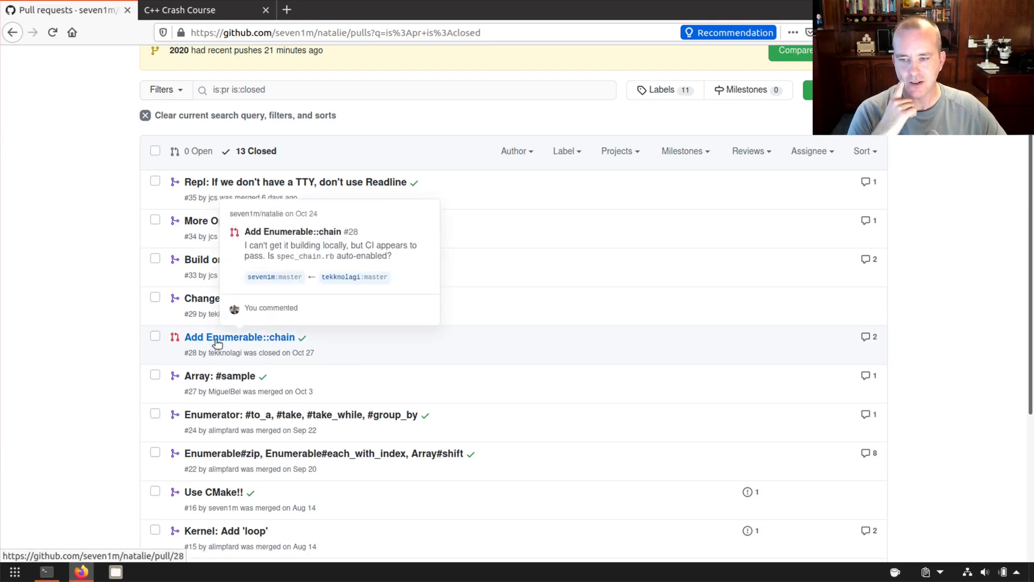
mouse_move(330, 313)
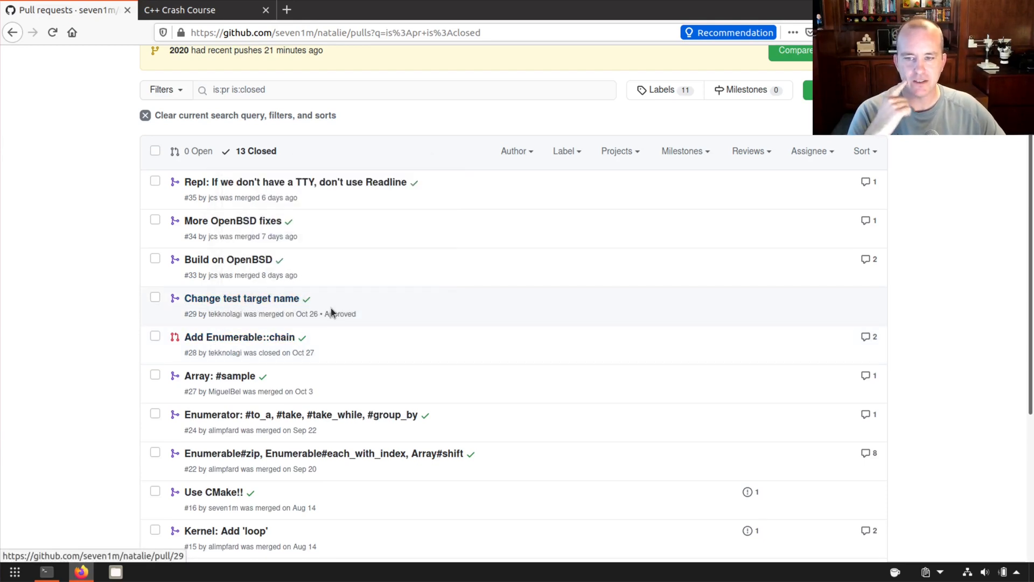
mouse_move(260, 251)
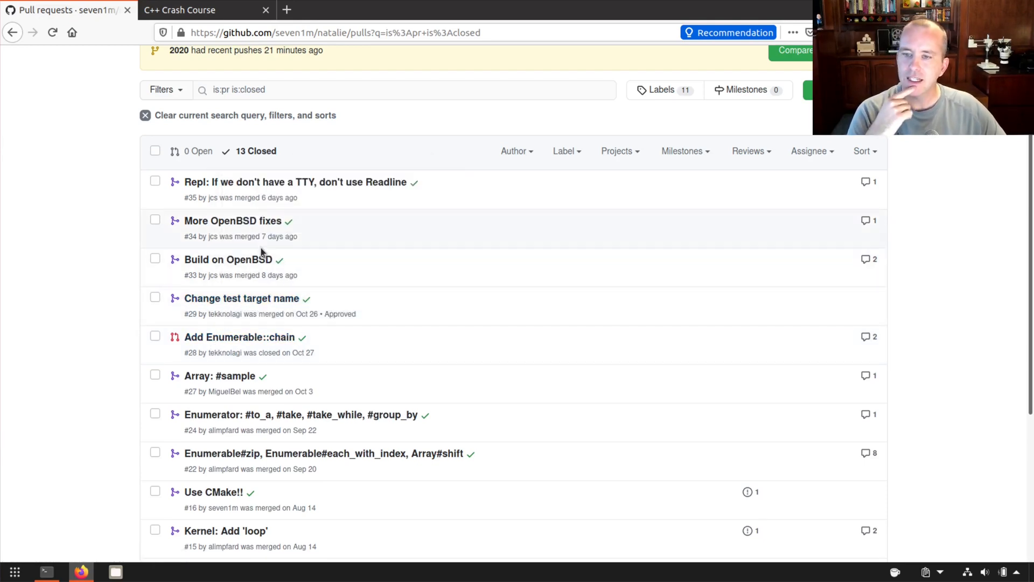
mouse_move(213, 274)
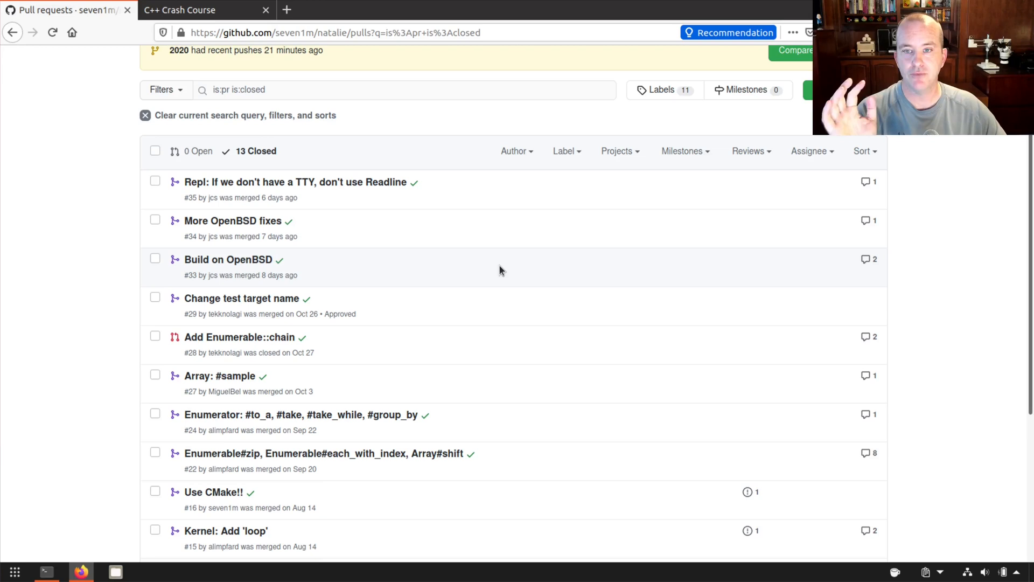
mouse_move(472, 245)
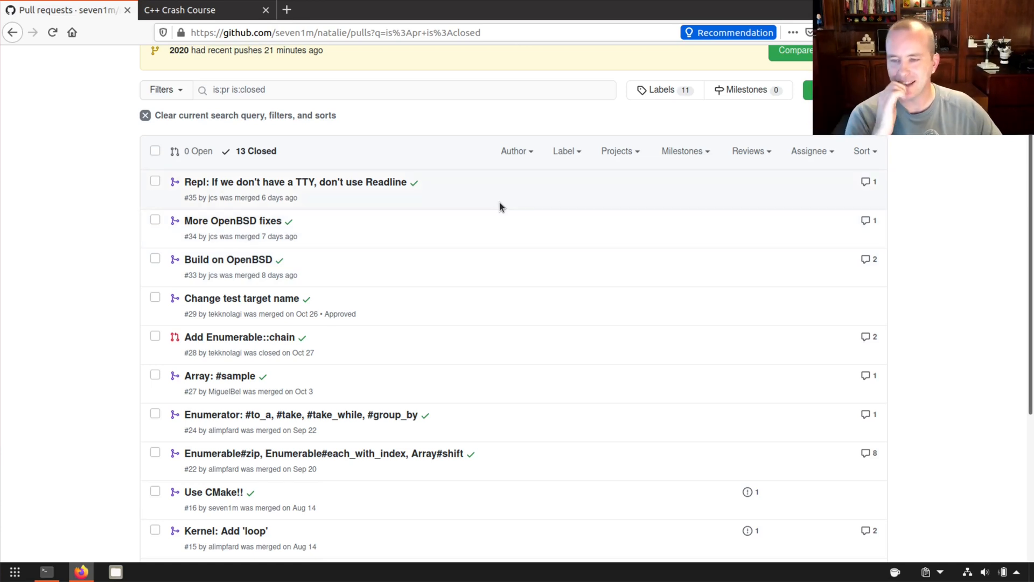
mouse_move(494, 204)
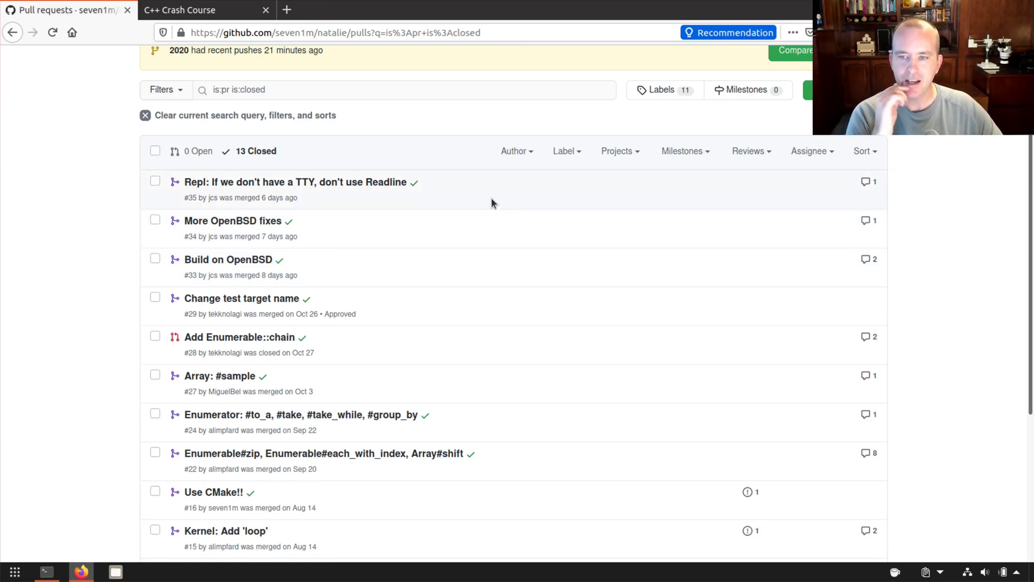
mouse_move(10, 37)
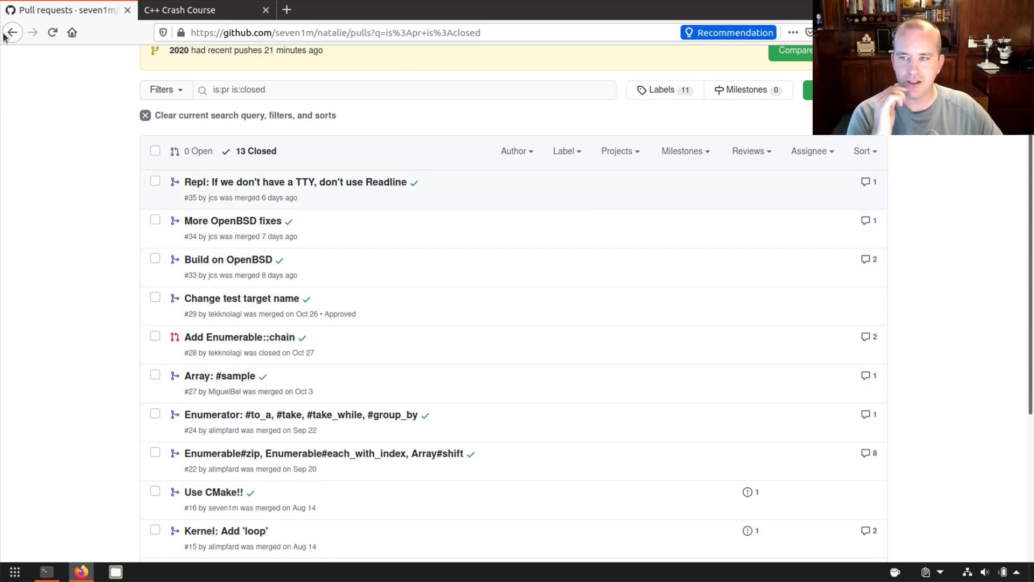
Go back to the natalie repository's main Code page
click(11, 31)
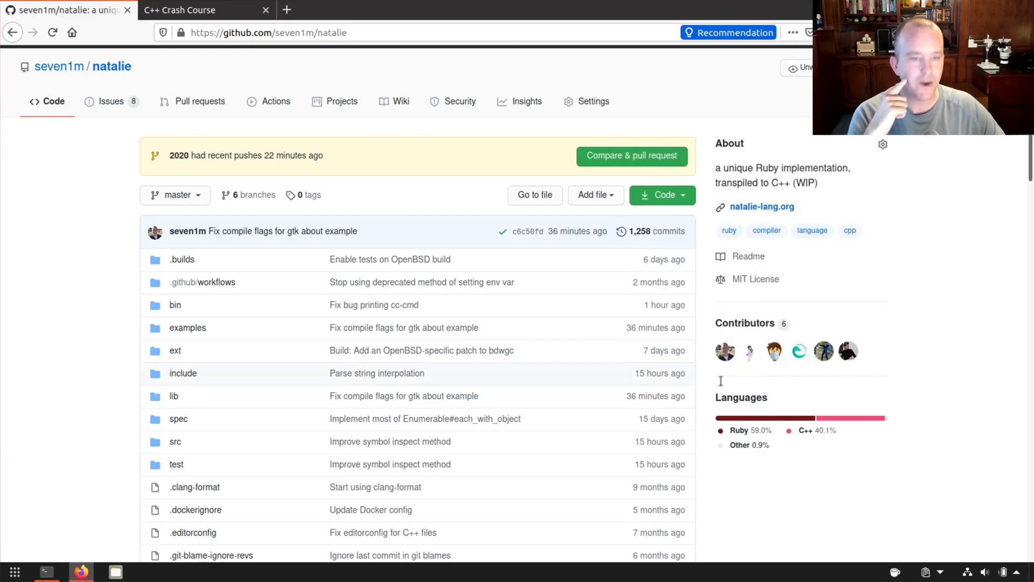
mouse_move(422, 268)
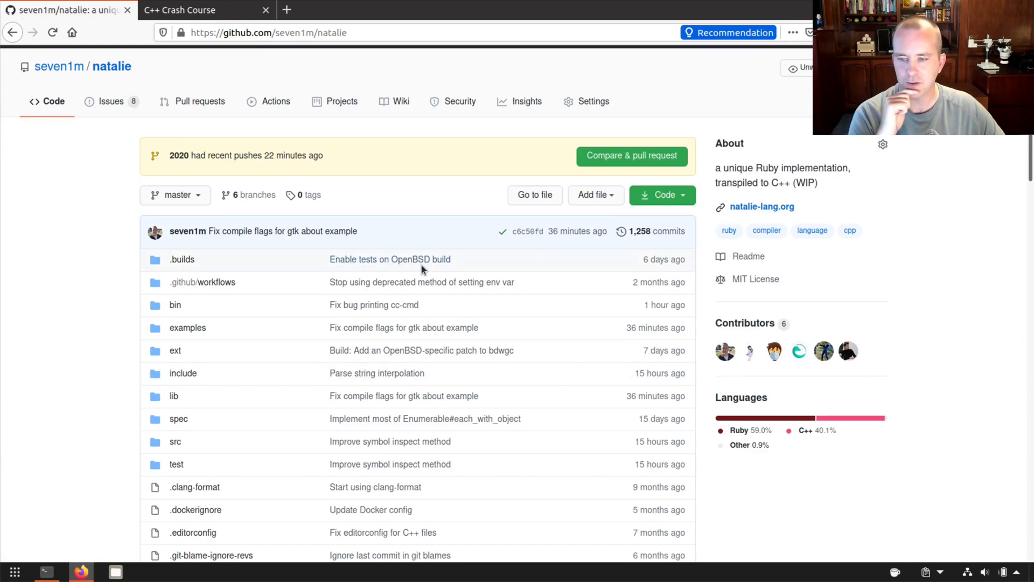
mouse_move(122, 278)
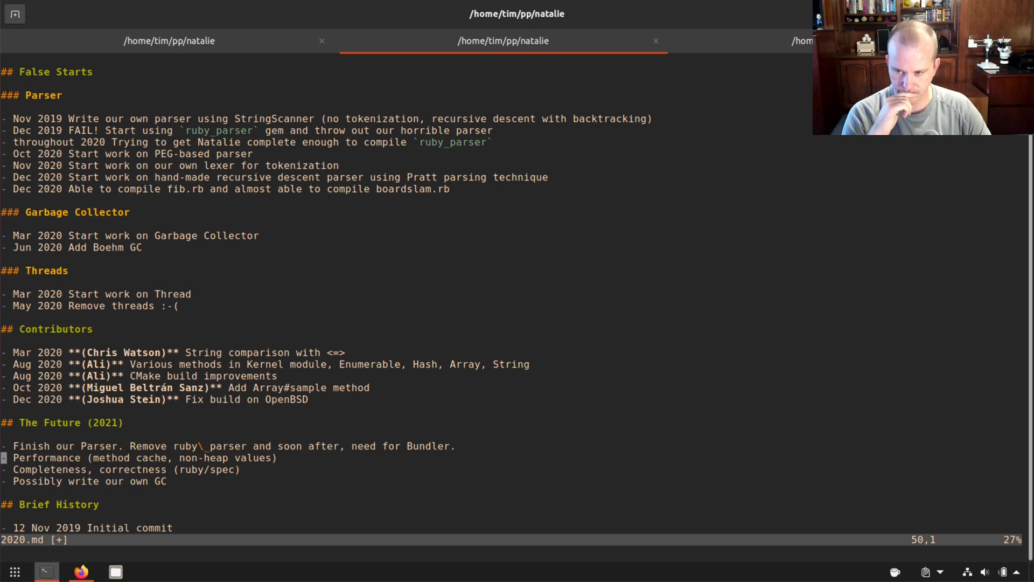
key(Up)
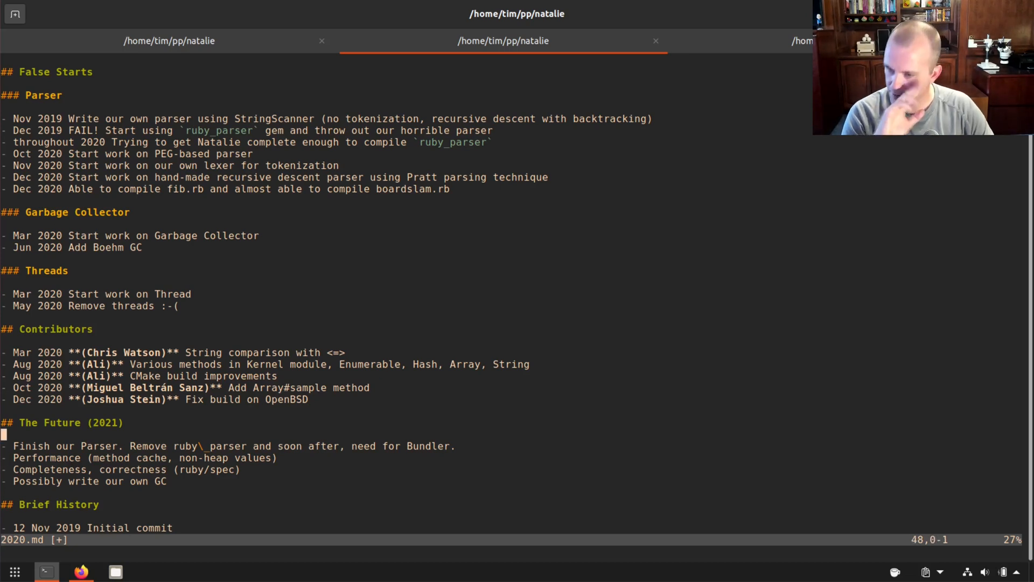
key(j)
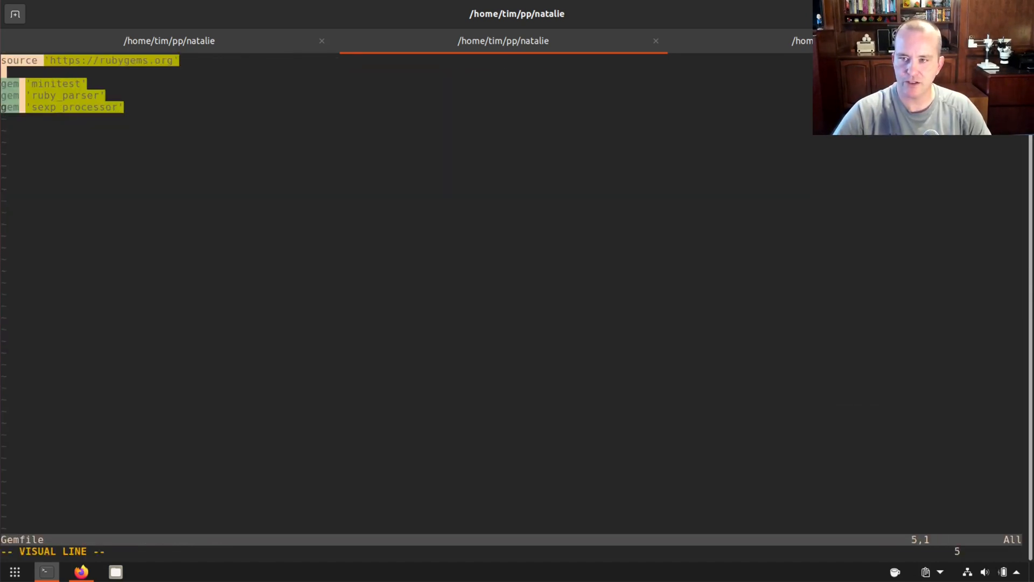
key(Escape)
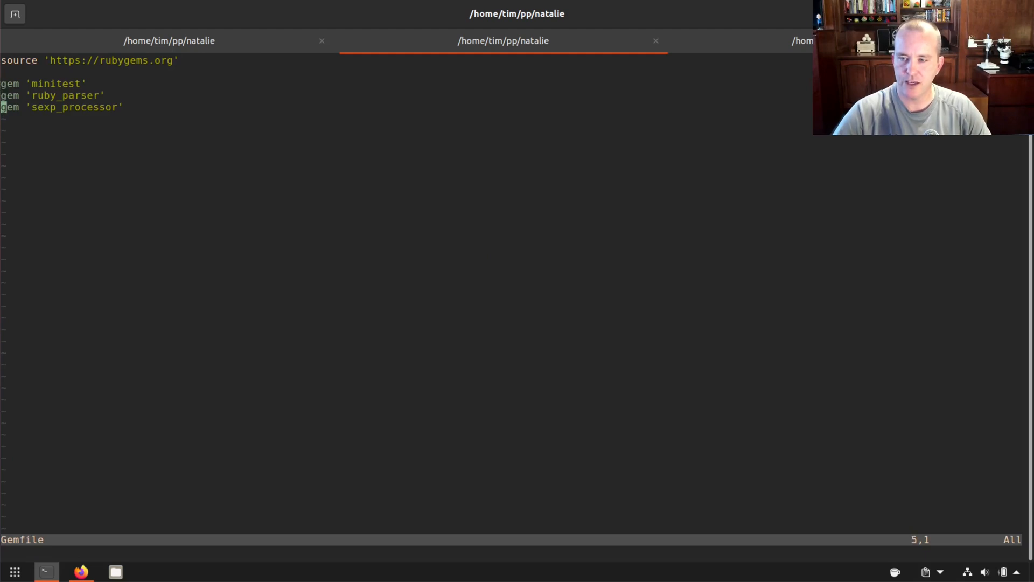
key(V)
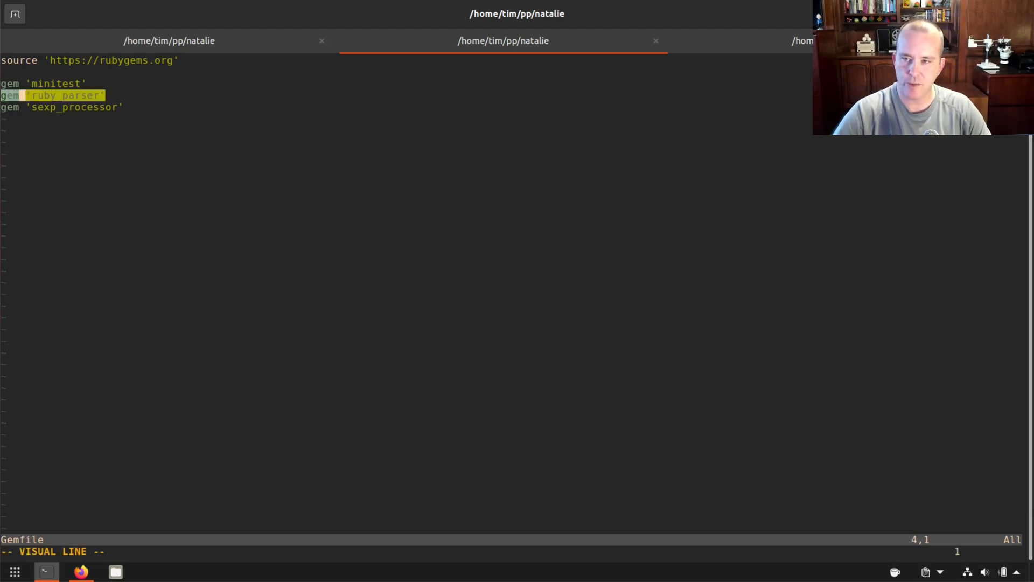
key(Escape)
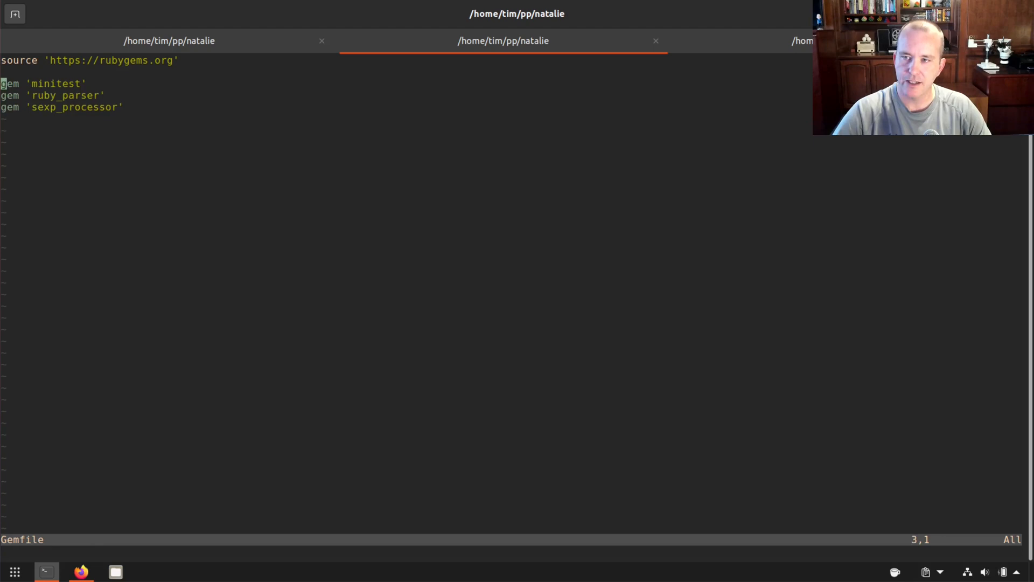
key(V)
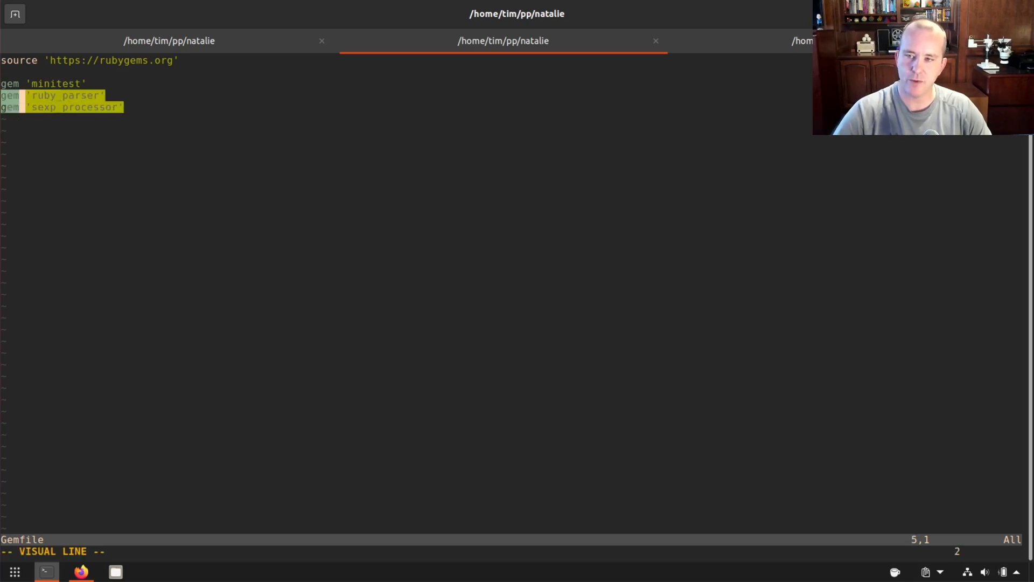
key(Escape)
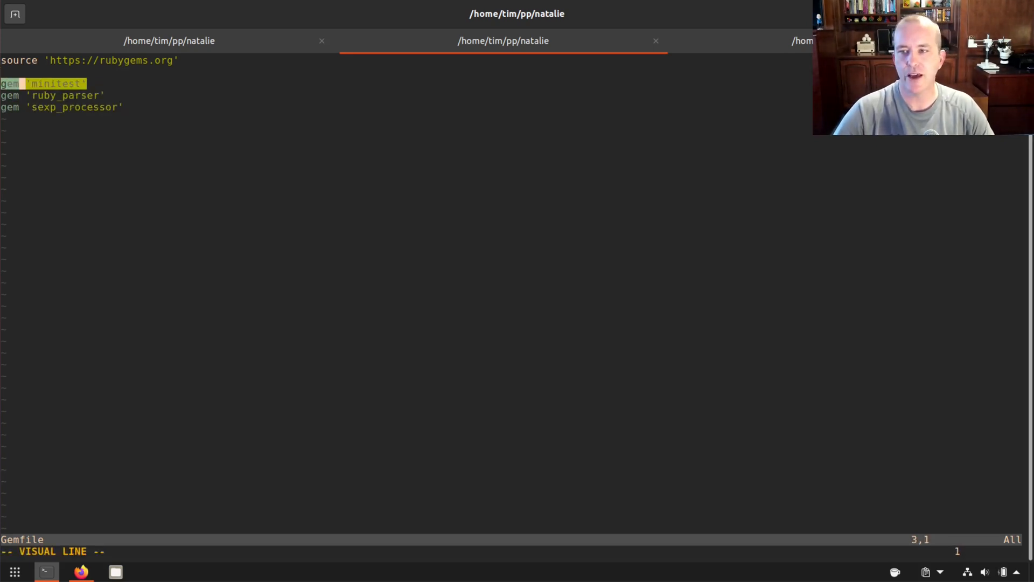
key(Escape)
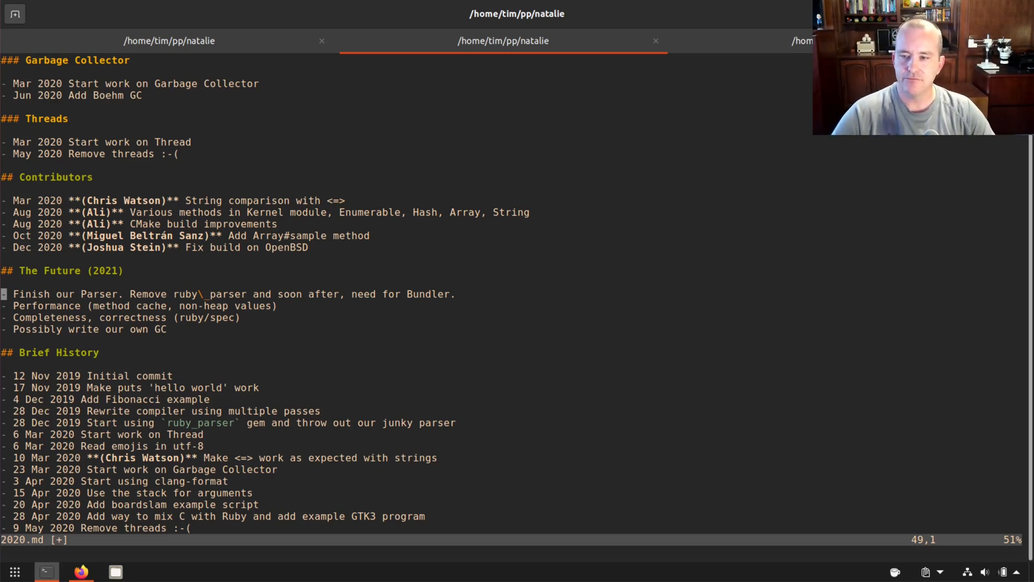
Highlight the remaining Future (2021) goals: Performance, completeness and correctness, and writing our own GC
key(V)
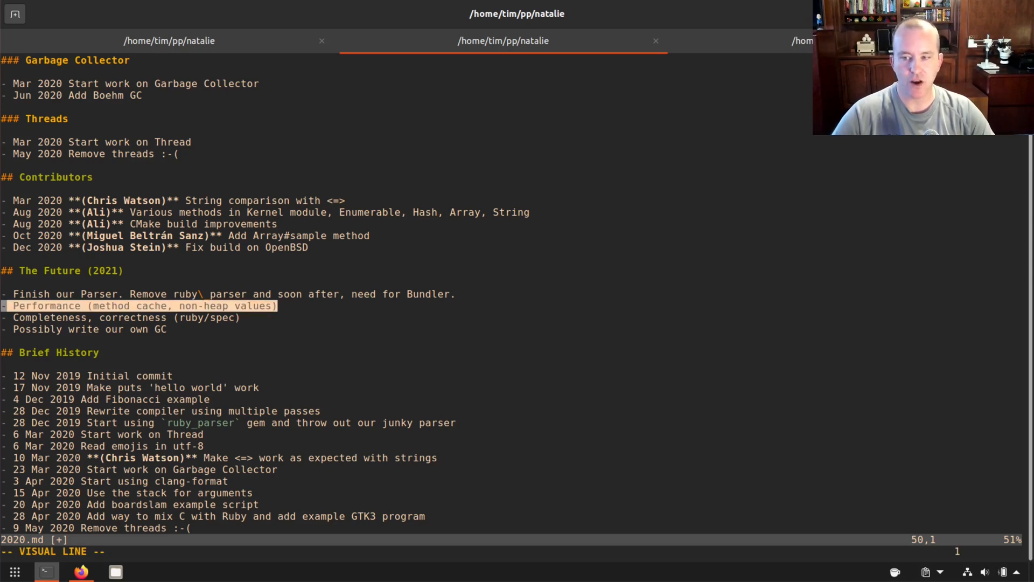
key(Escape)
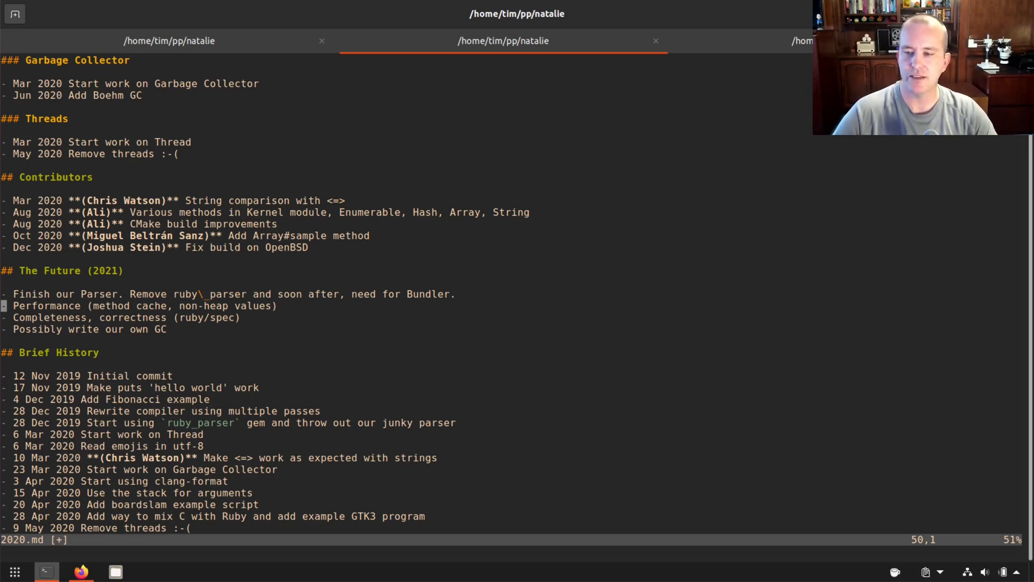
key(V)
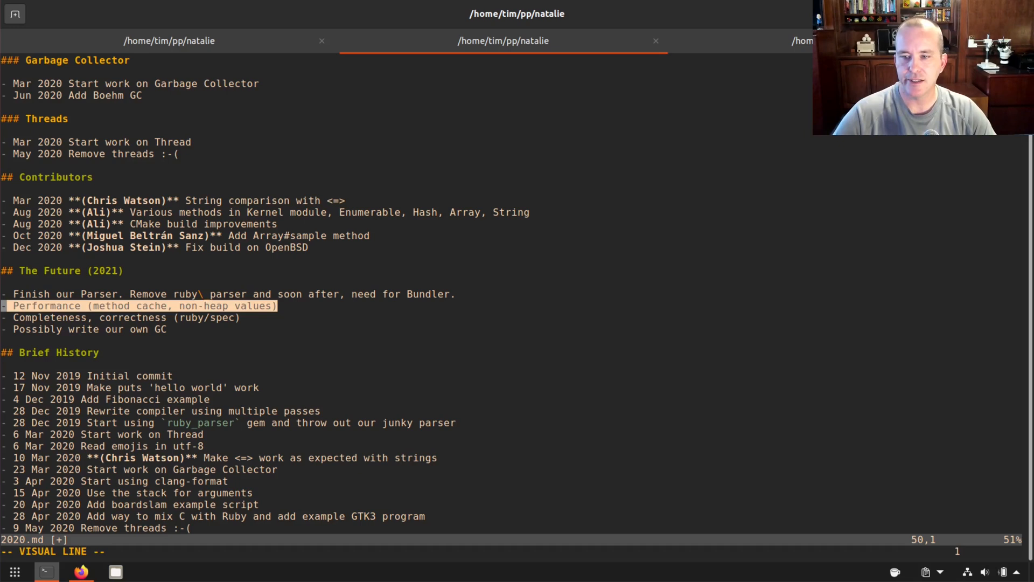
key(Escape)
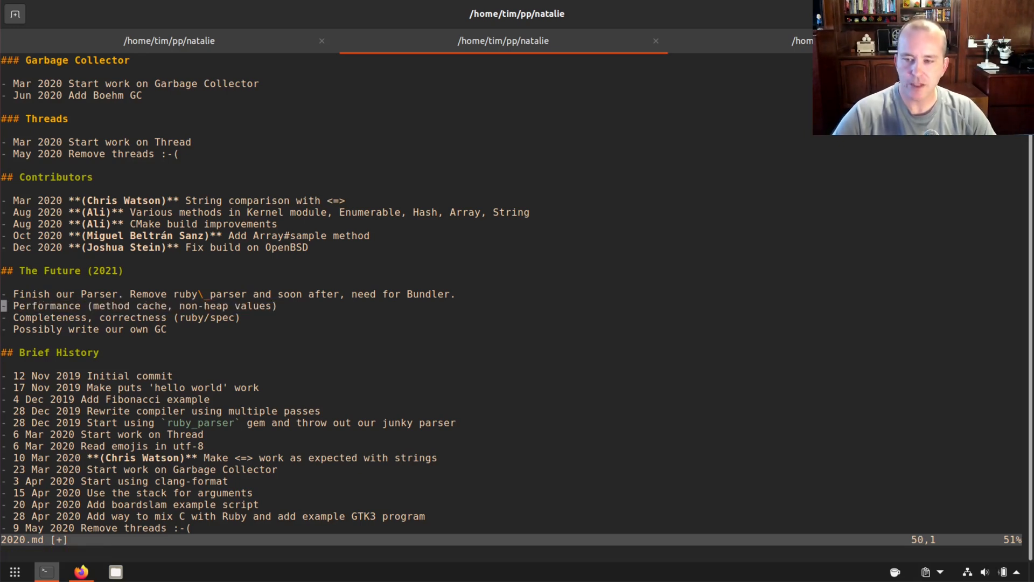
key(V)
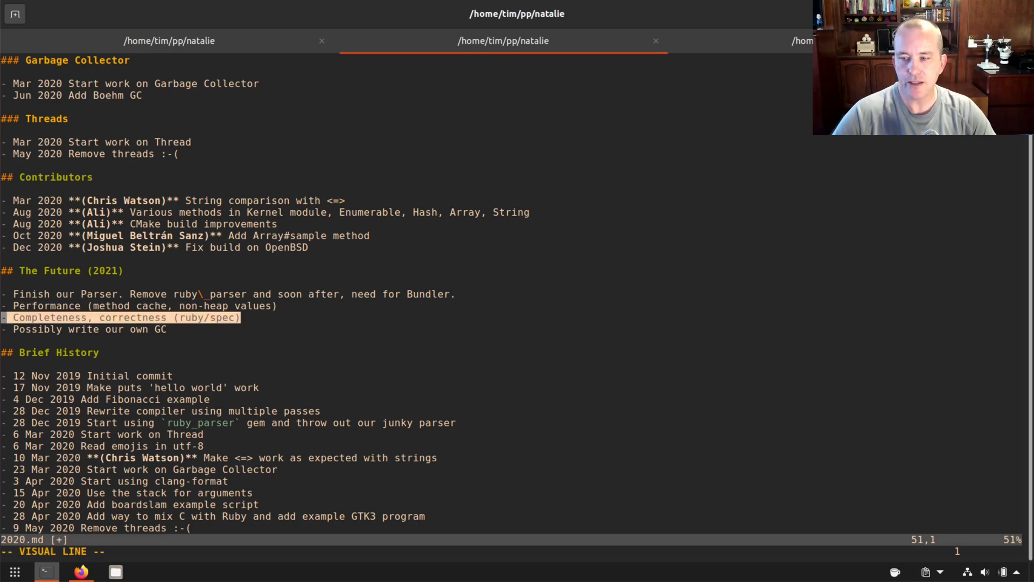
key(Escape)
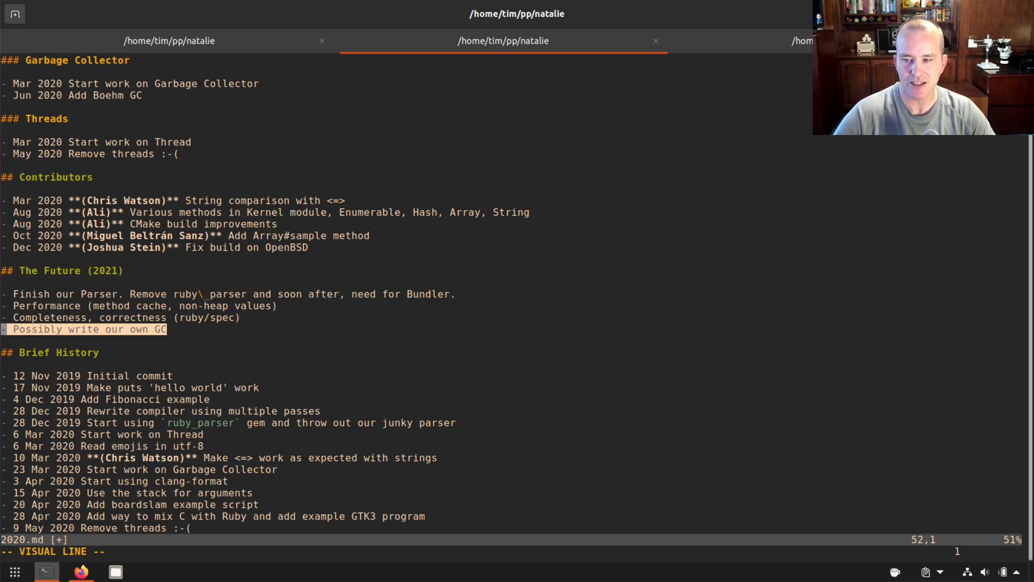
key(Escape)
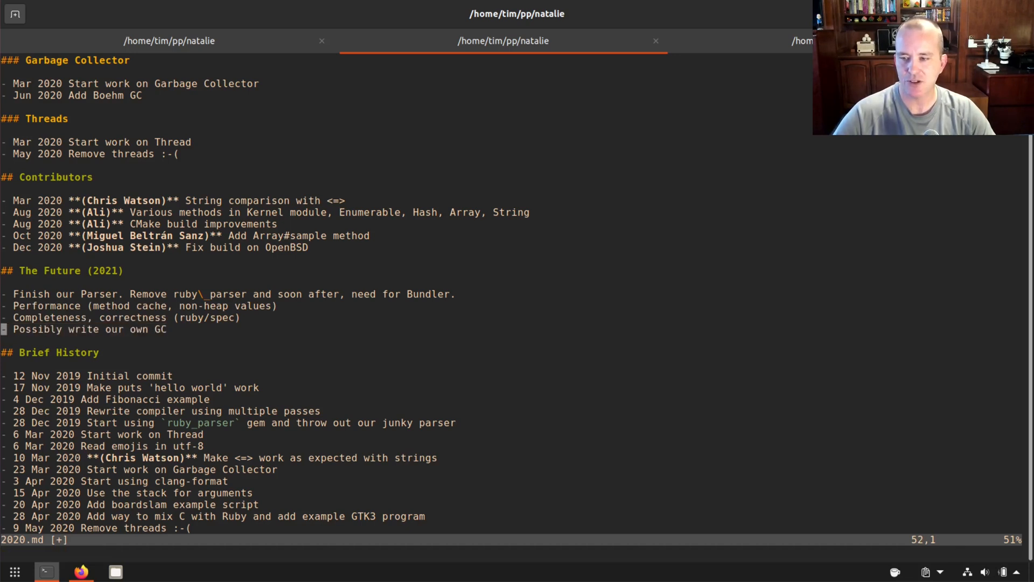
key(V)
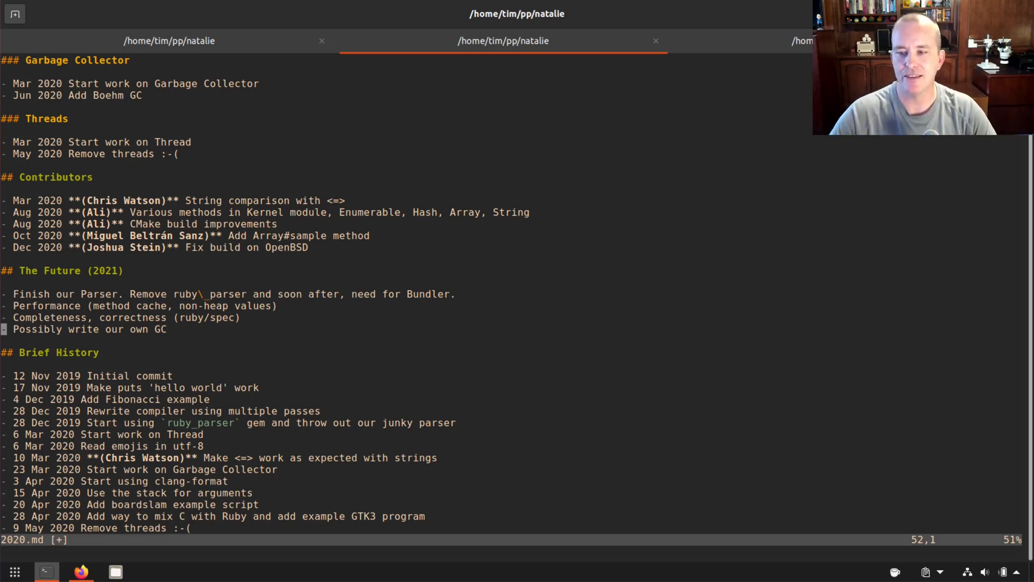
Return toward the top of 2020.md and switch to the natalie GitHub repository in Firefox
scroll(up, 3)
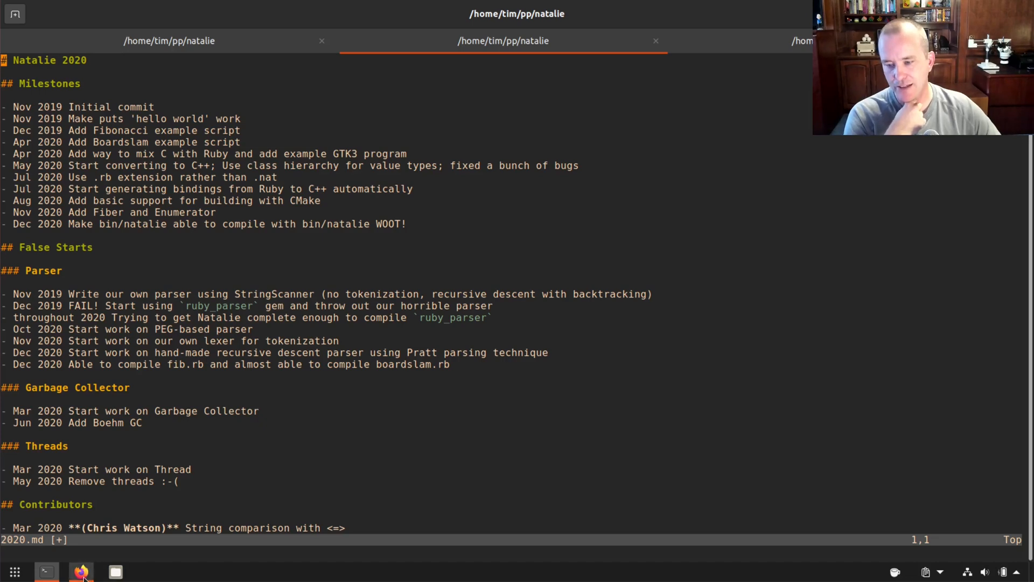
click(80, 570)
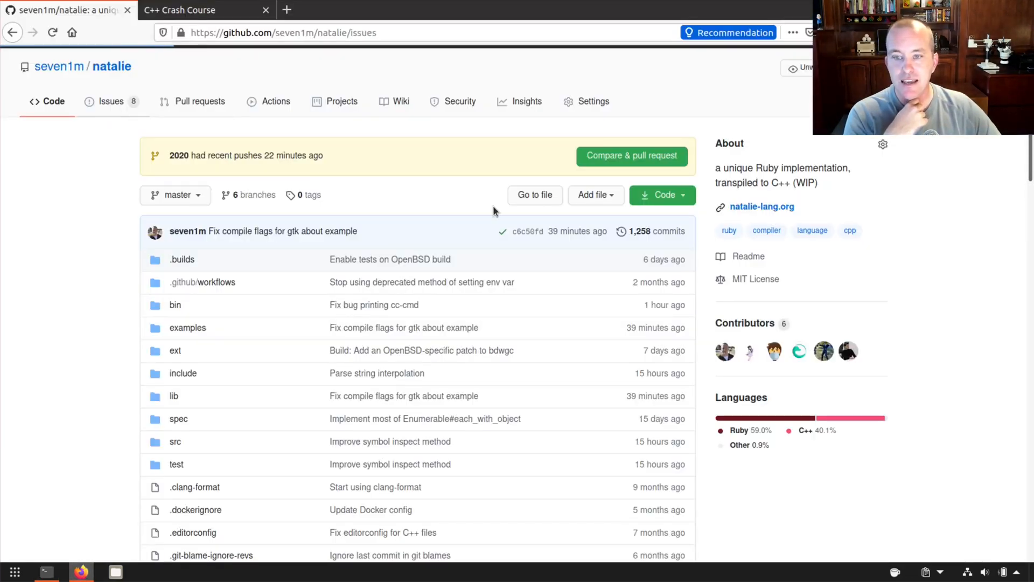
Show the natalie repository's Issues list with 8 open and 14 closed issues
click(111, 101)
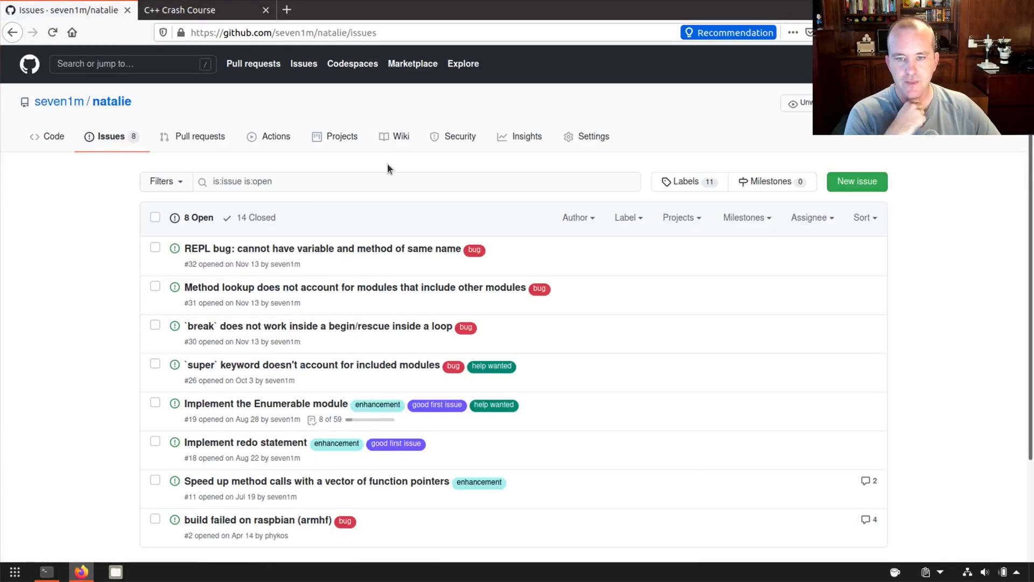
mouse_move(313, 452)
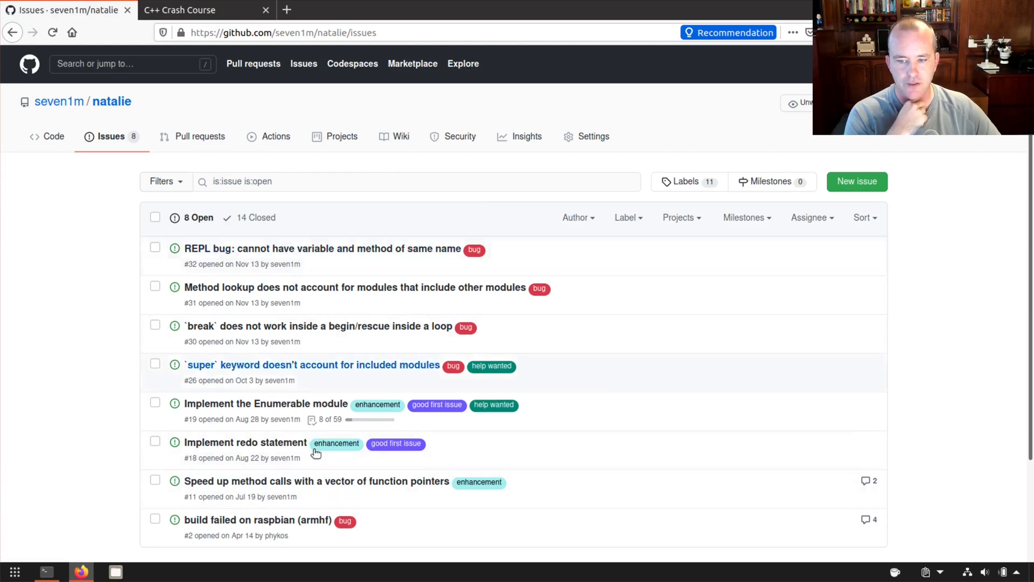
scroll(down, 3)
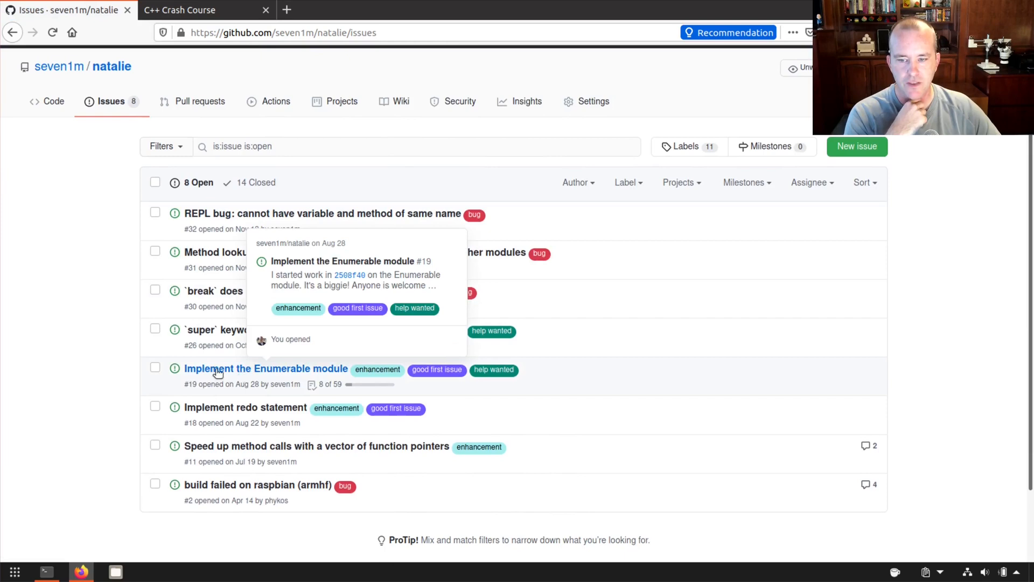
mouse_move(765, 310)
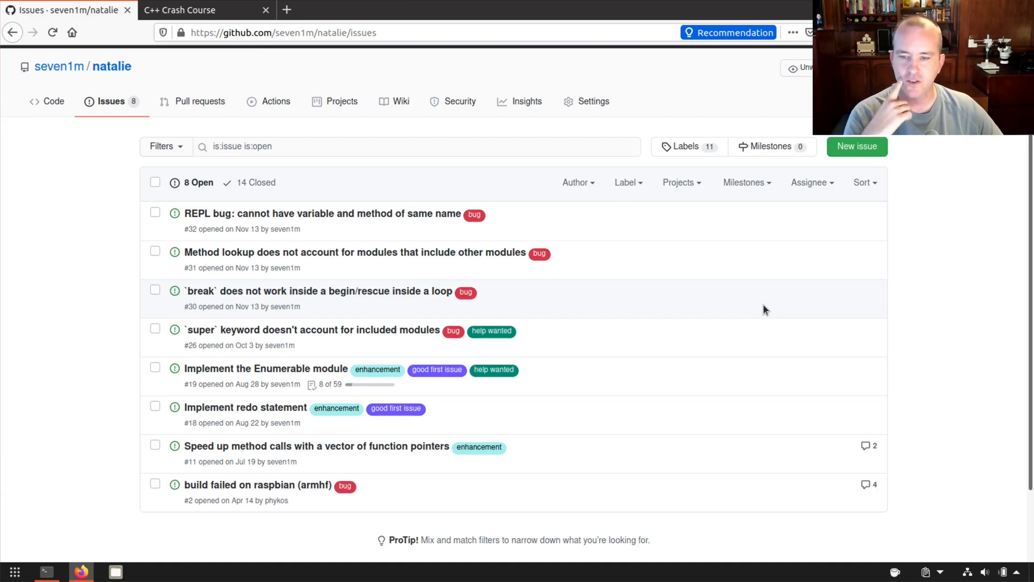
mouse_move(621, 289)
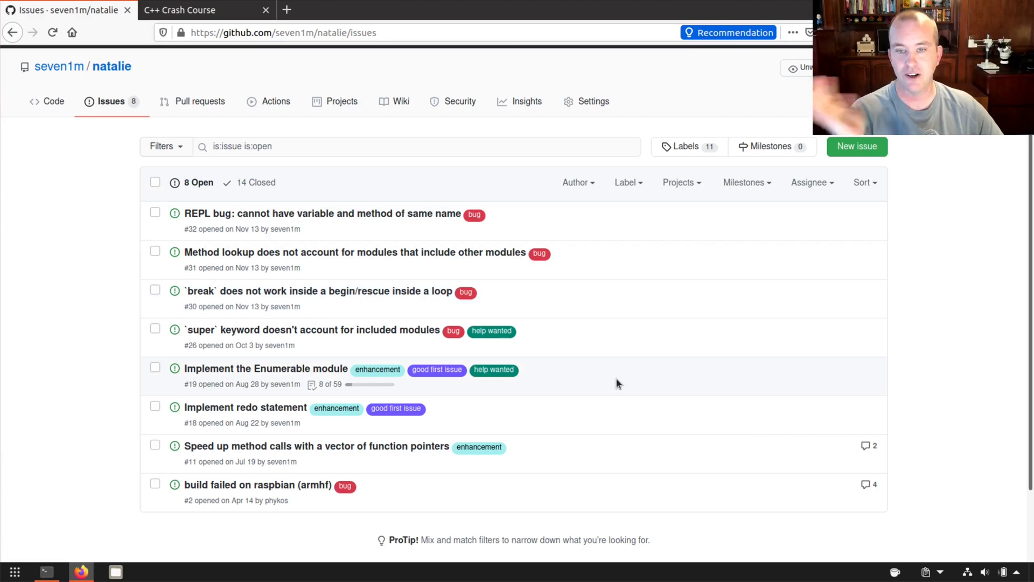
mouse_move(345, 485)
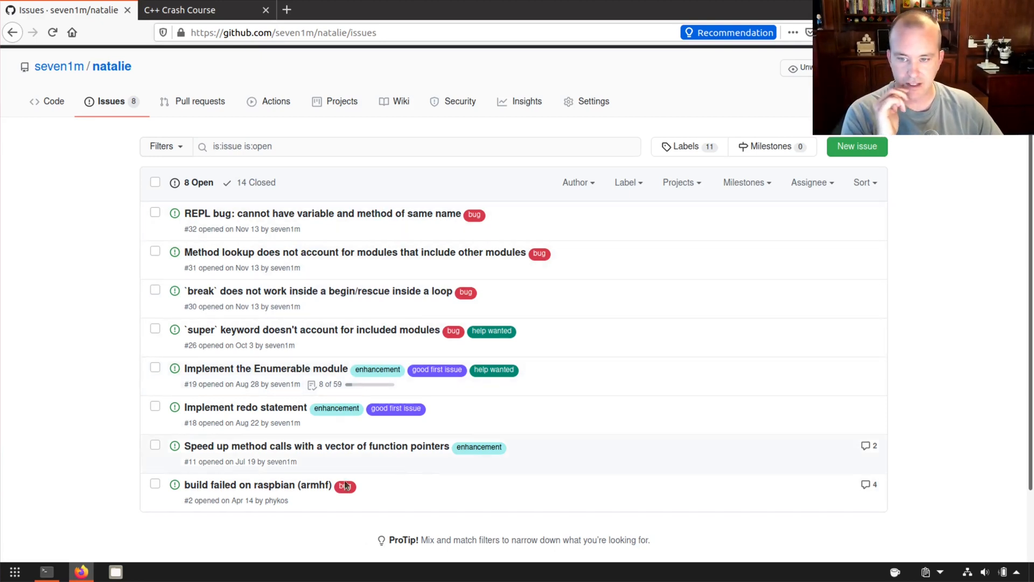
mouse_move(691, 267)
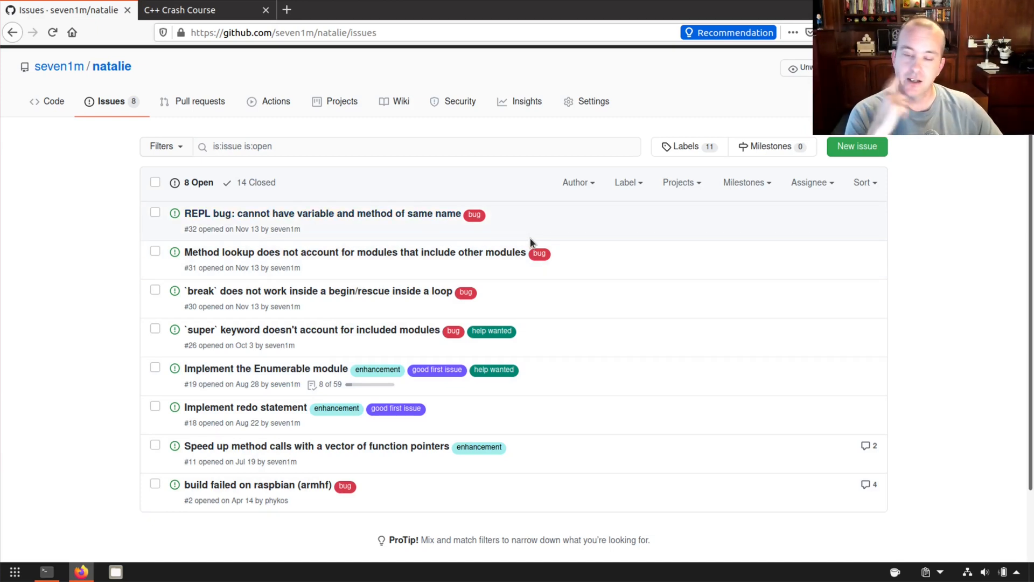
mouse_move(200, 101)
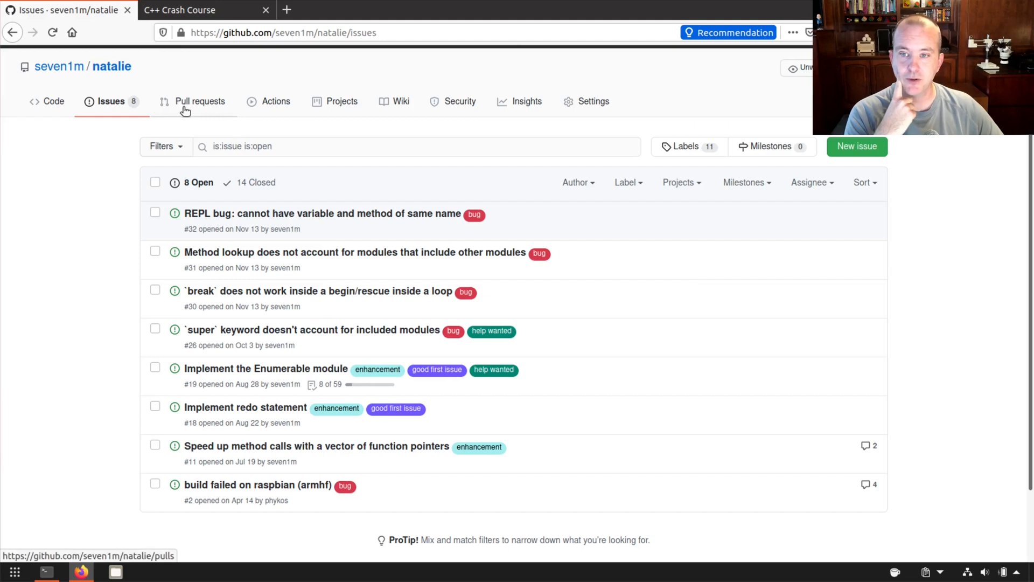
mouse_move(675, 305)
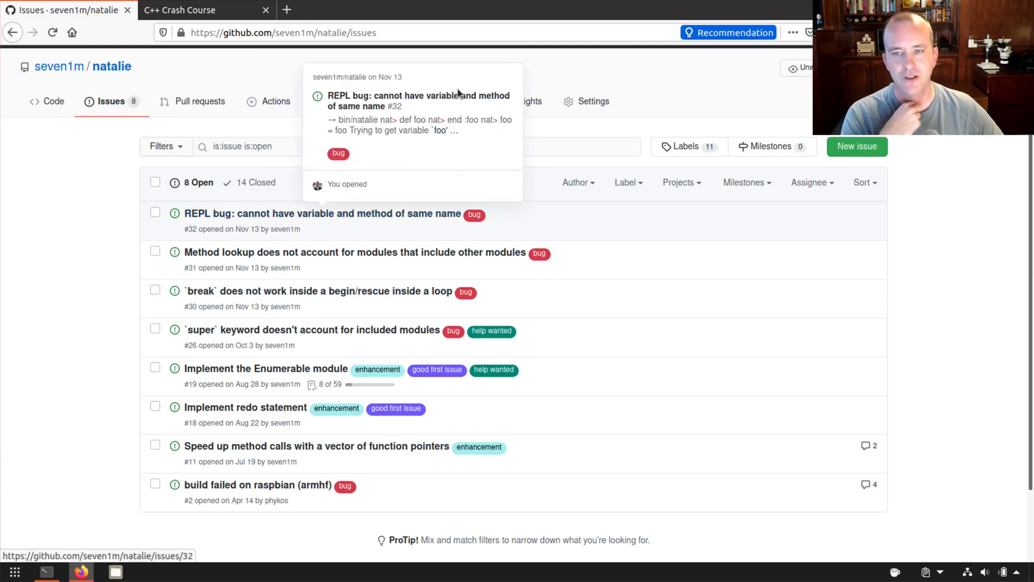
mouse_move(651, 99)
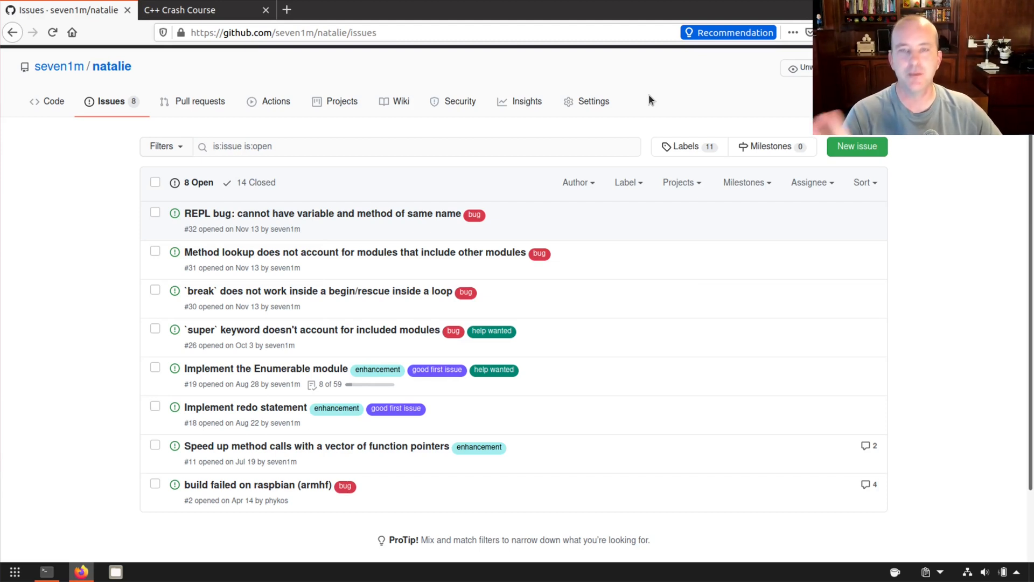
mouse_move(689, 101)
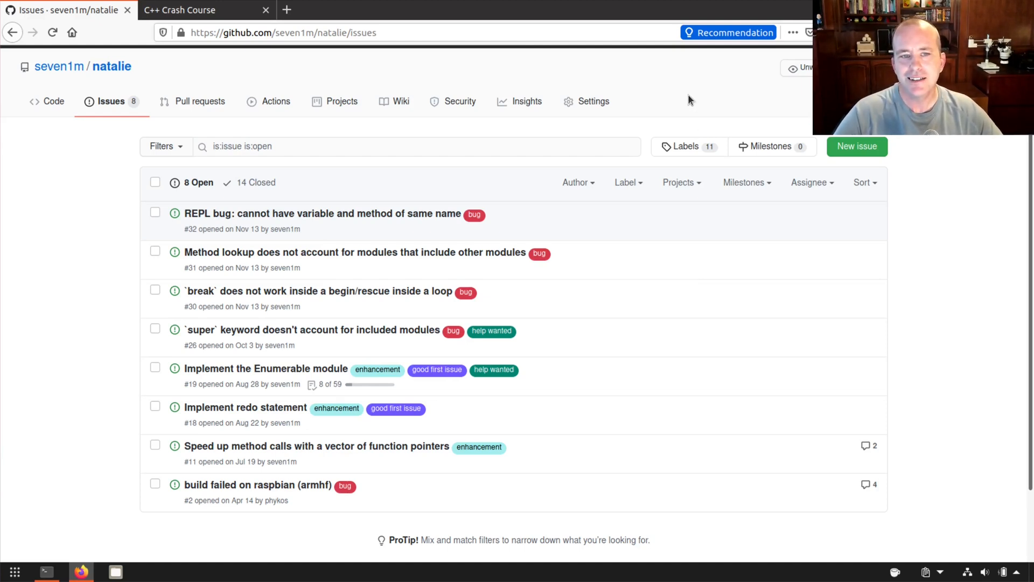
mouse_move(679, 89)
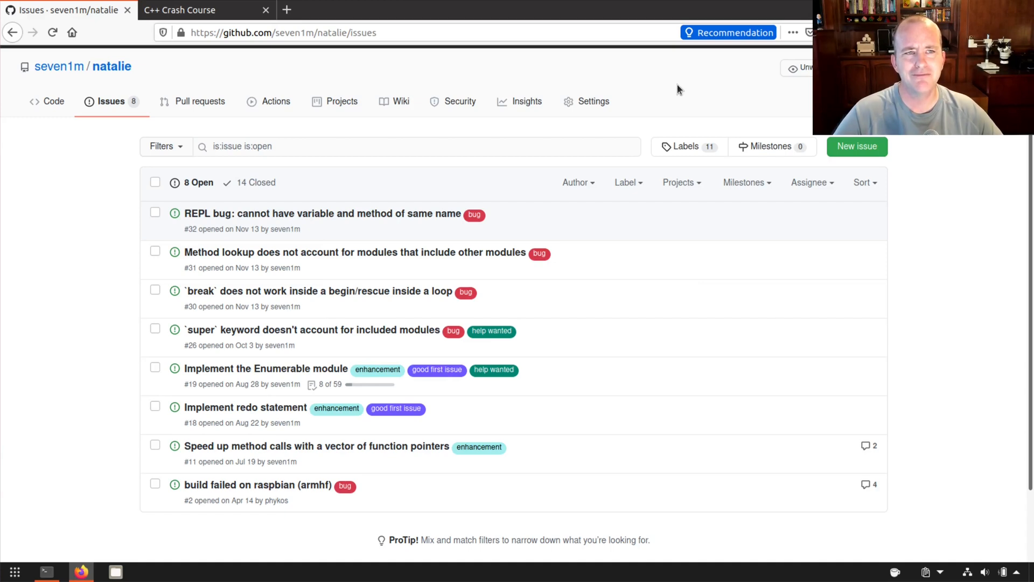
mouse_move(659, 74)
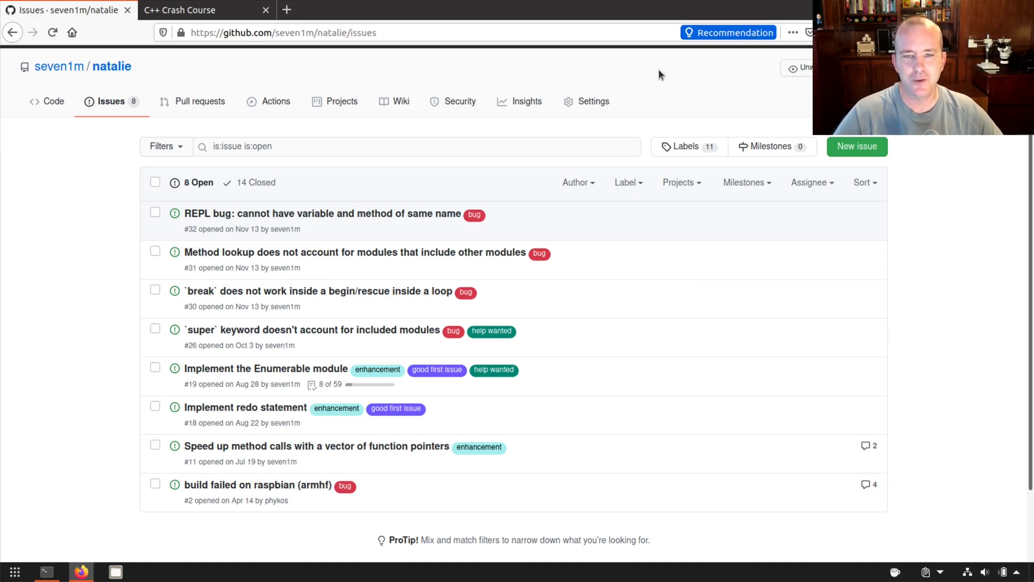
mouse_move(714, 91)
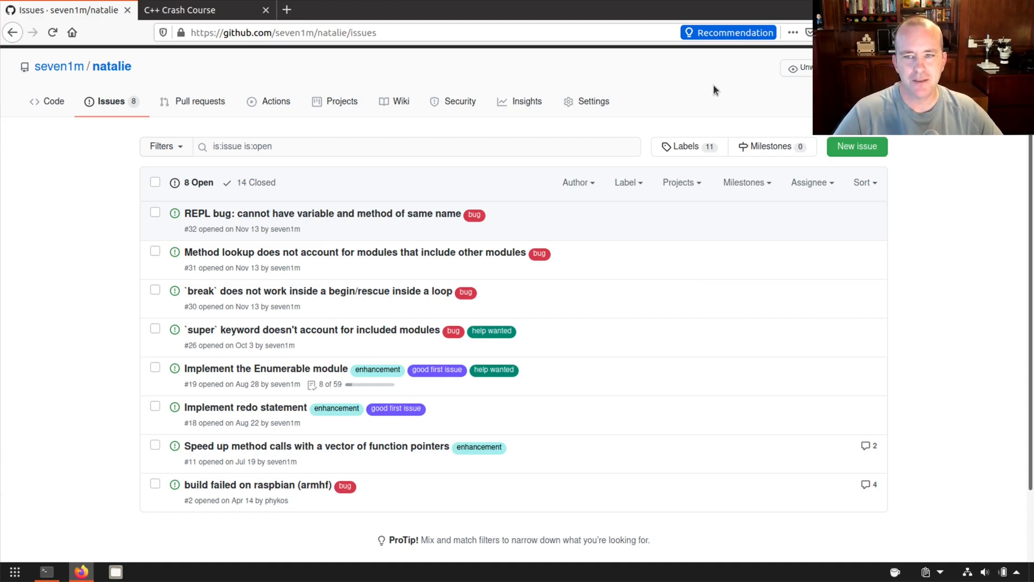